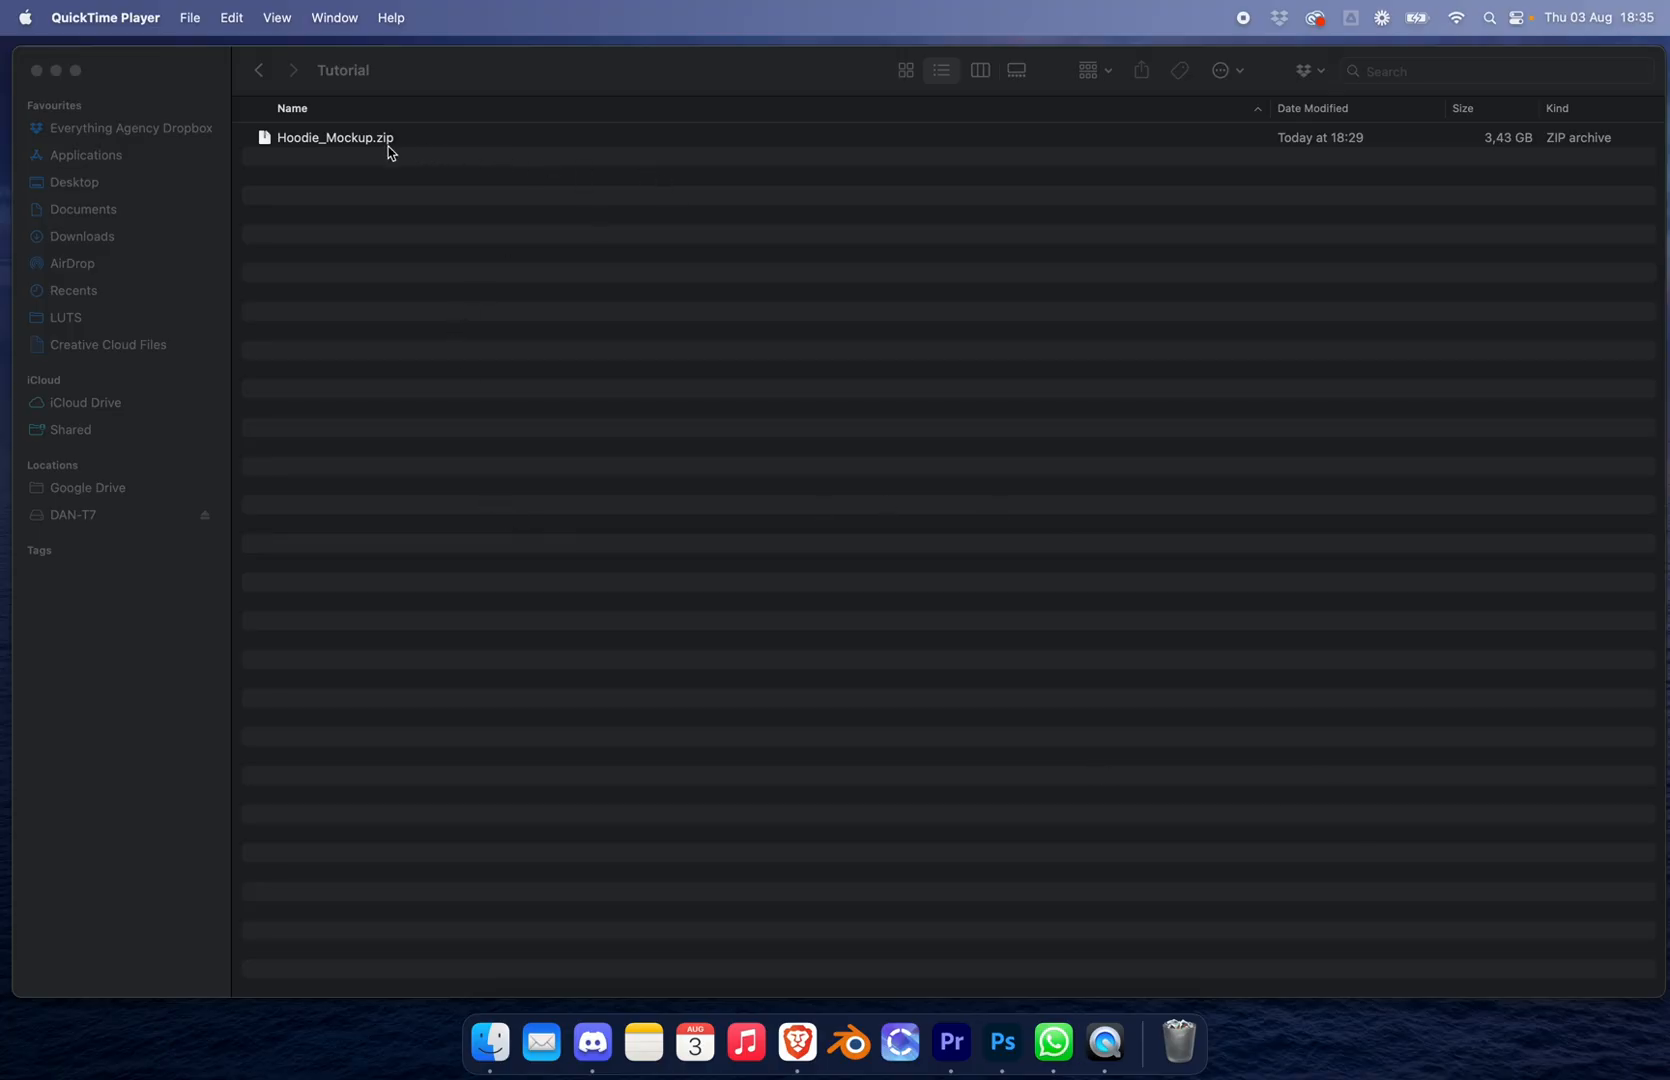
Step: Extract Hoodie_Mockup.zip in the Tutorial folder with Archive Utility
click(334, 136)
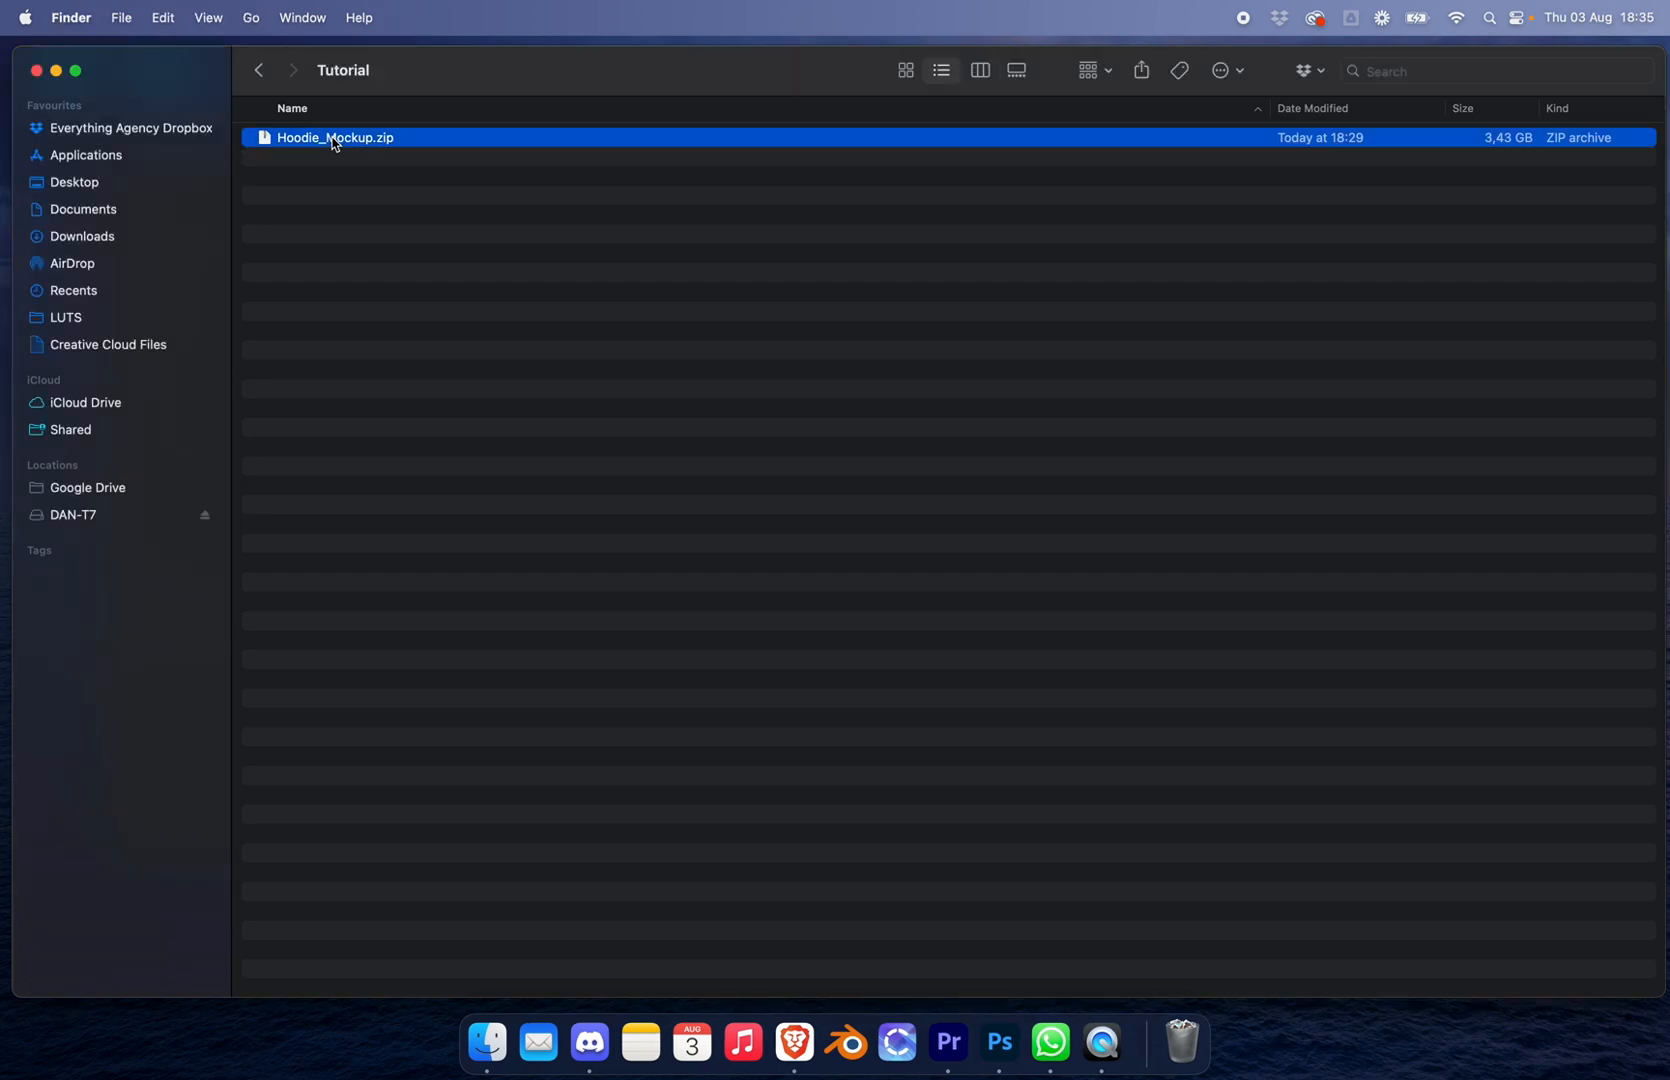
double_click(334, 138)
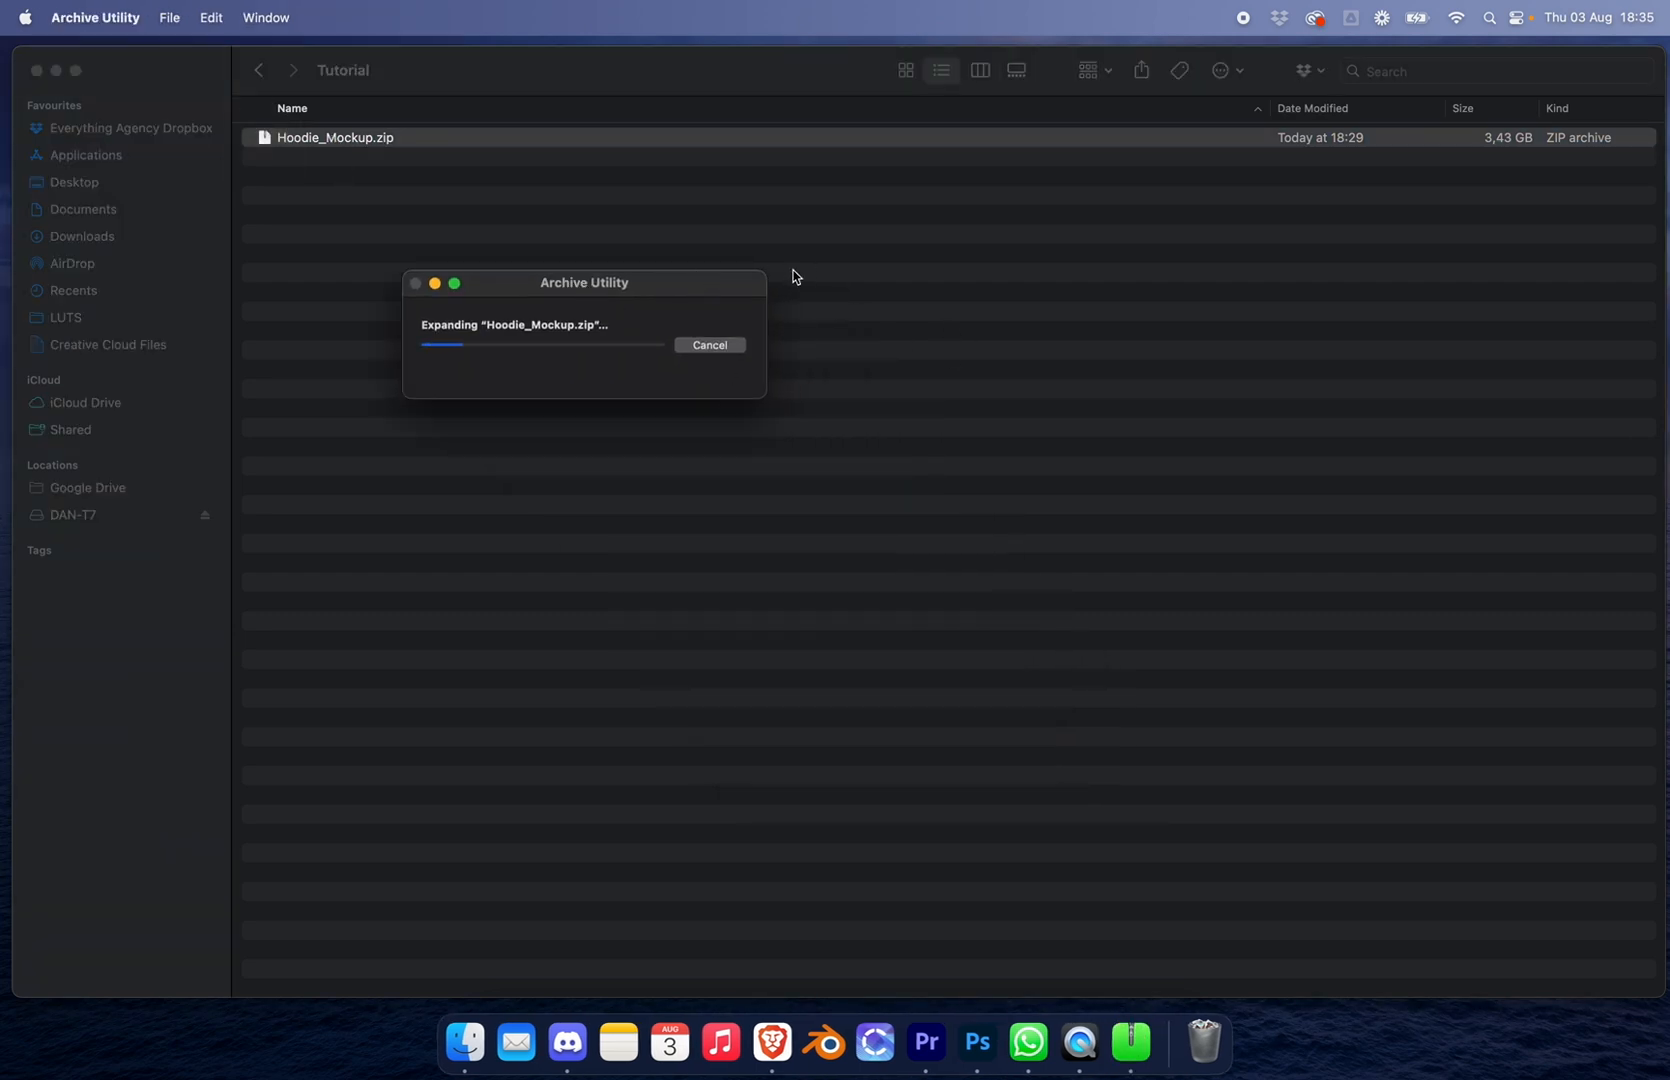
mouse_move(564, 332)
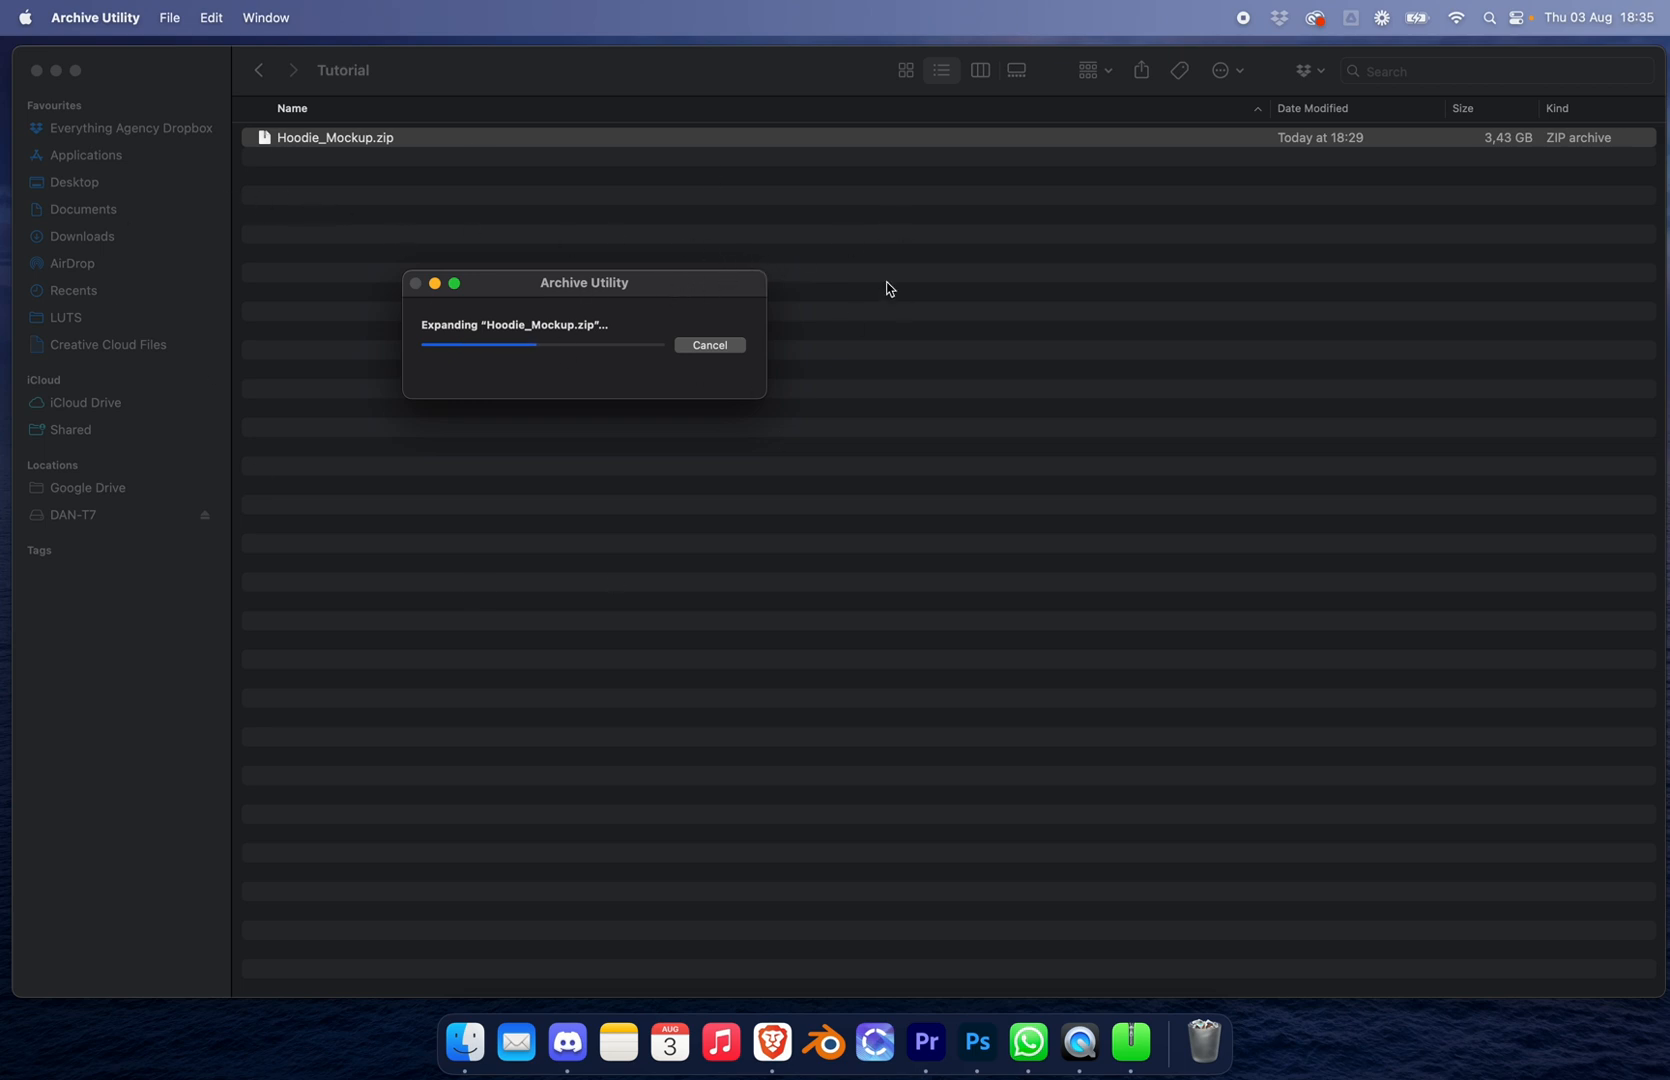
mouse_move(584, 294)
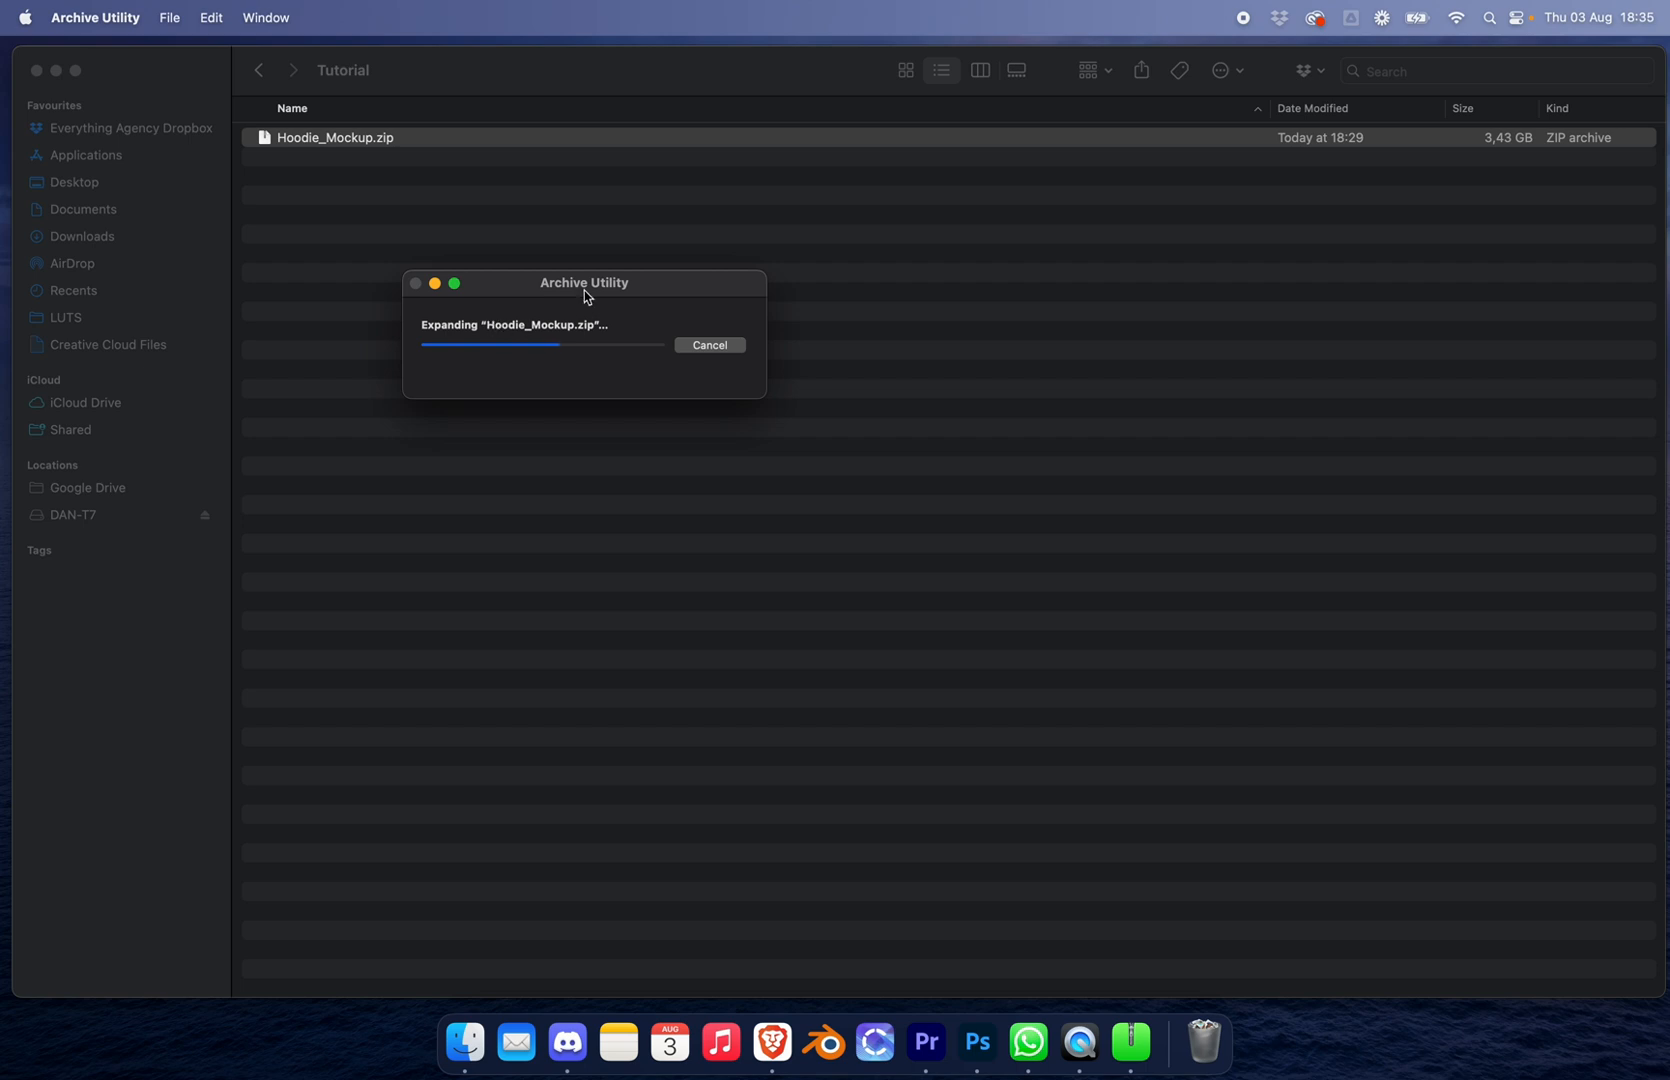
mouse_move(480, 150)
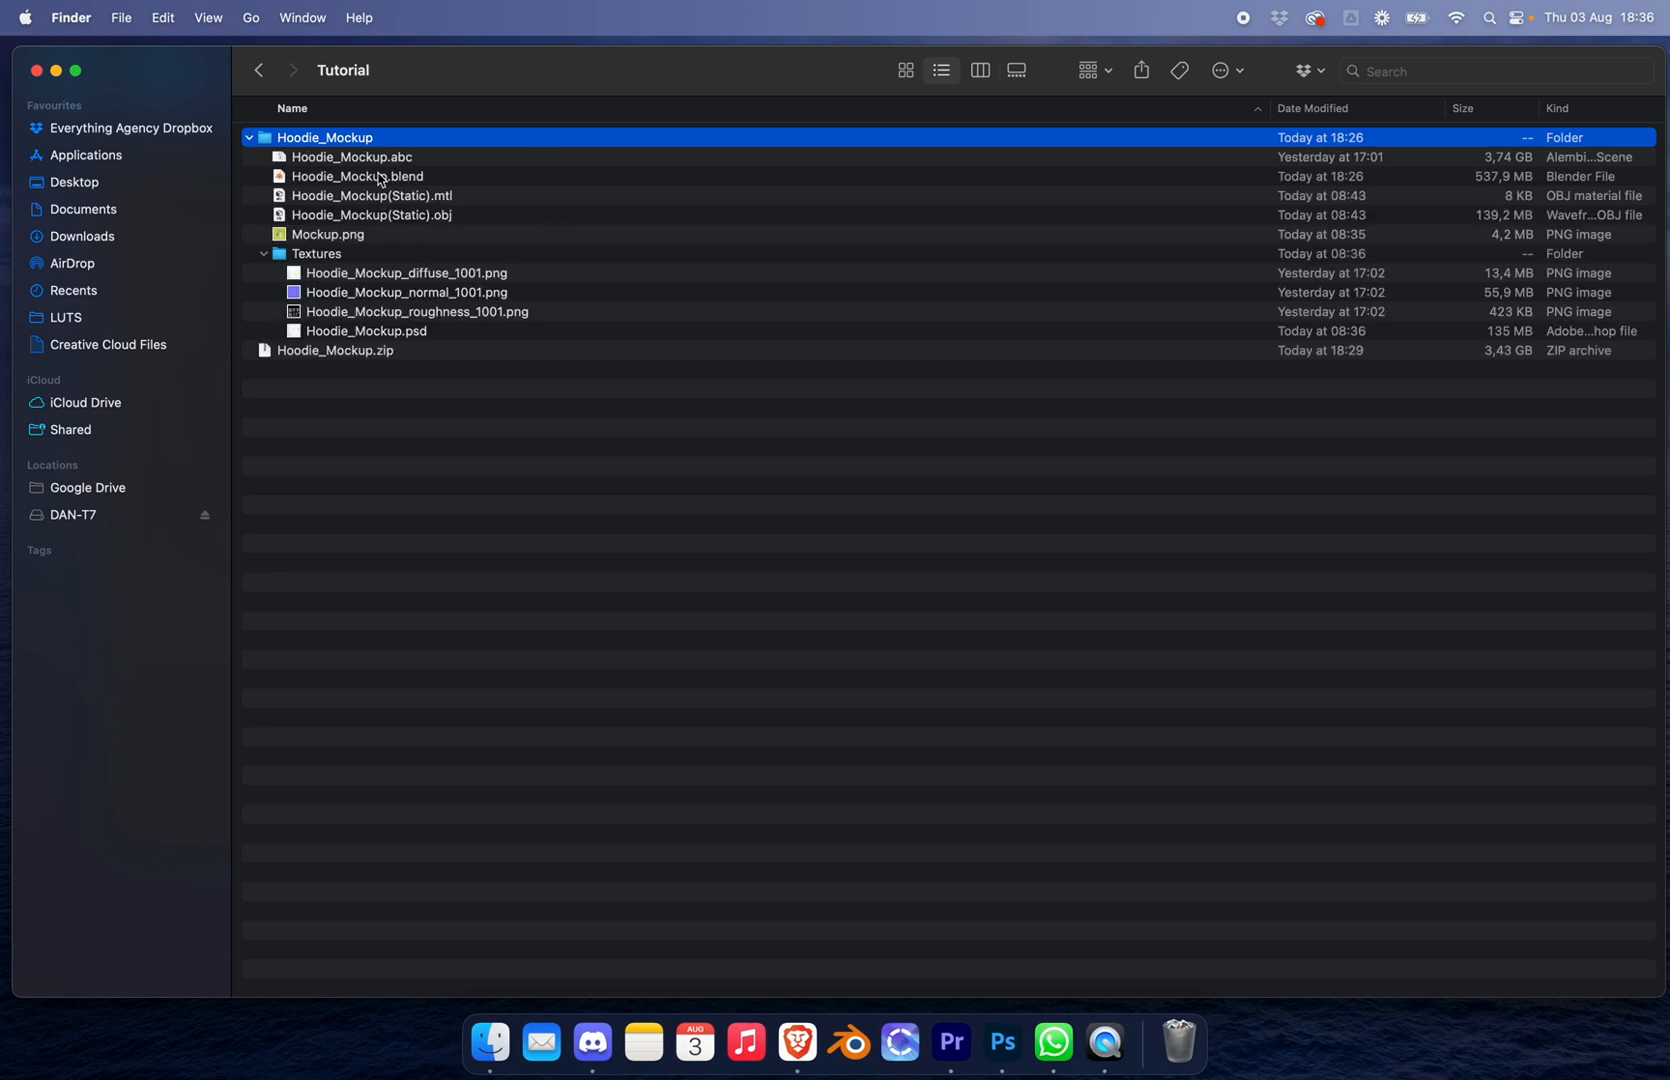
Step: Open Hoodie_Mockup.blend from the extracted Hoodie_Mockup folder in Blender
click(358, 176)
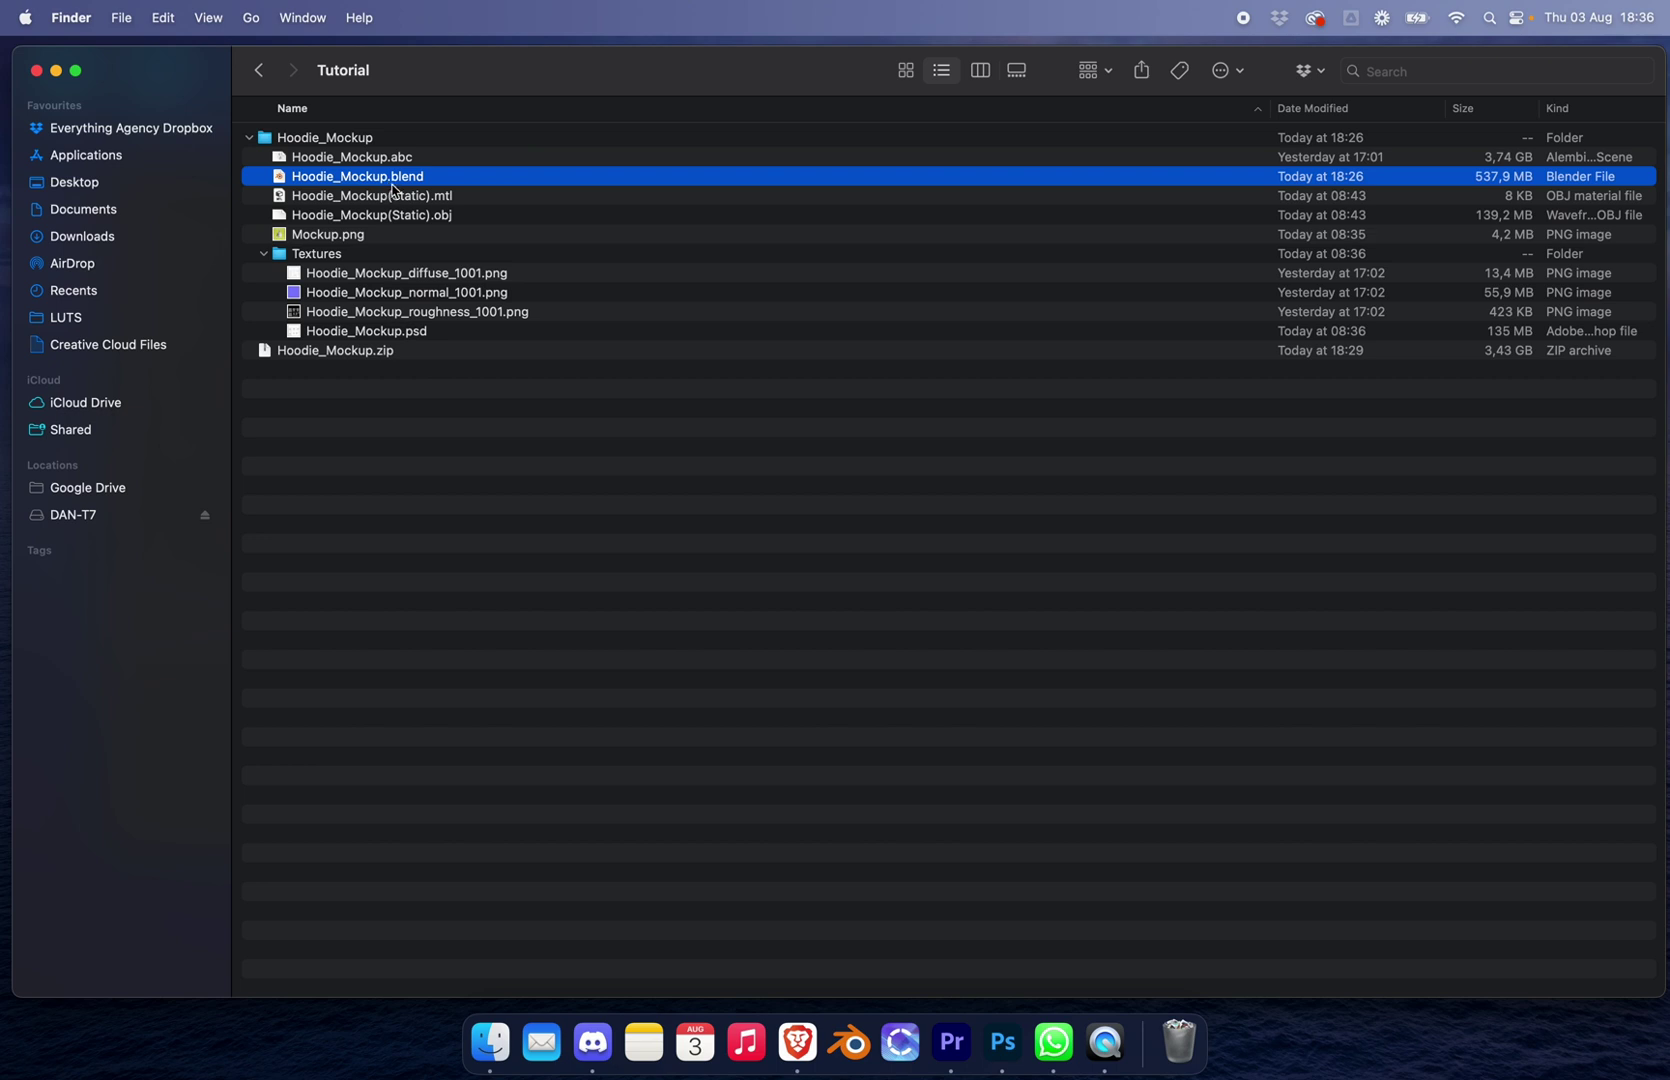
mouse_move(382, 200)
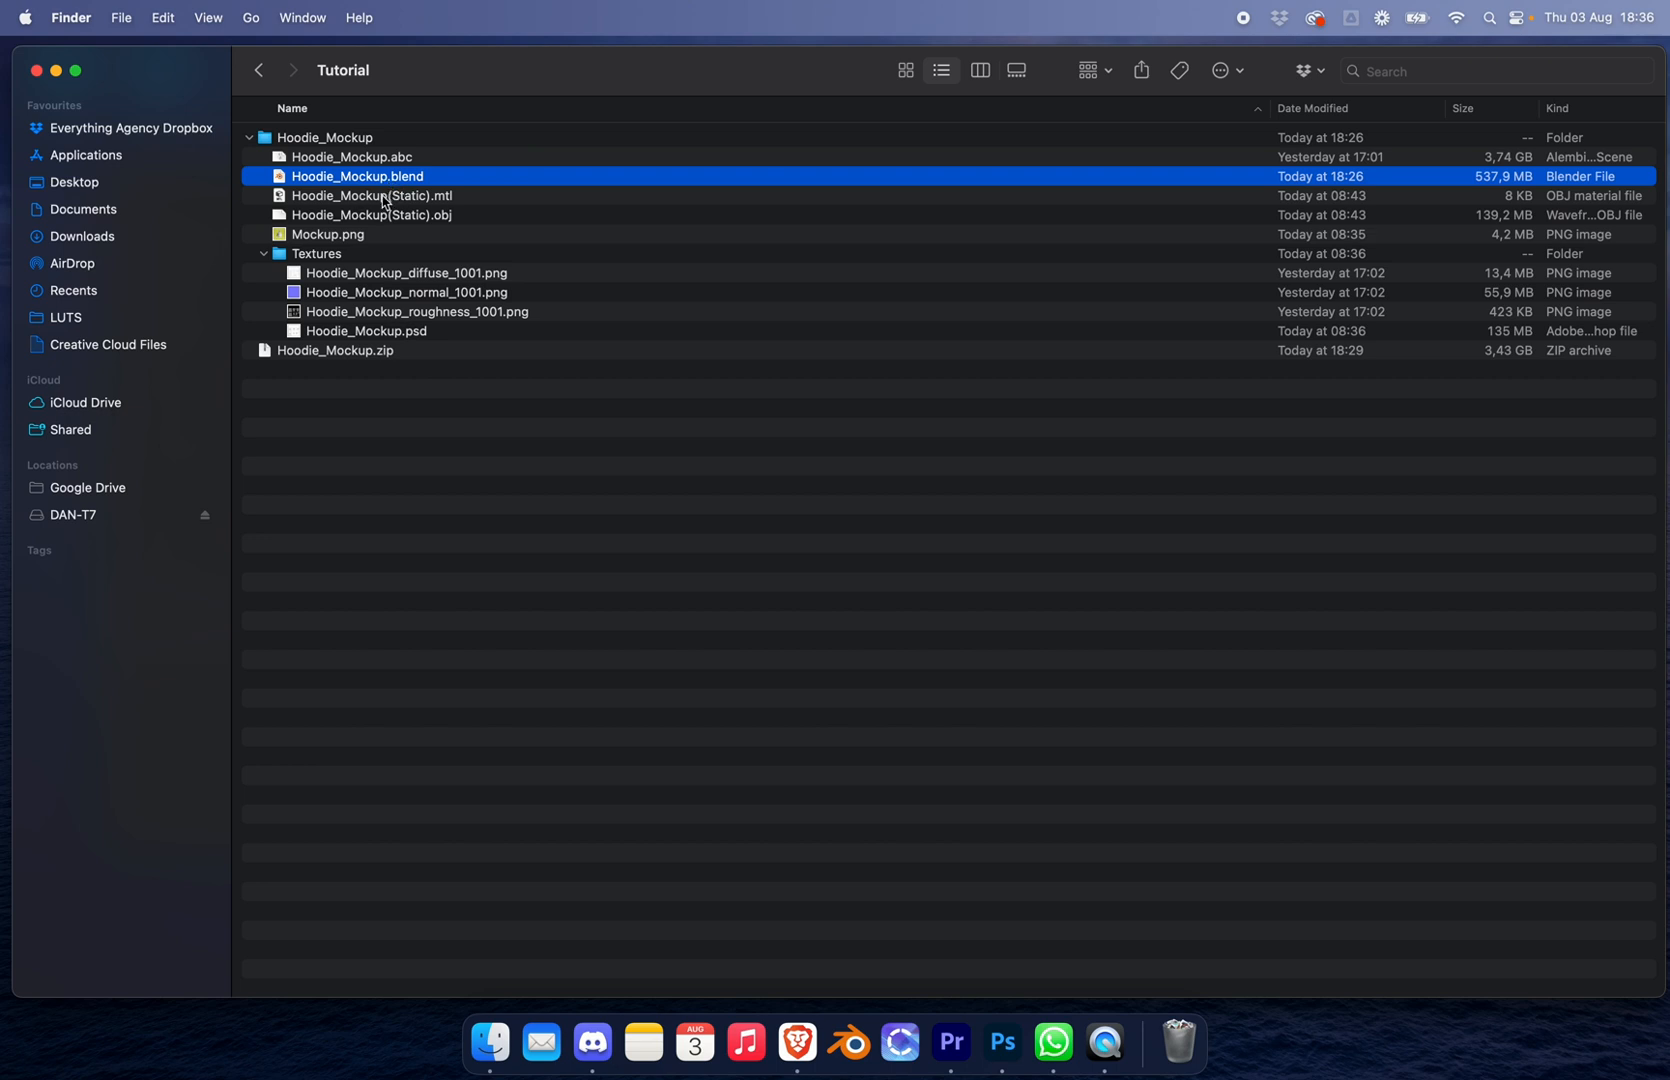
double_click(358, 176)
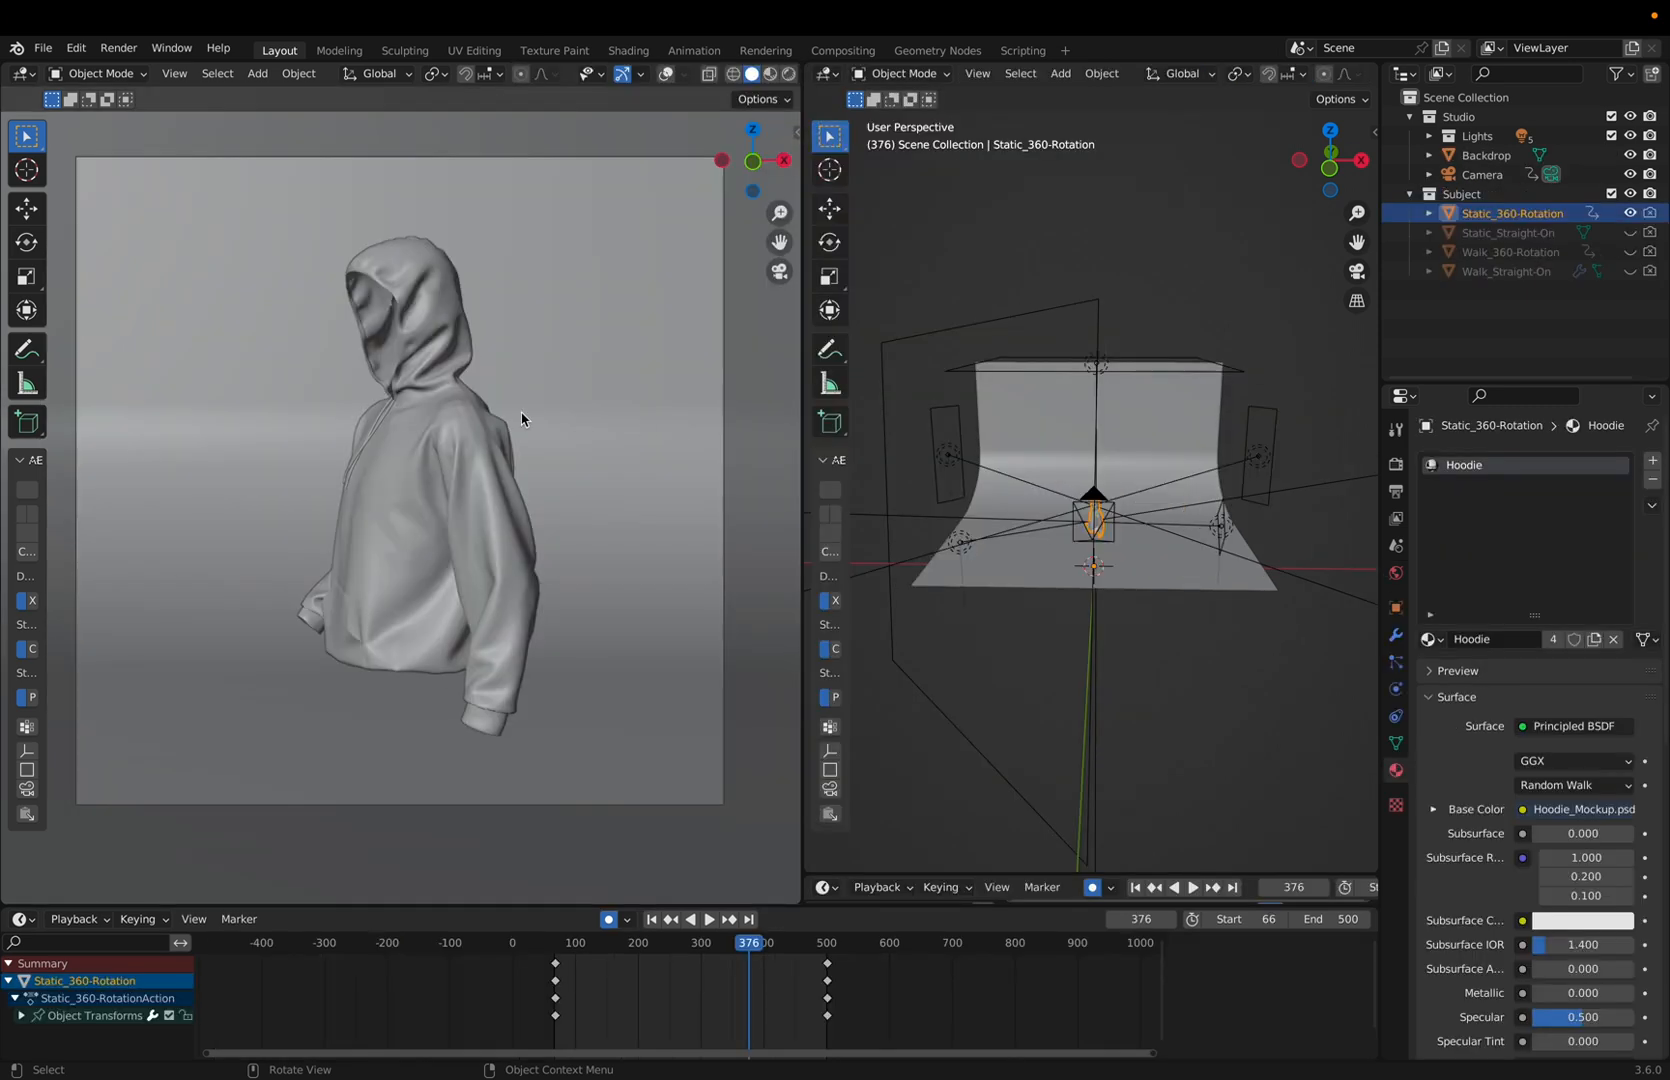
mouse_move(798, 298)
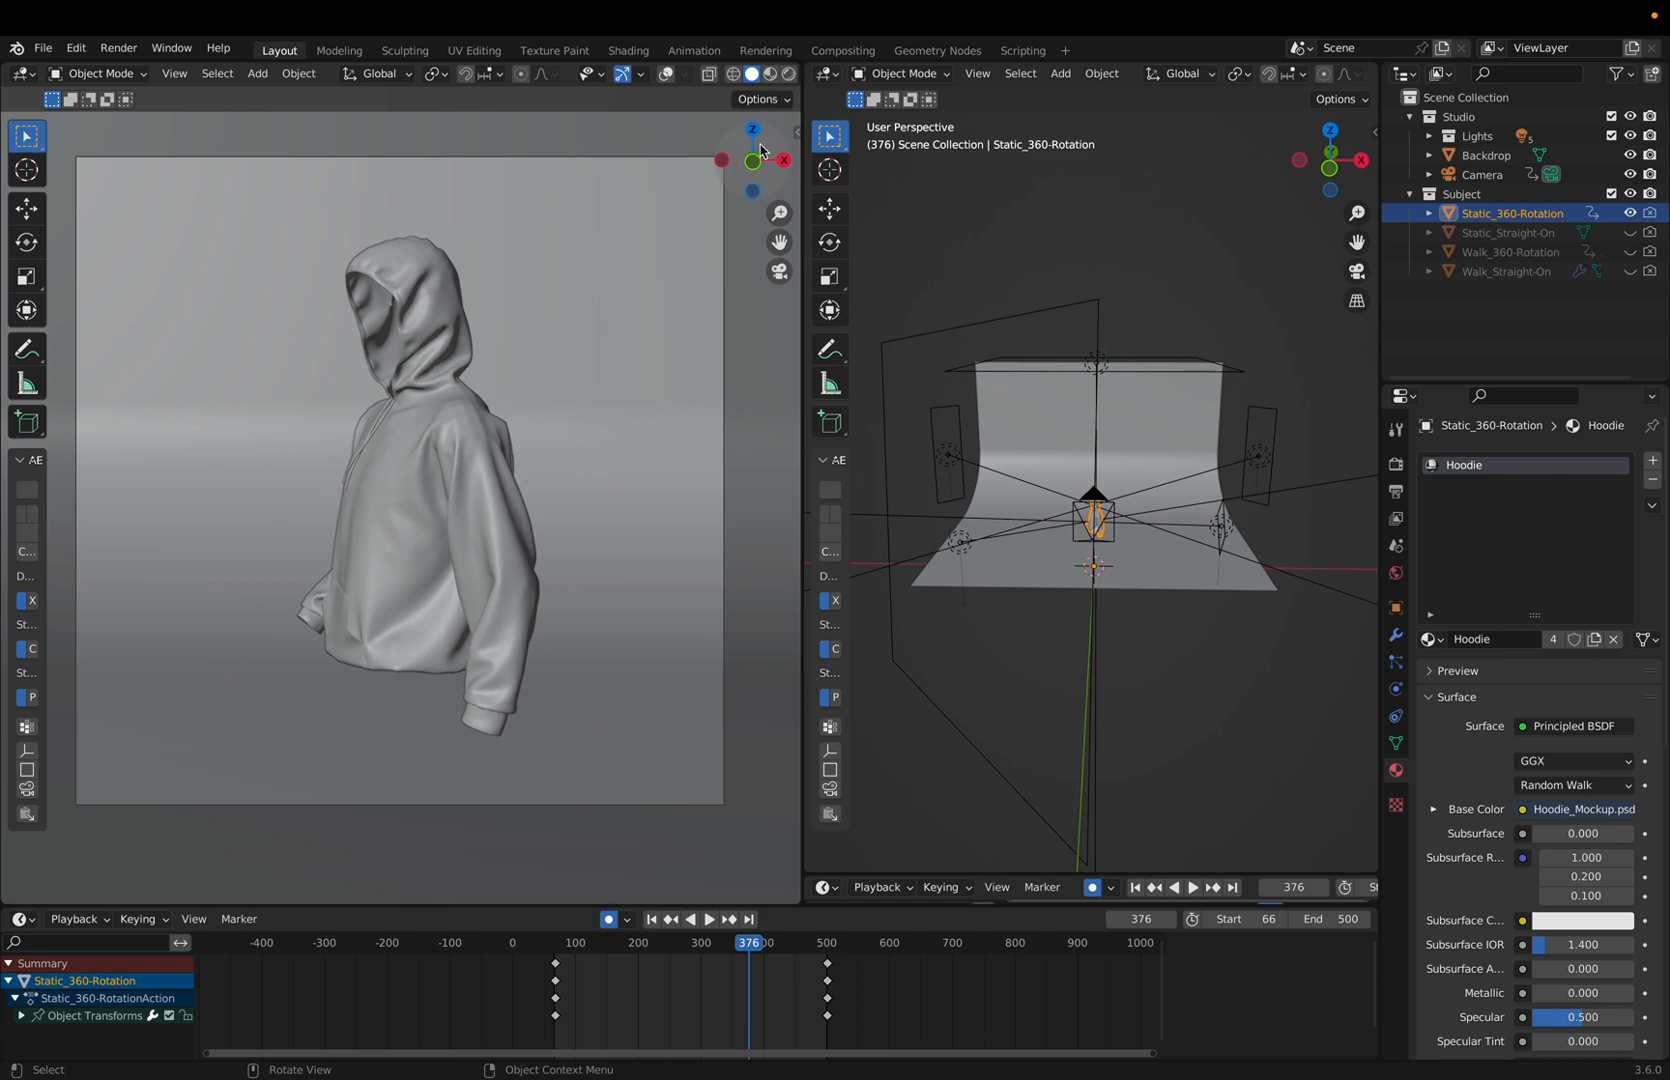
mouse_move(790, 74)
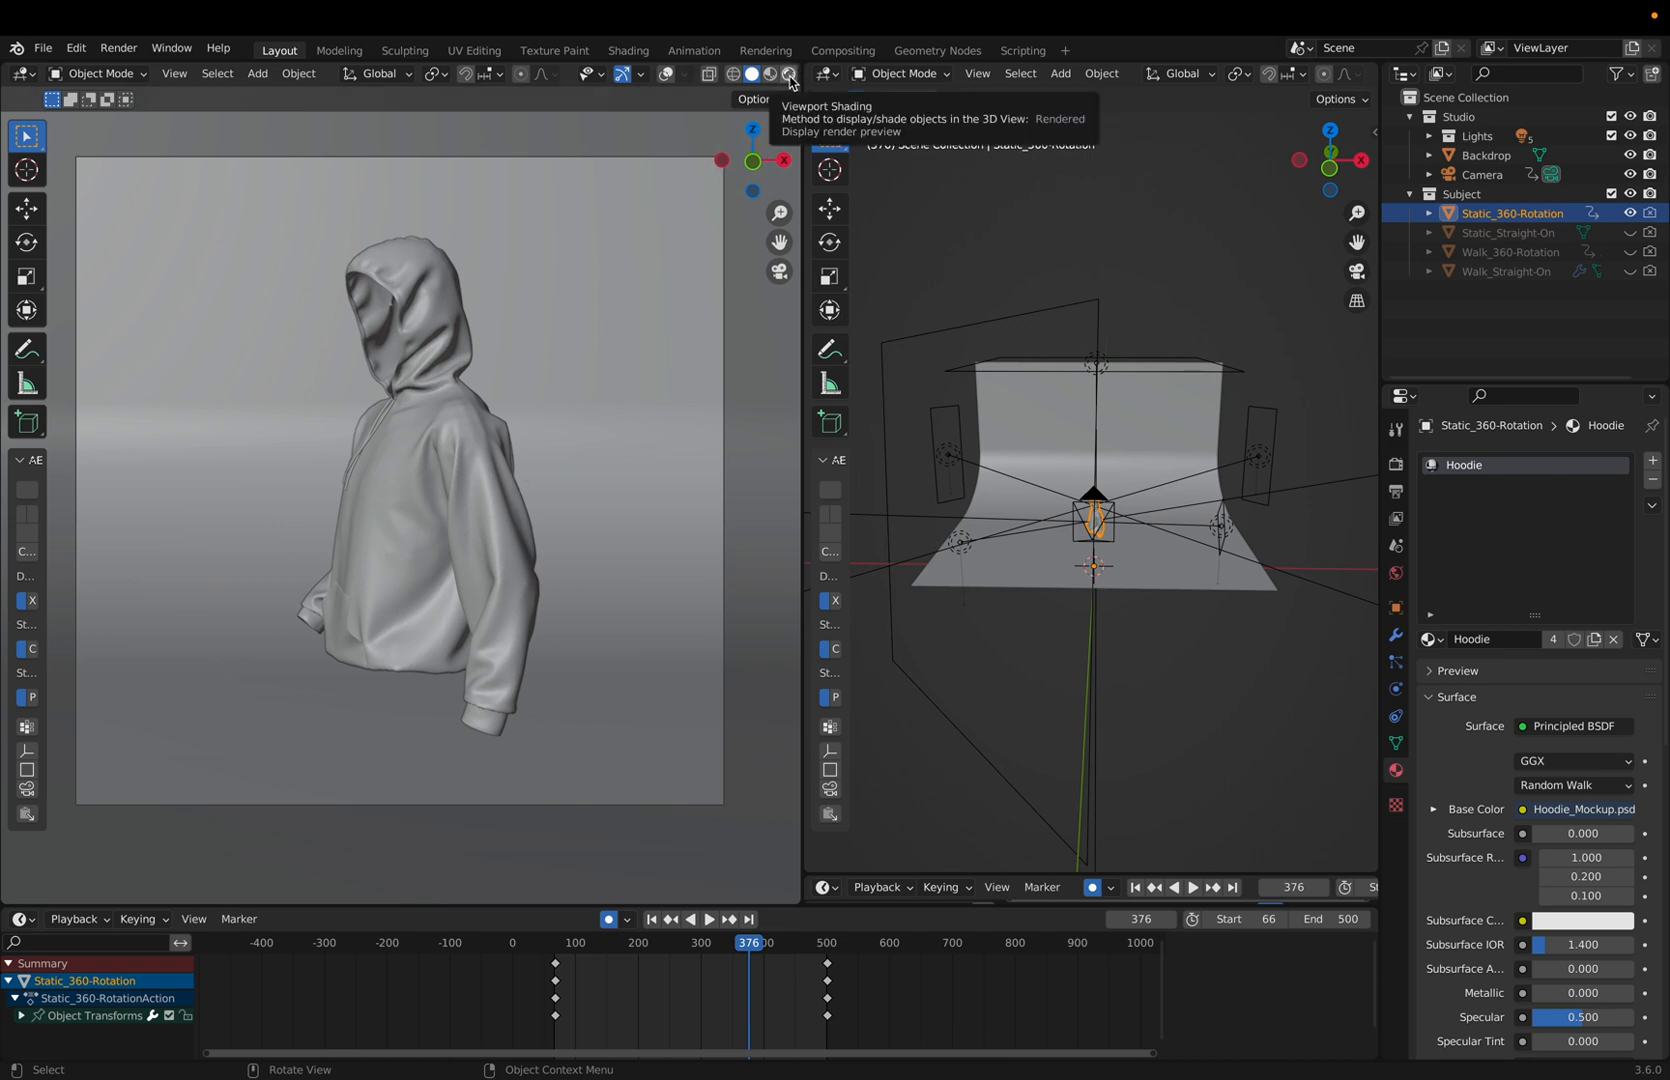
Step: Switch the left viewport to Rendered shading to see the white hoodie on yellow
click(788, 74)
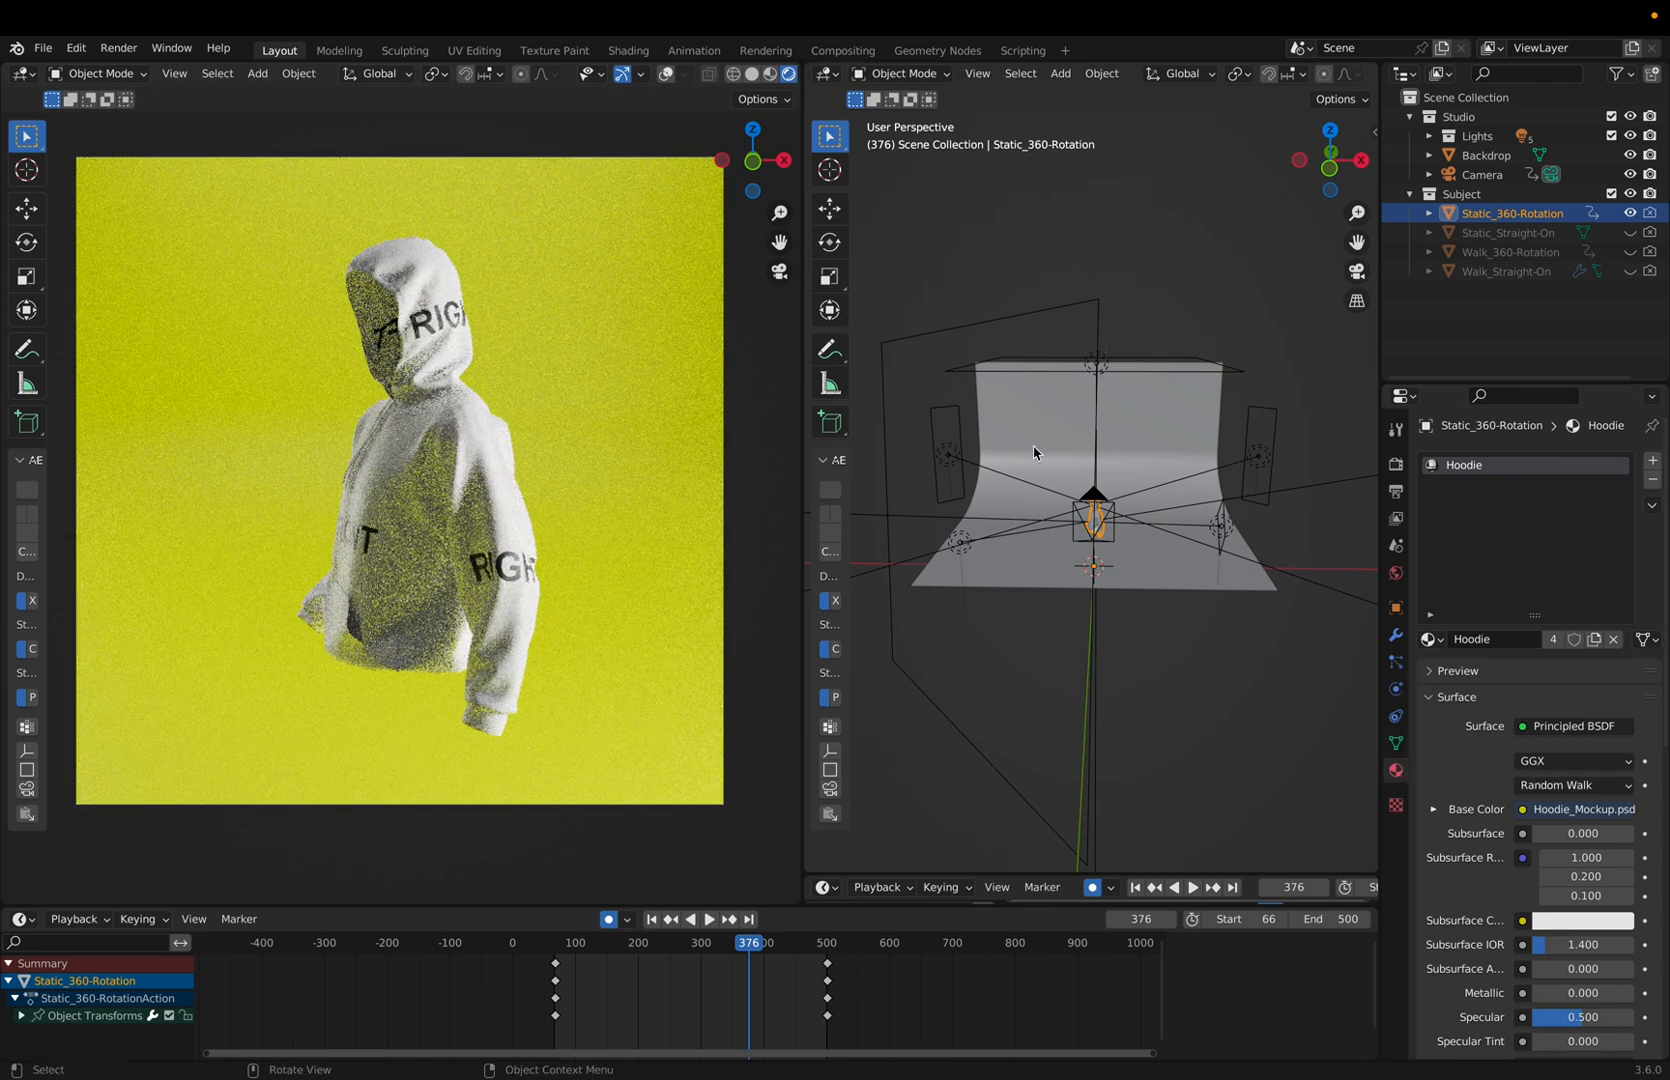
click(1488, 154)
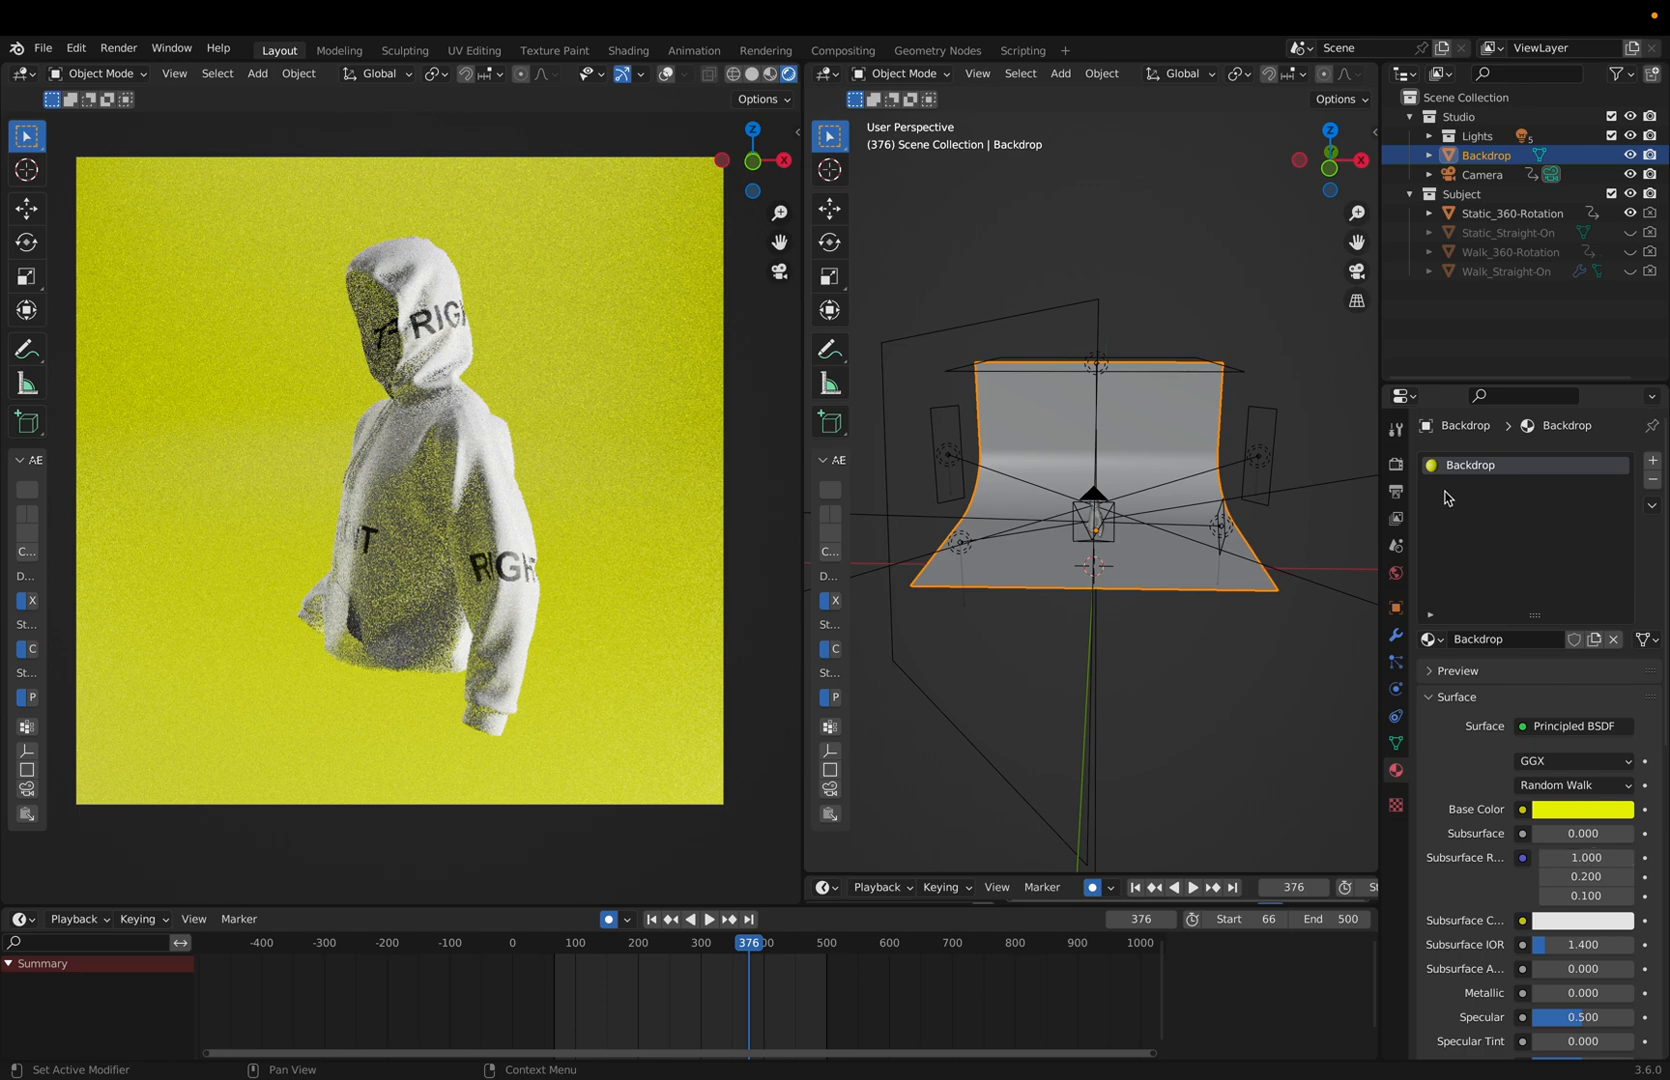
click(1582, 808)
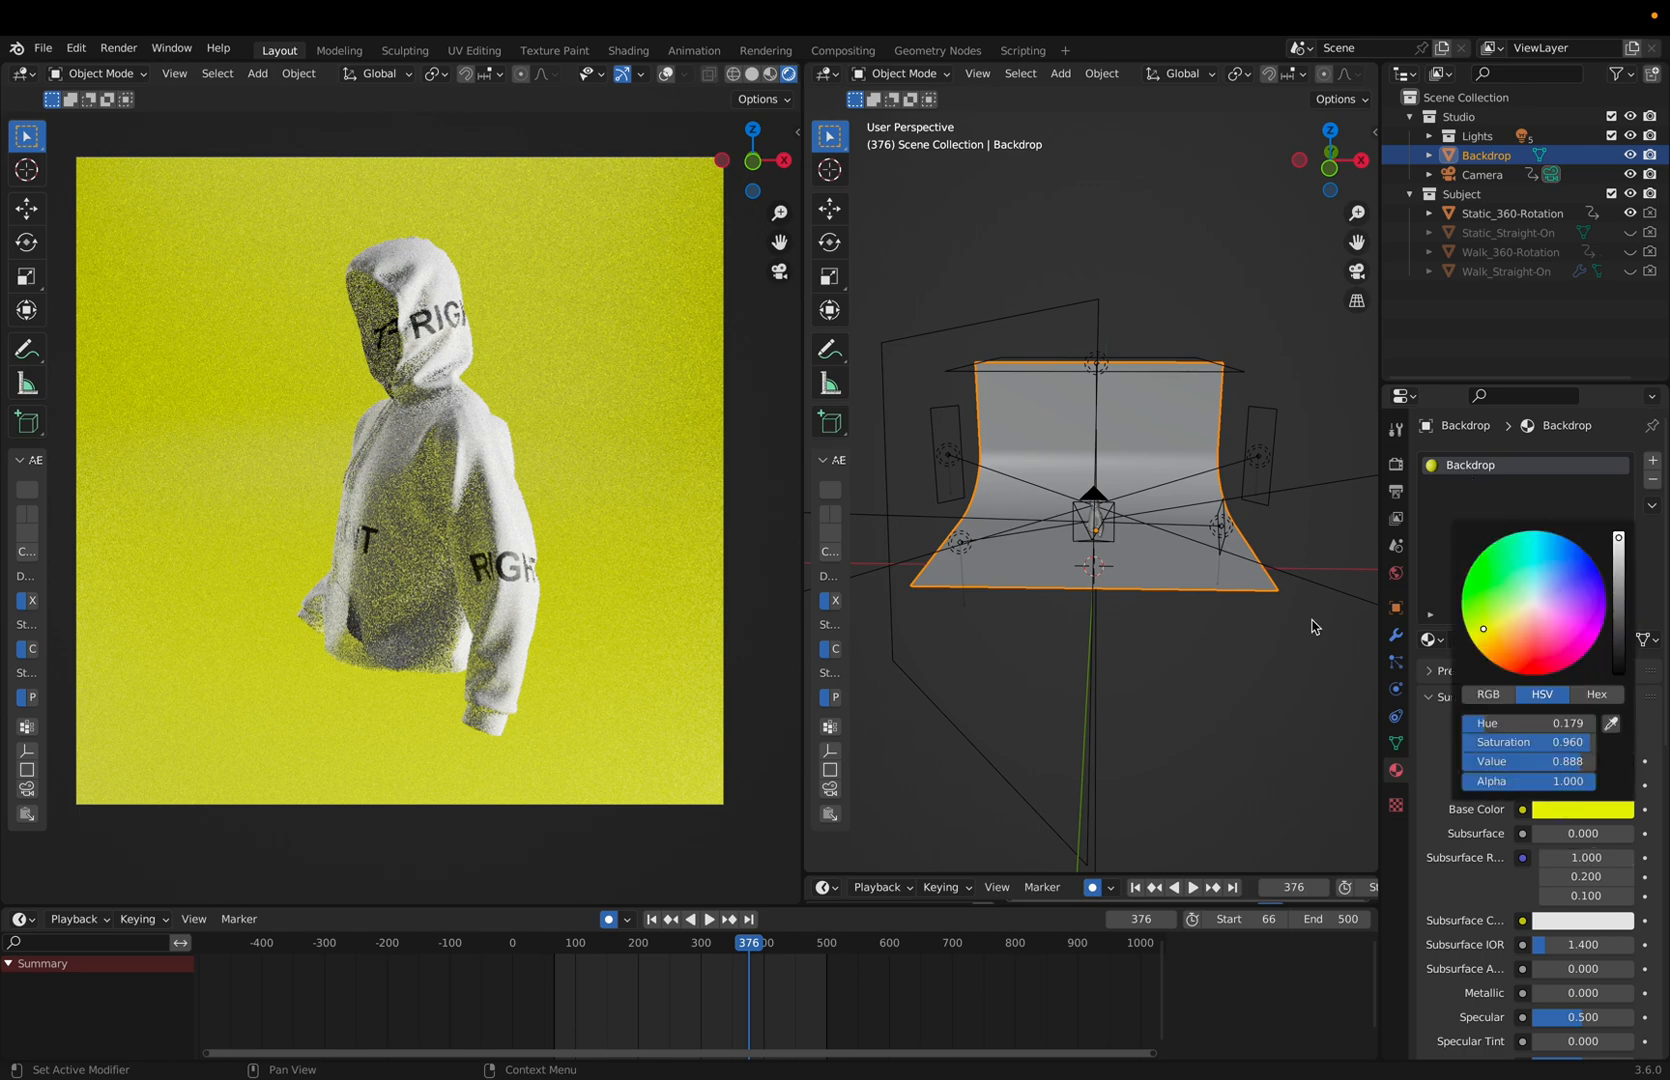
click(1580, 580)
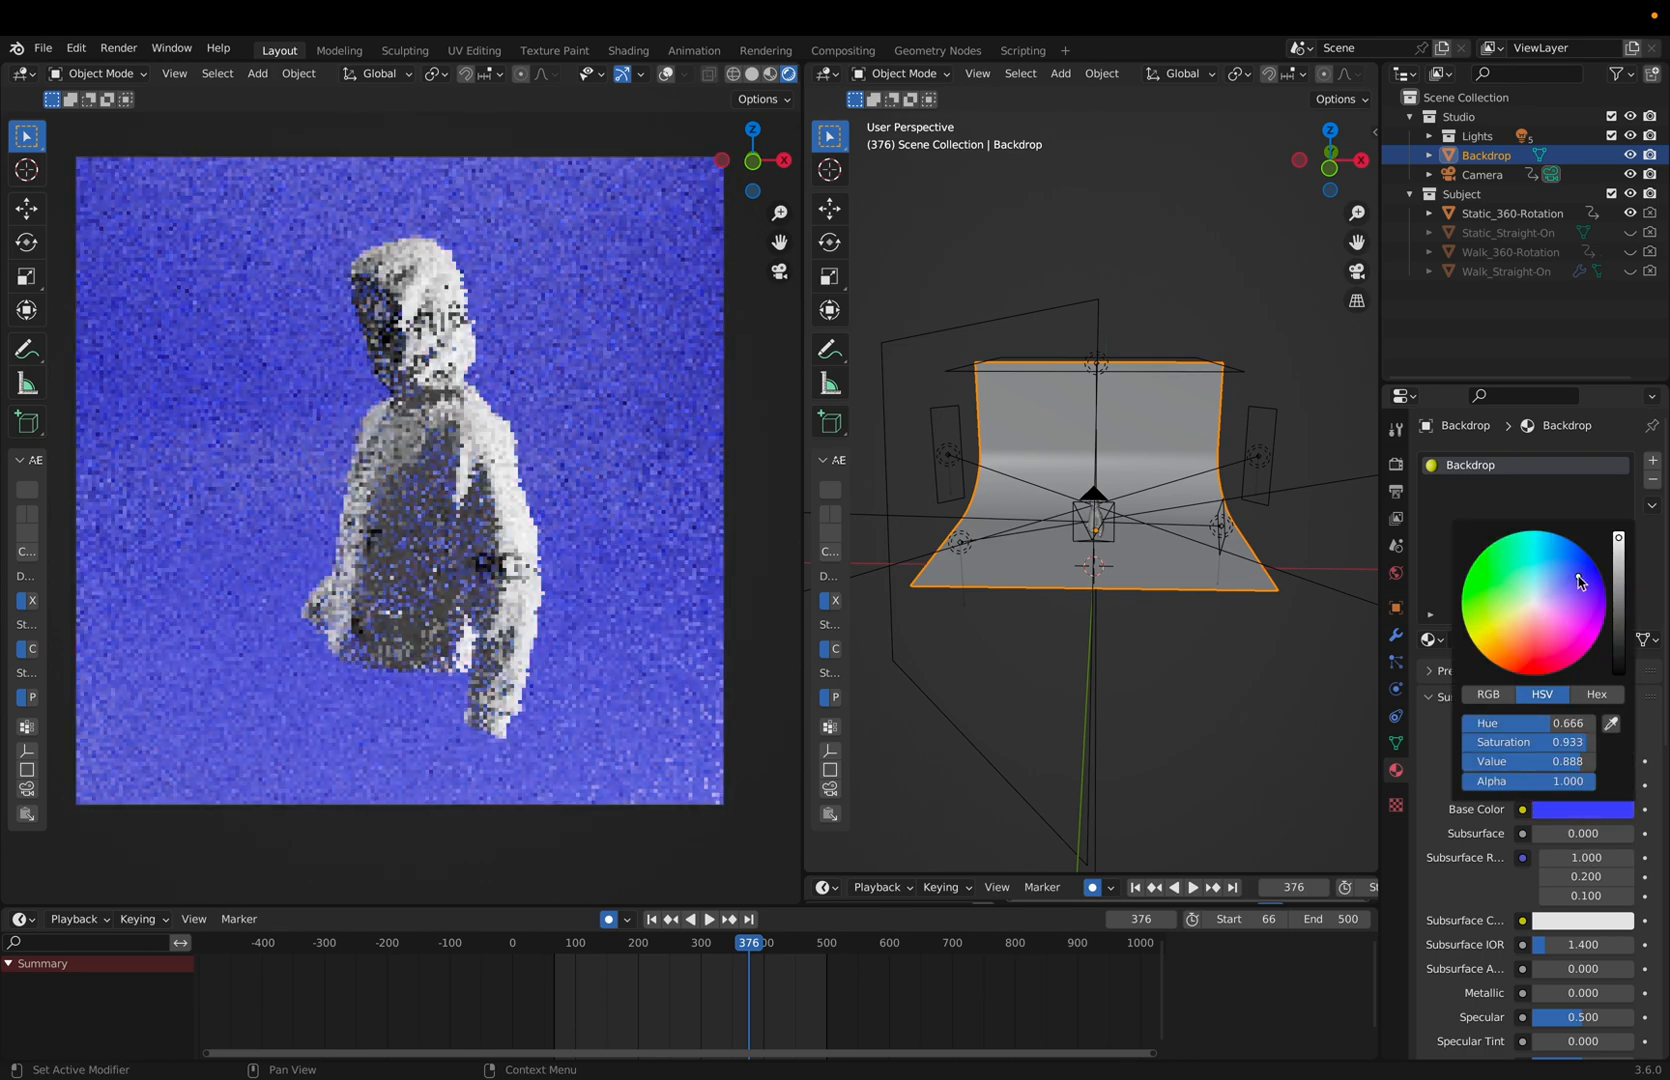
click(1538, 580)
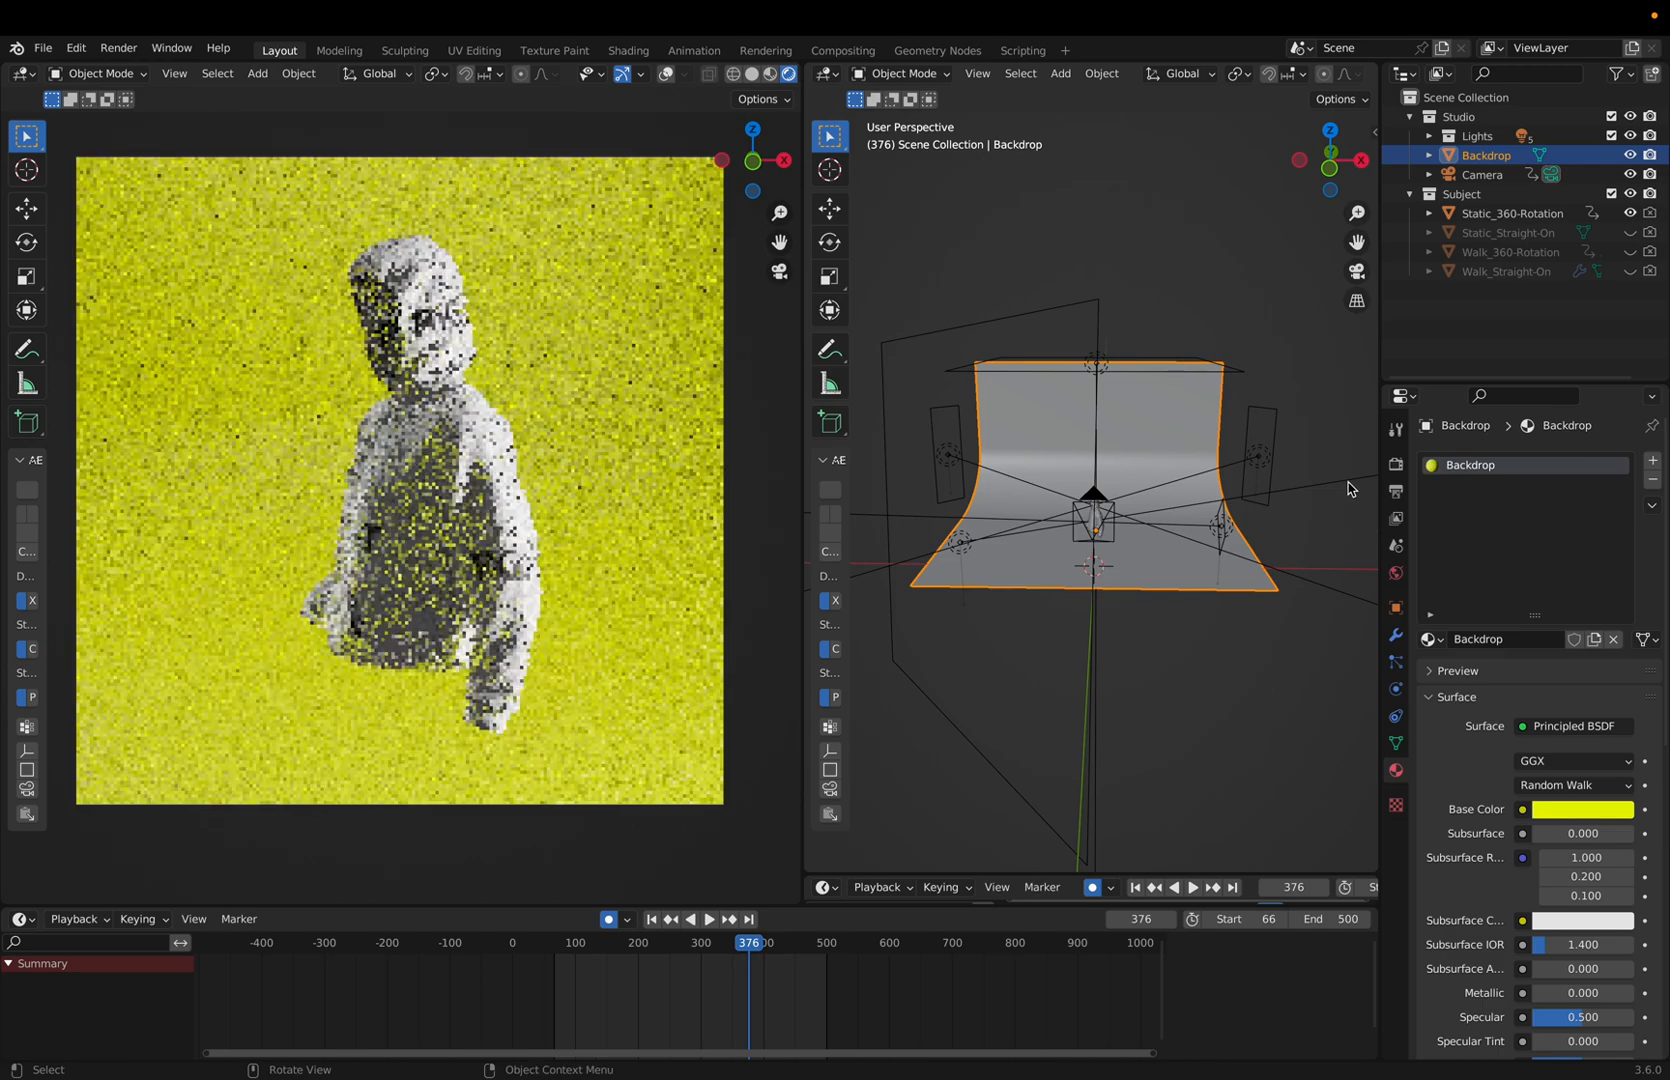
click(1510, 214)
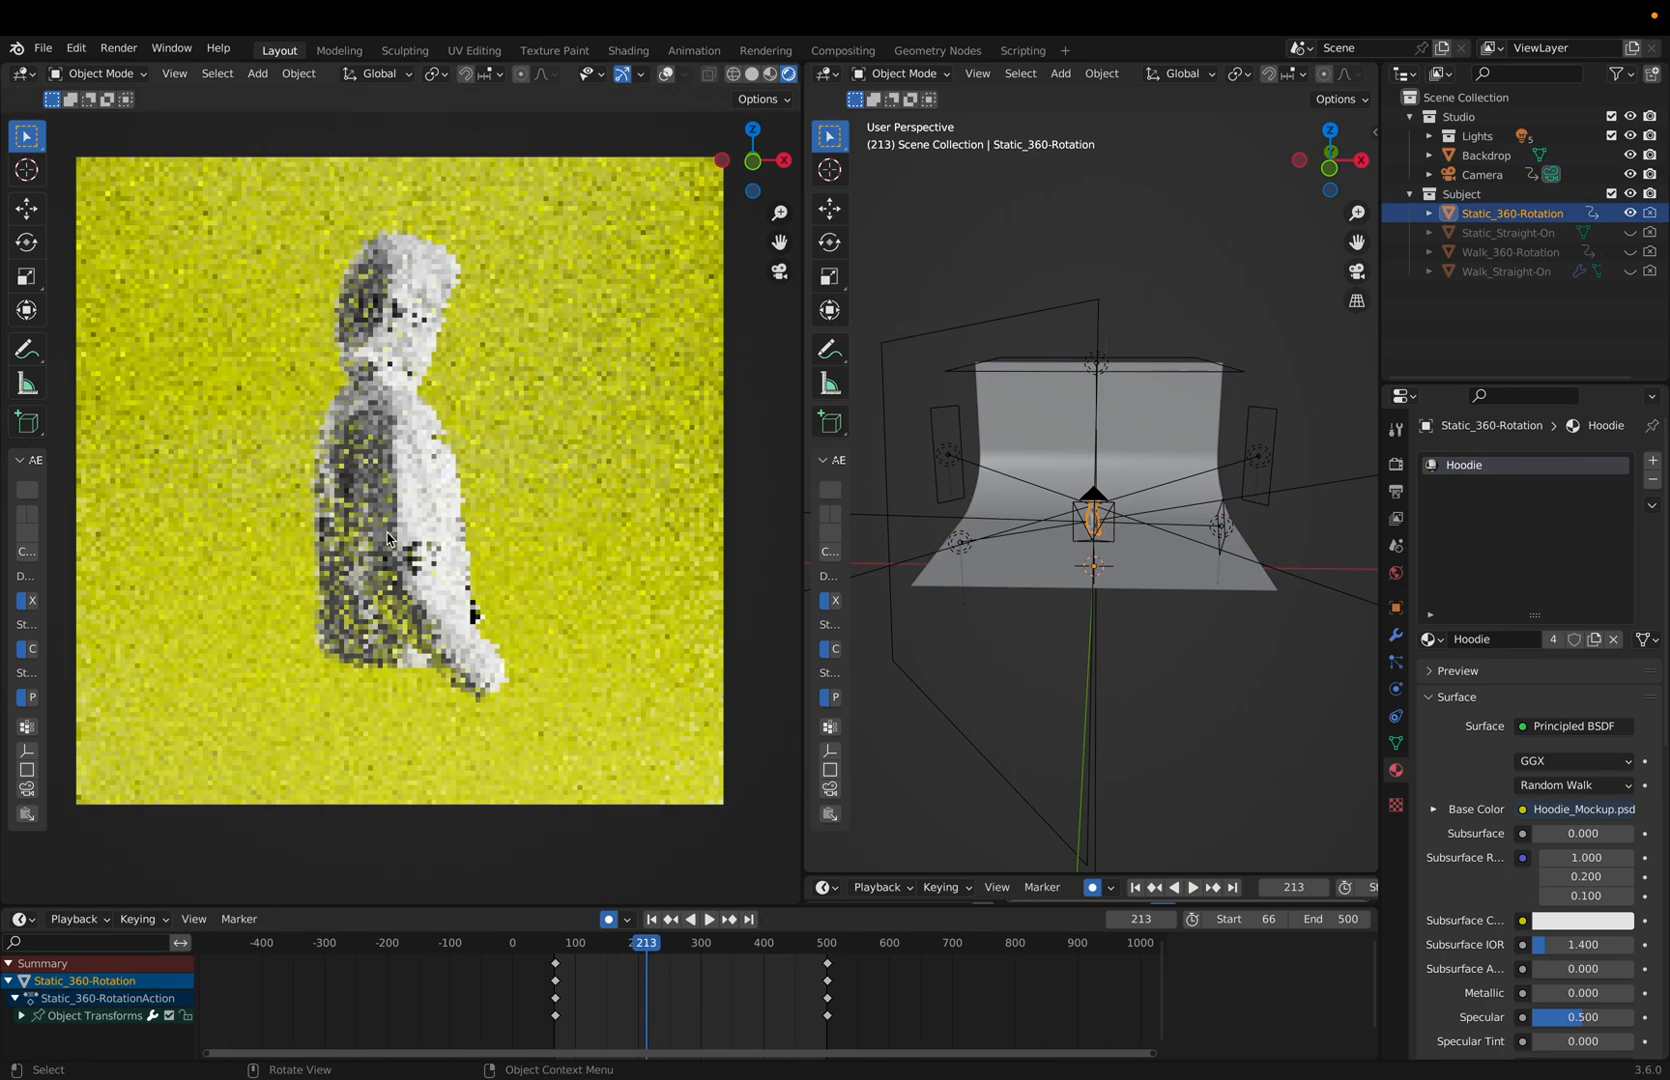
Step: Show the Walk_Straight-On hoodie variant instead of Static_Straight-On and scrub its animation
click(686, 942)
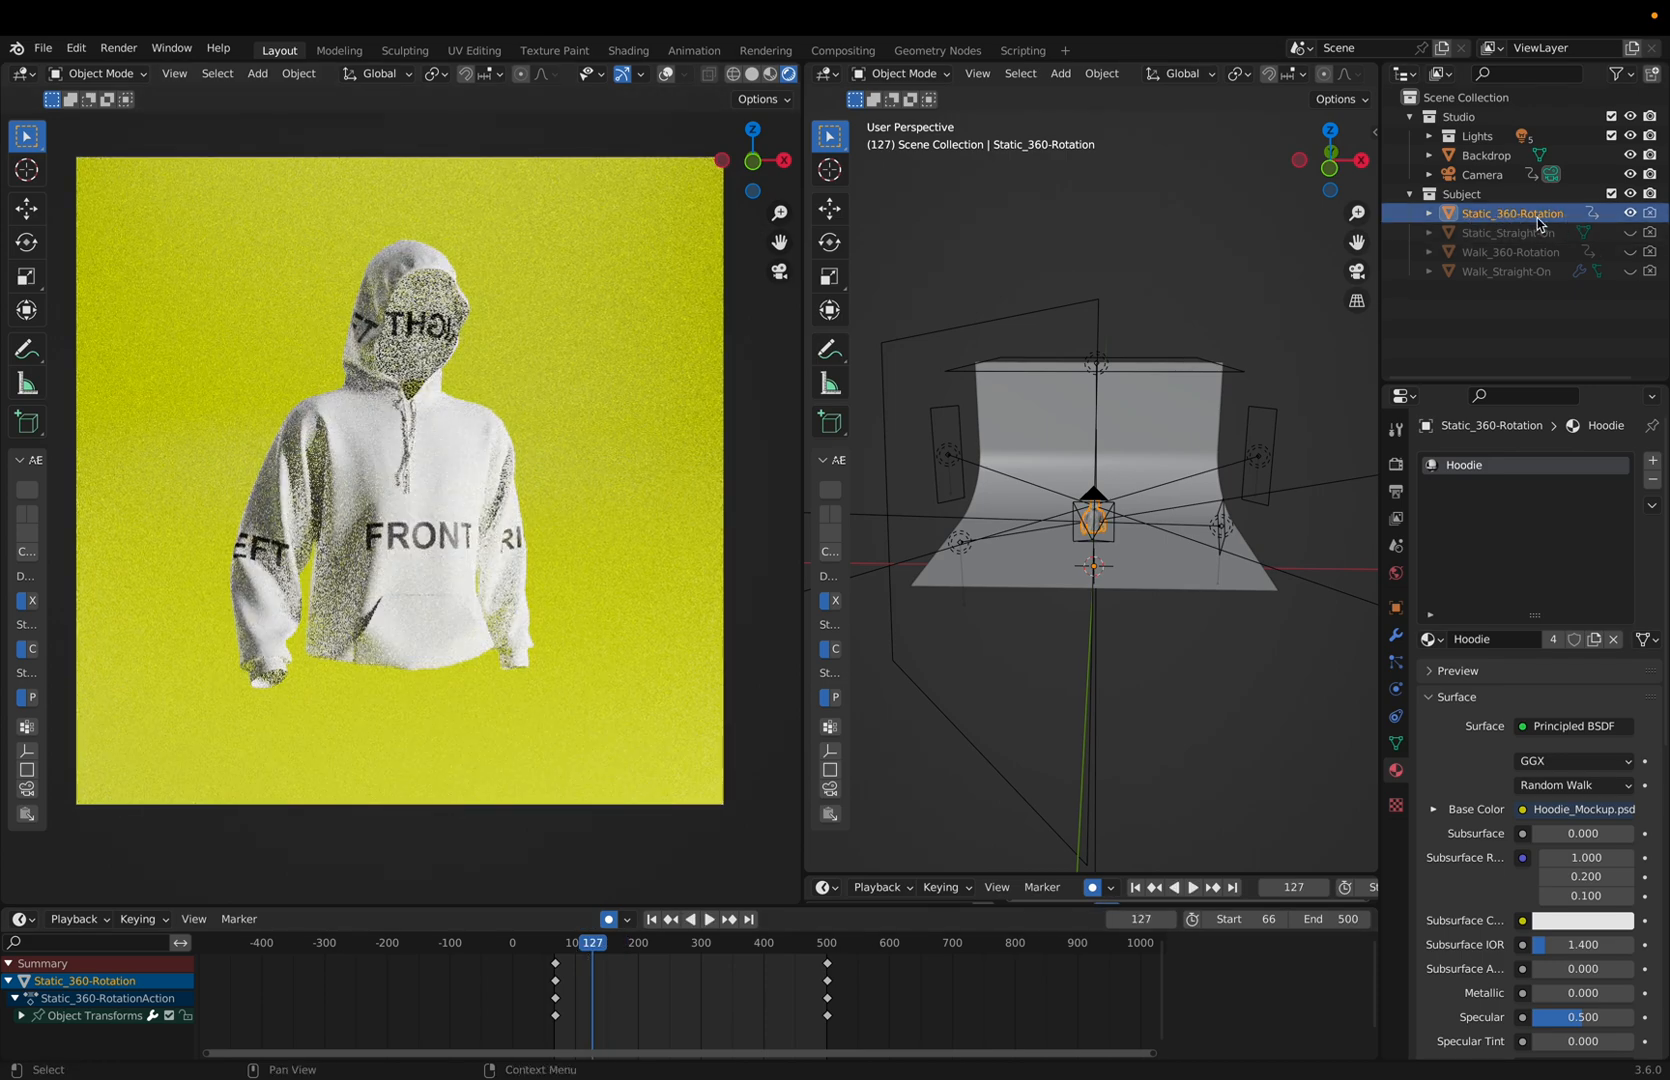
click(1508, 232)
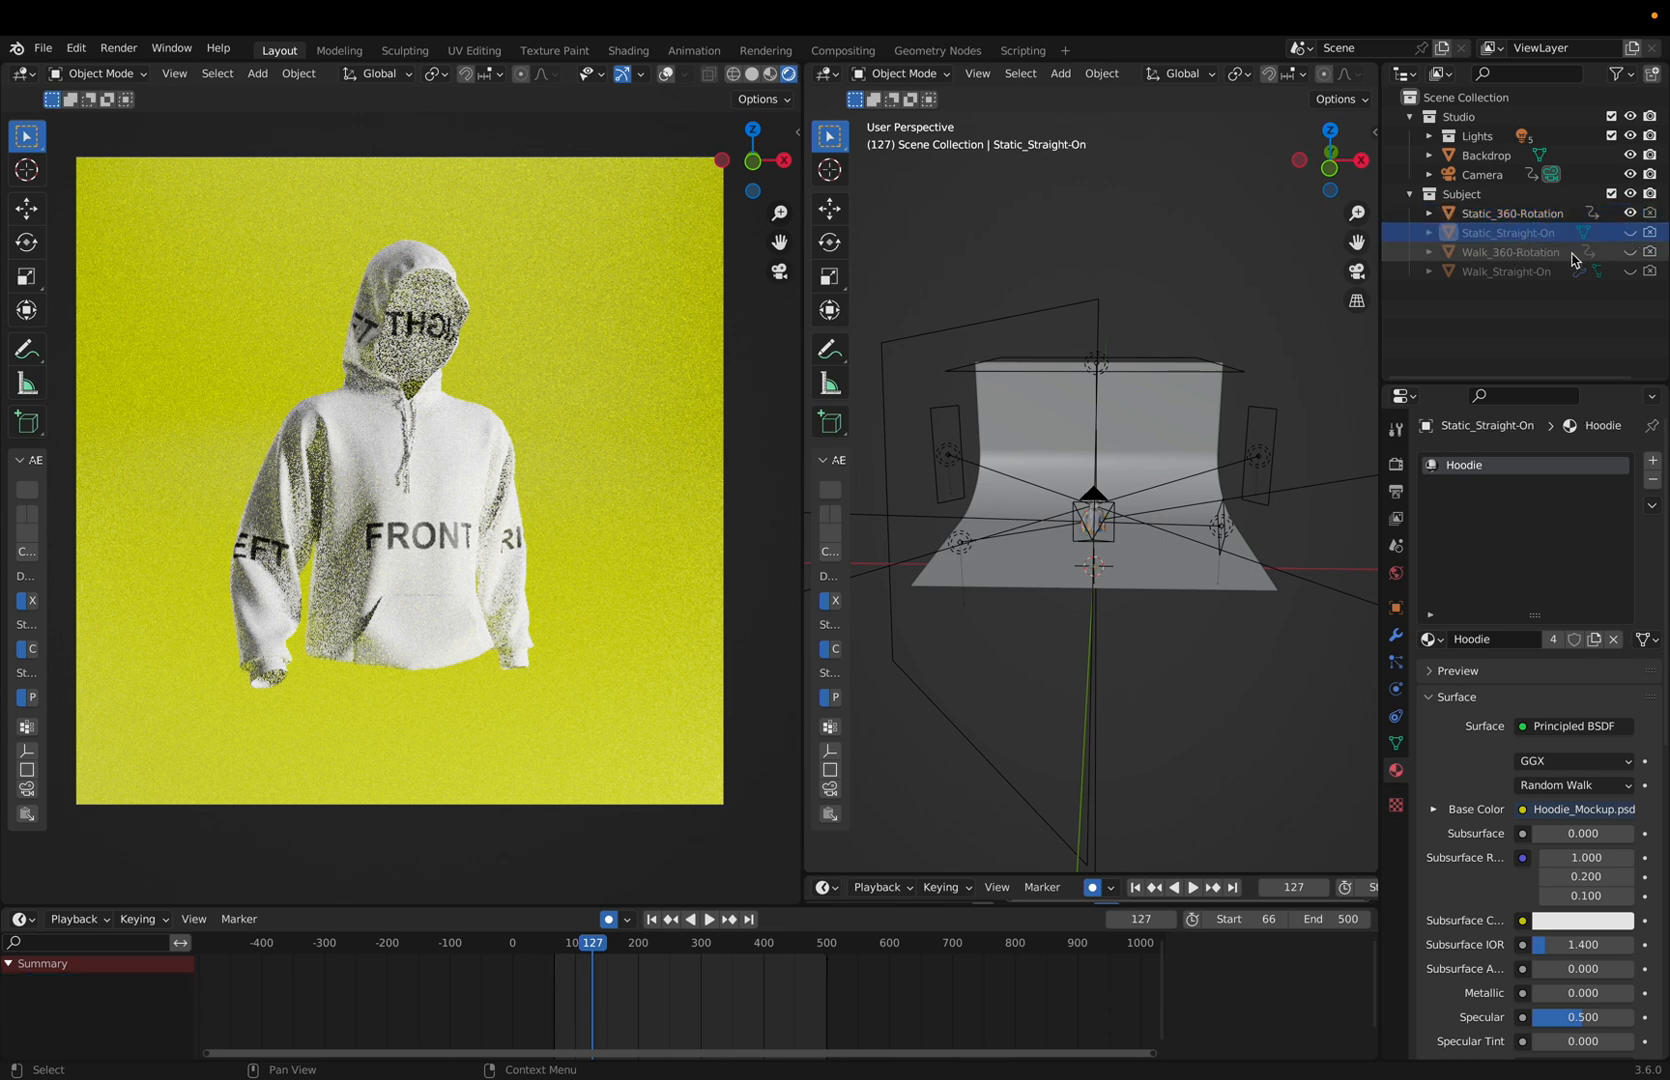
mouse_move(1630, 262)
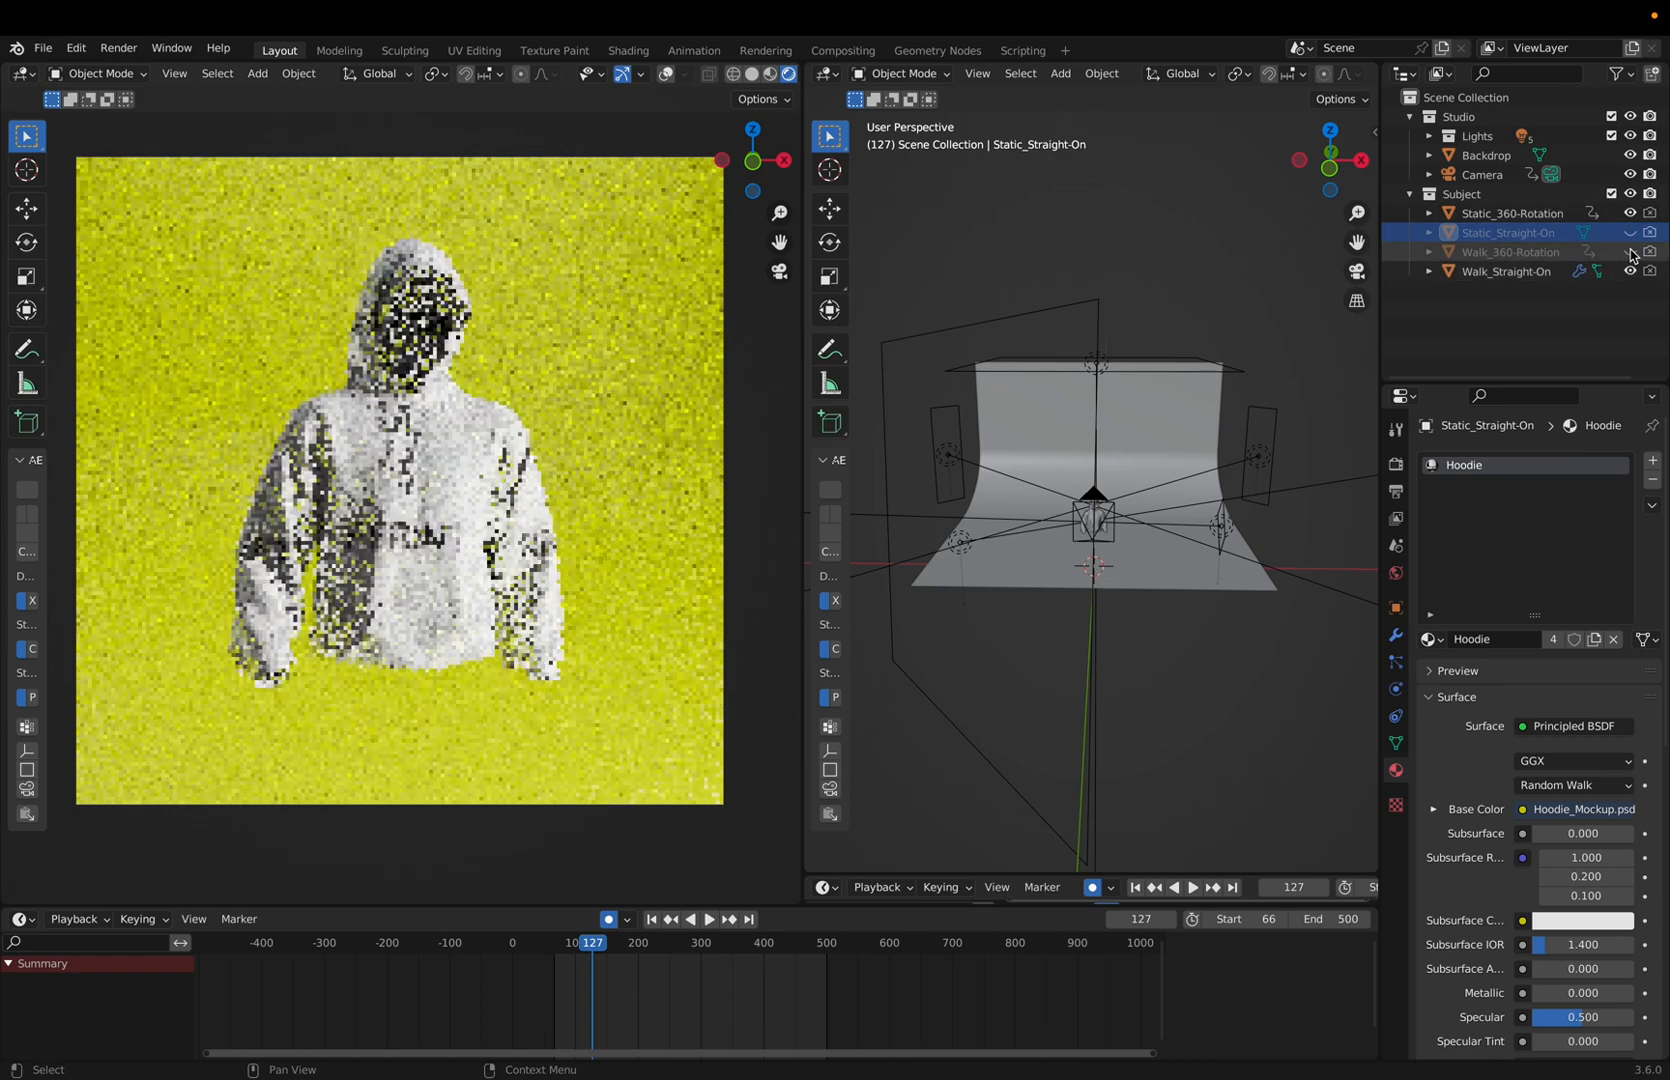
click(1504, 270)
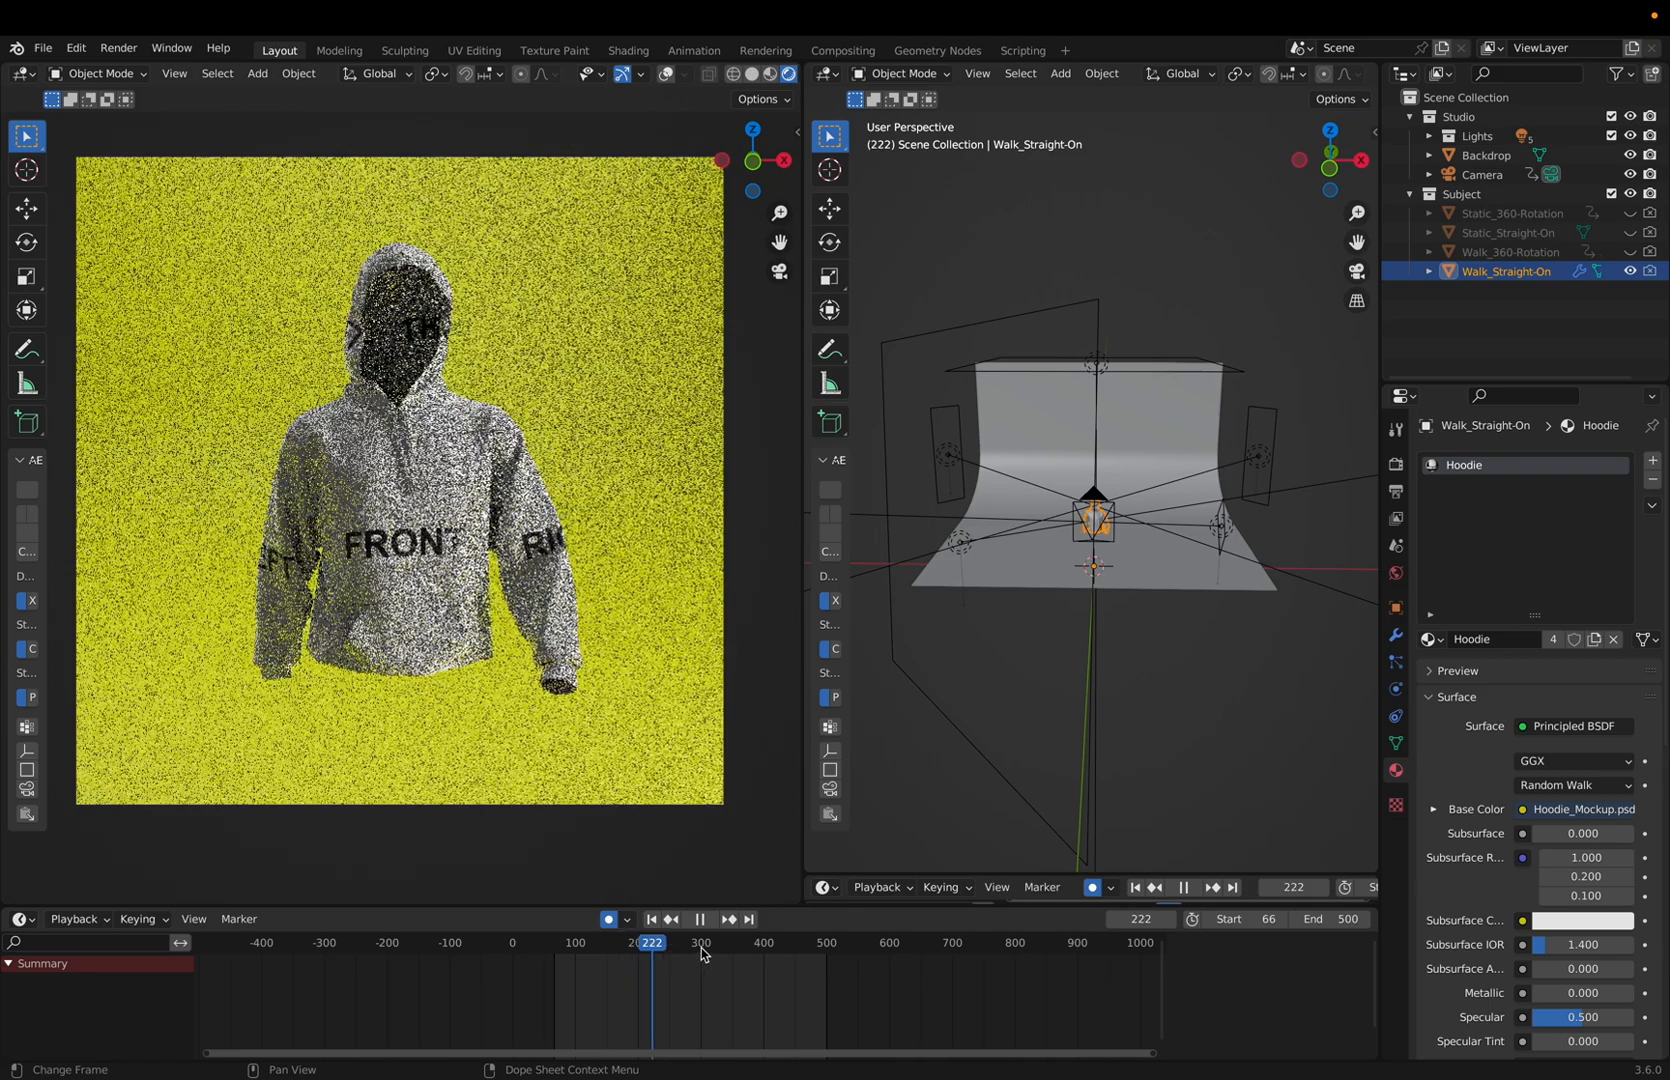
click(1182, 888)
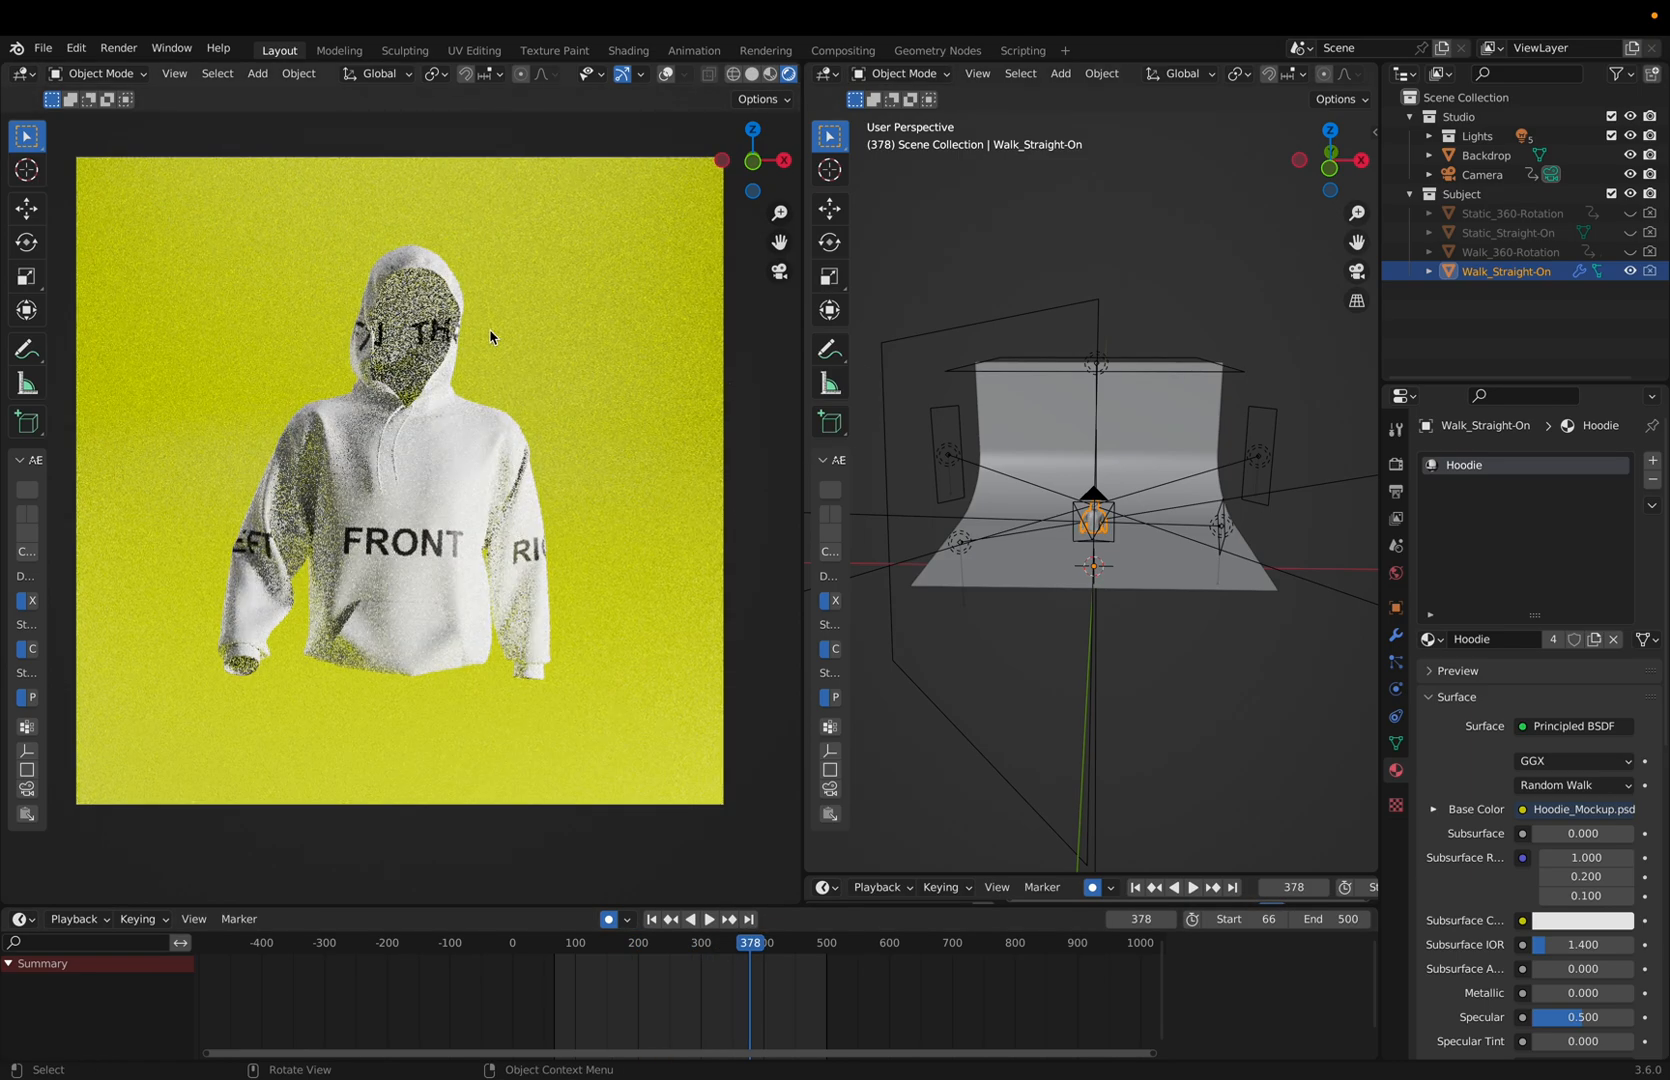
mouse_move(572, 370)
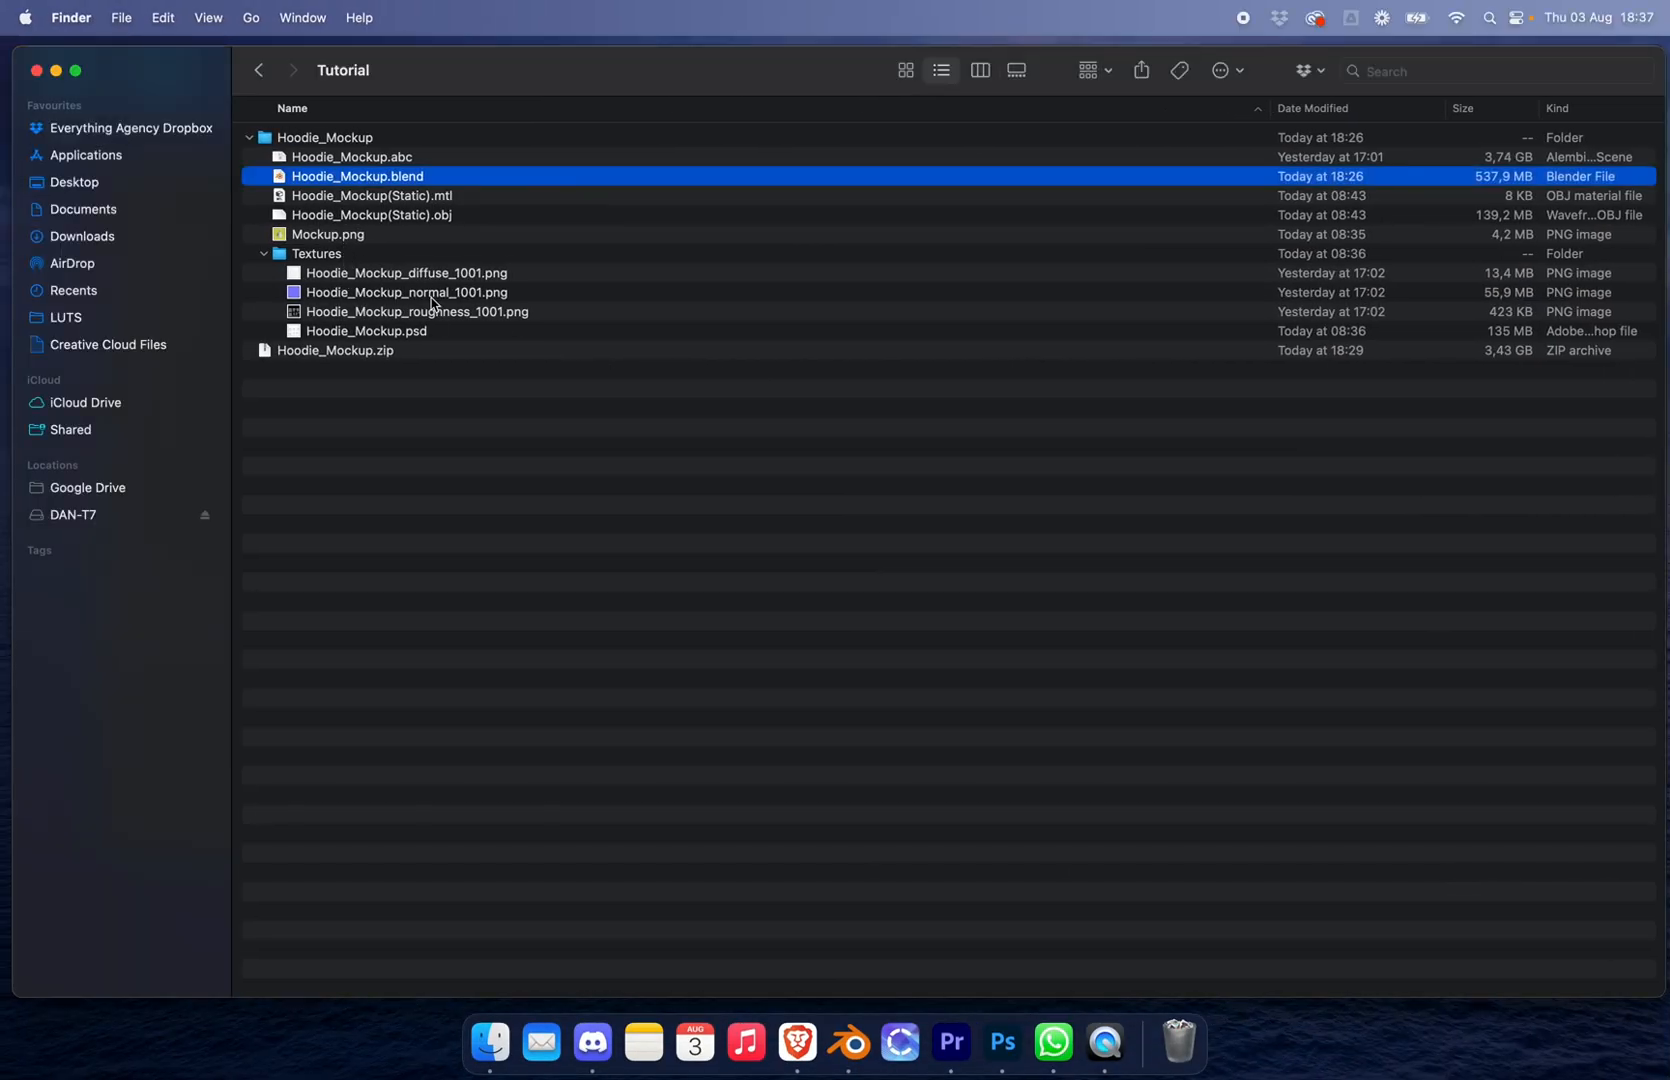
Step: Open Hoodie_Mockup.psd from the Textures folder in Photoshop
click(366, 332)
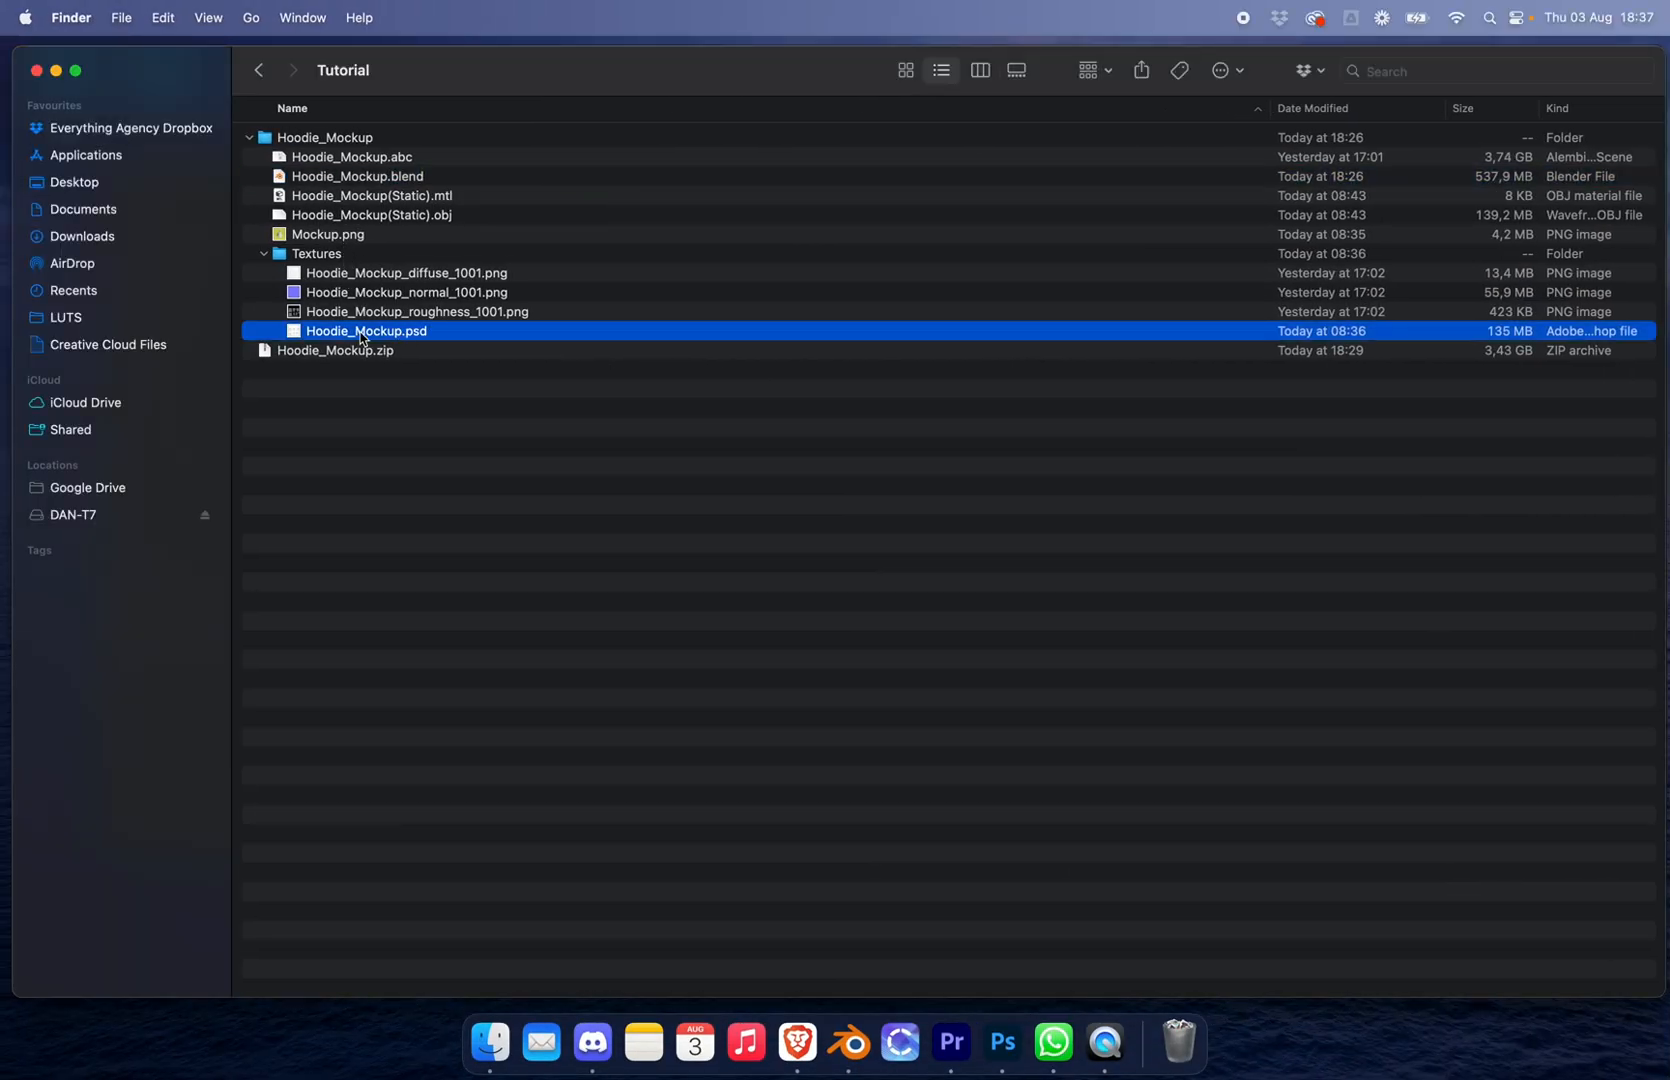
double_click(366, 332)
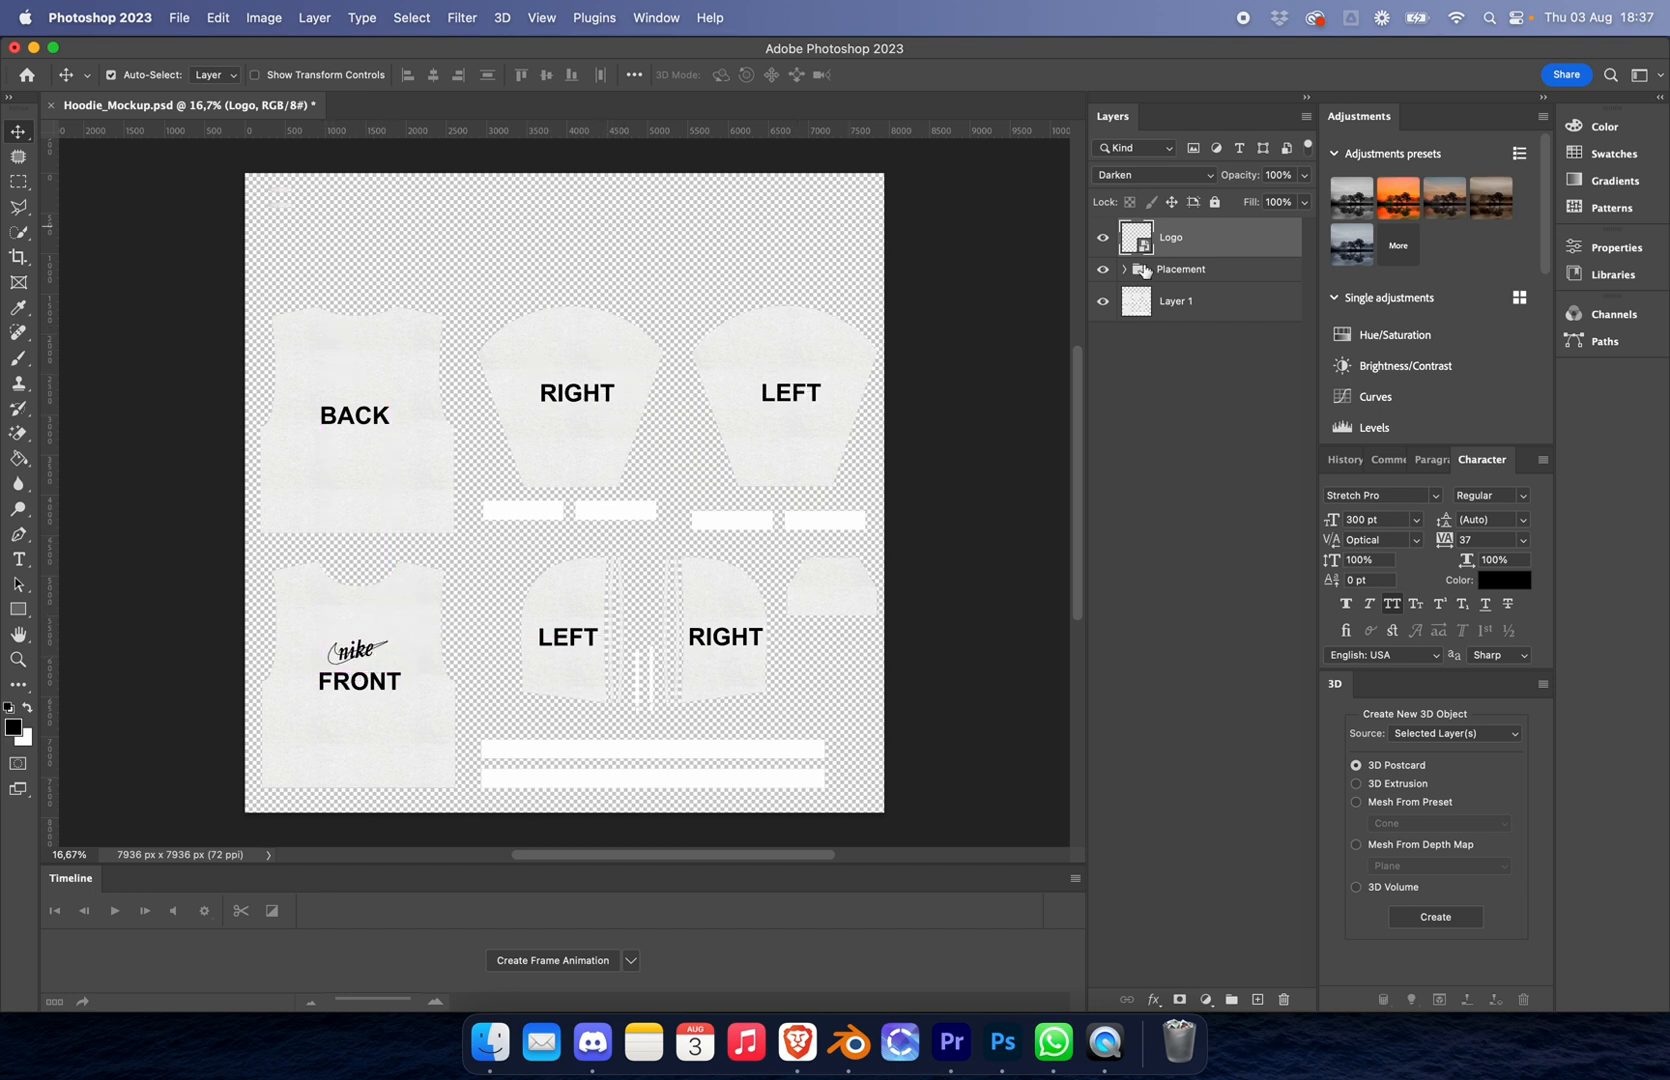
Step: Draw a black Rectangle 1 layer at 76% opacity beneath the Logo and Placement layers
click(1104, 268)
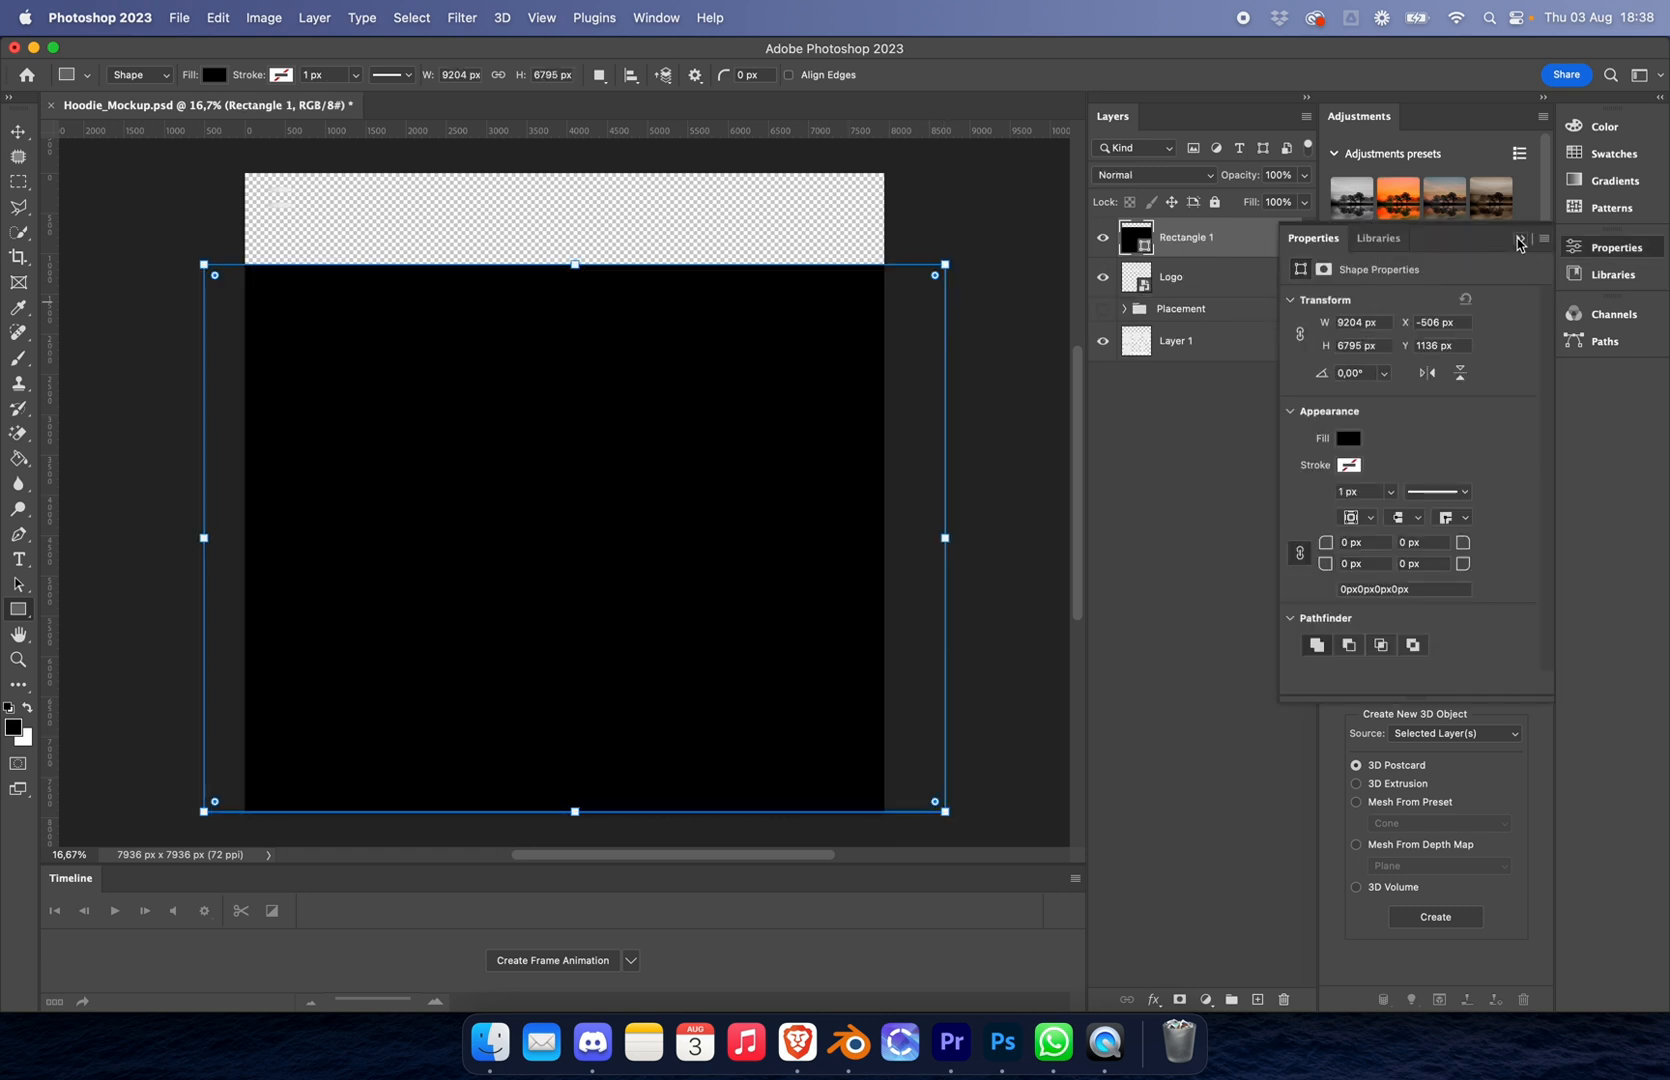
click(1520, 240)
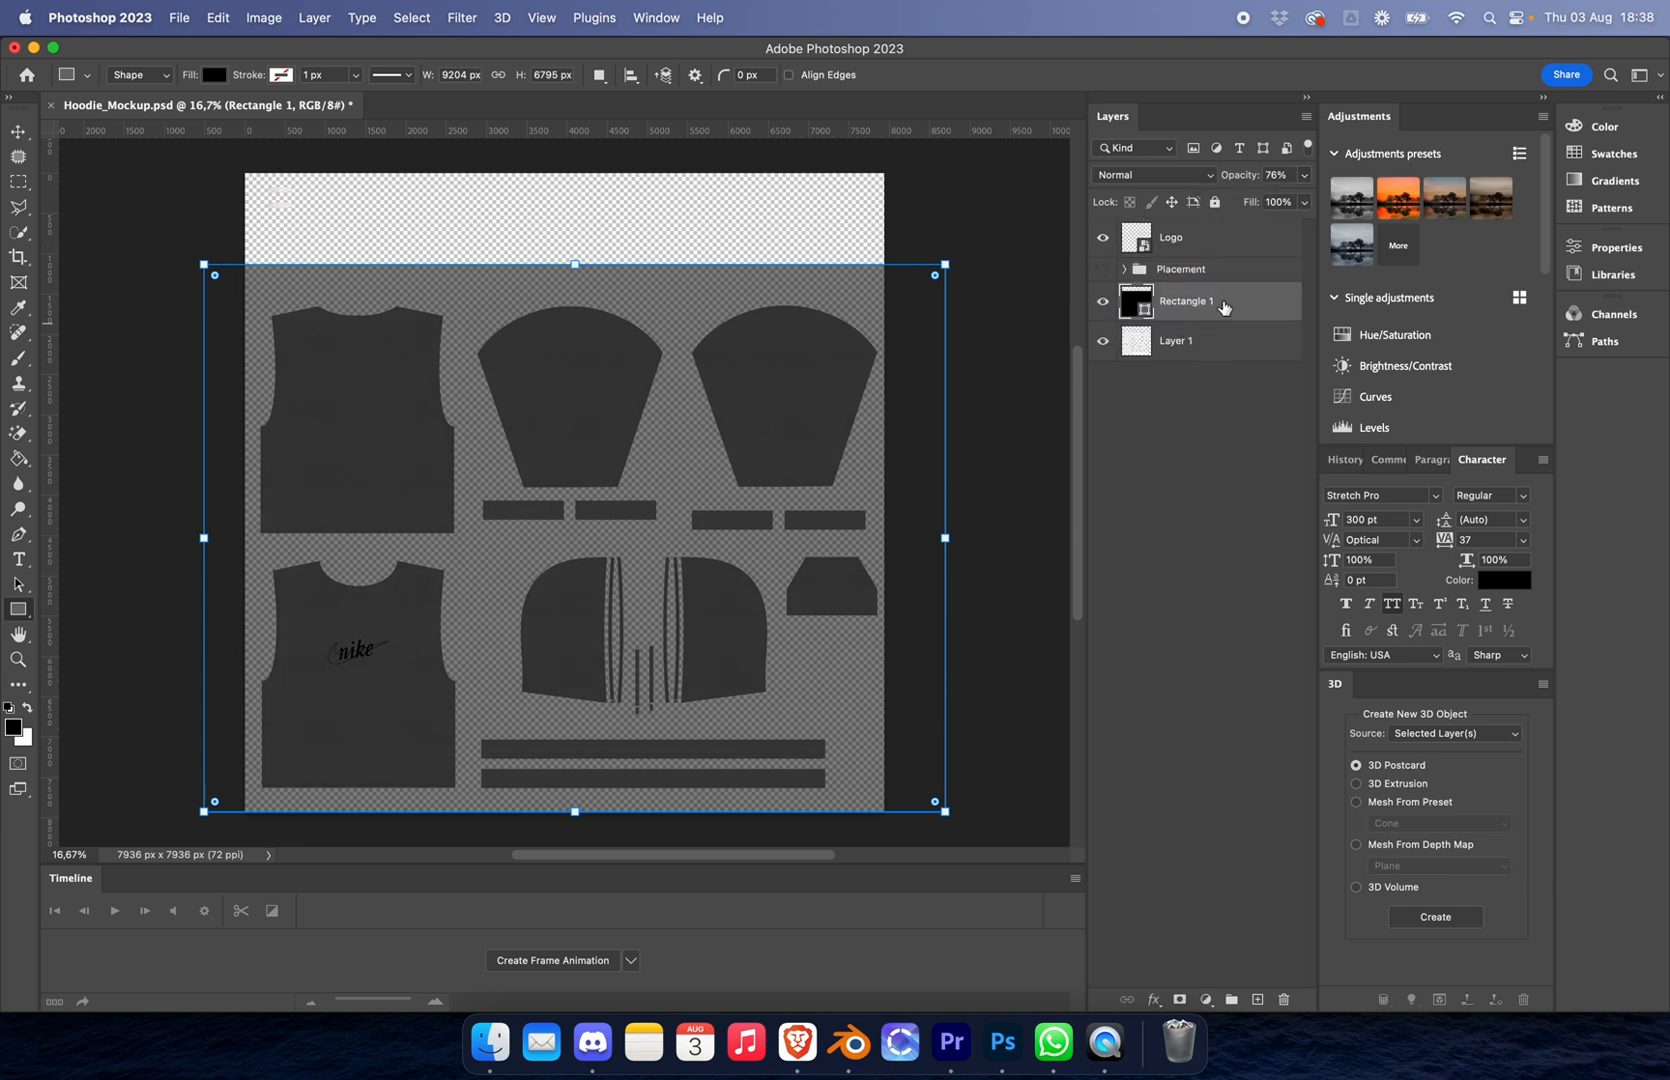
right_click(1184, 302)
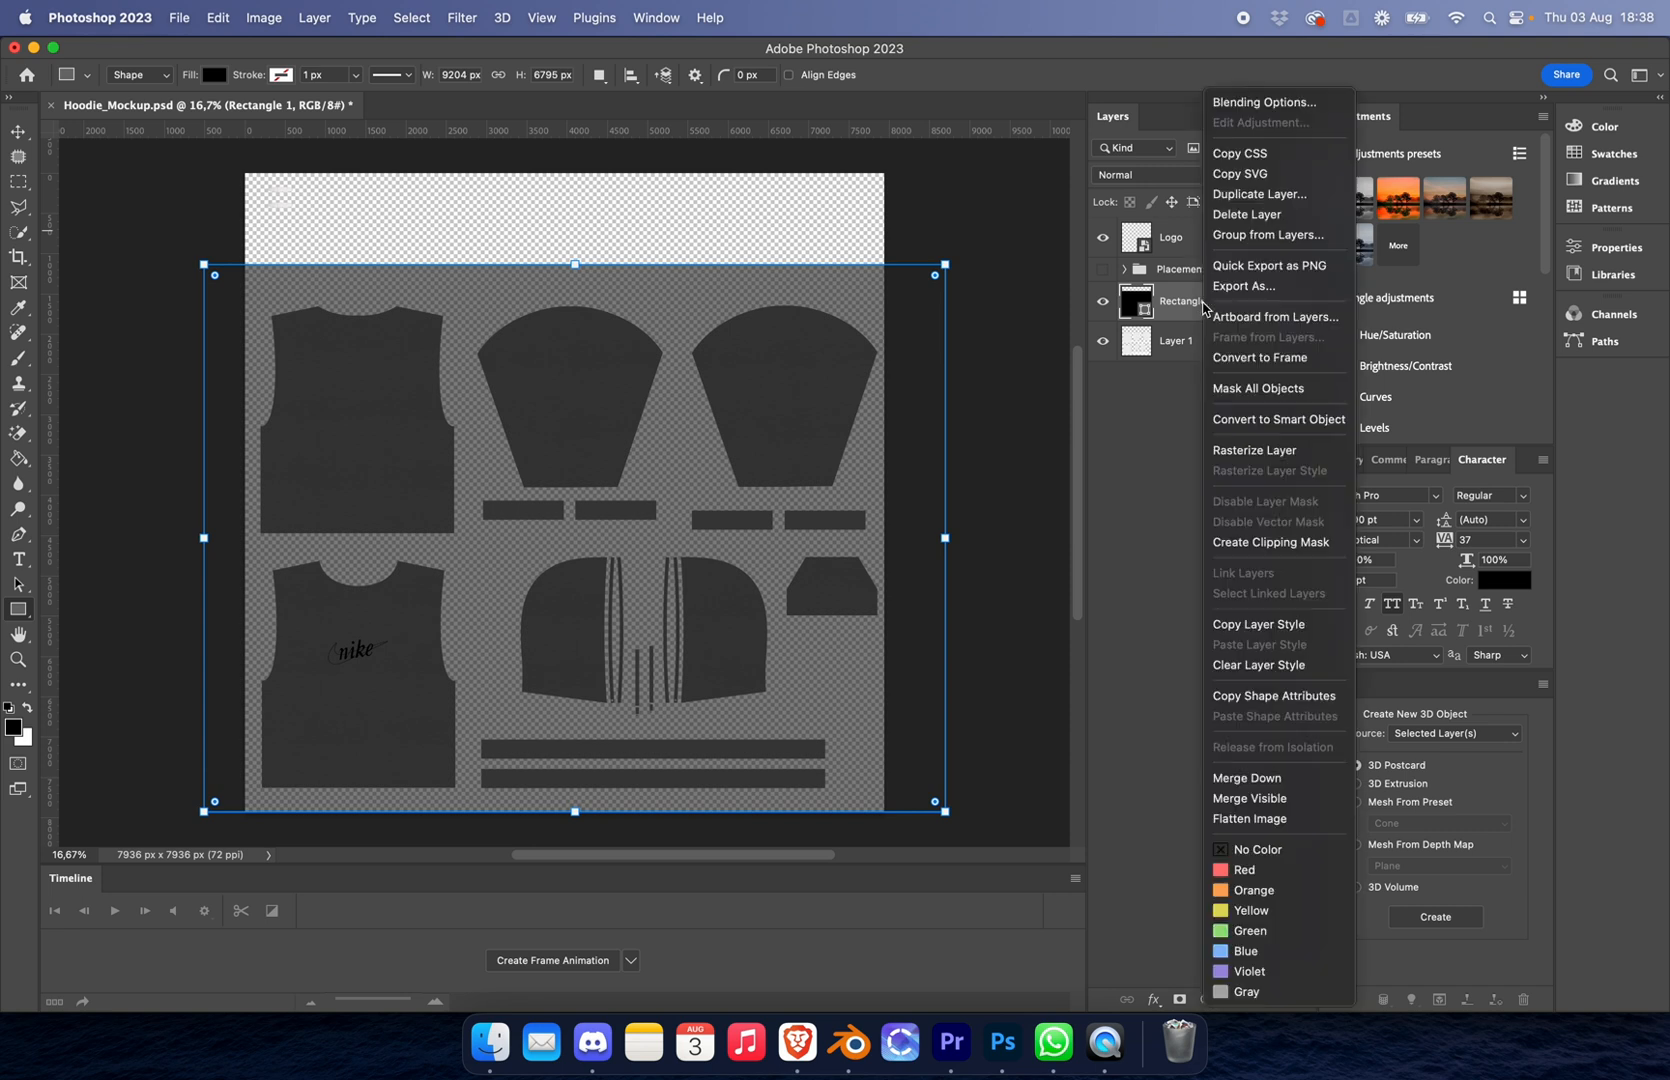
mouse_move(1278, 542)
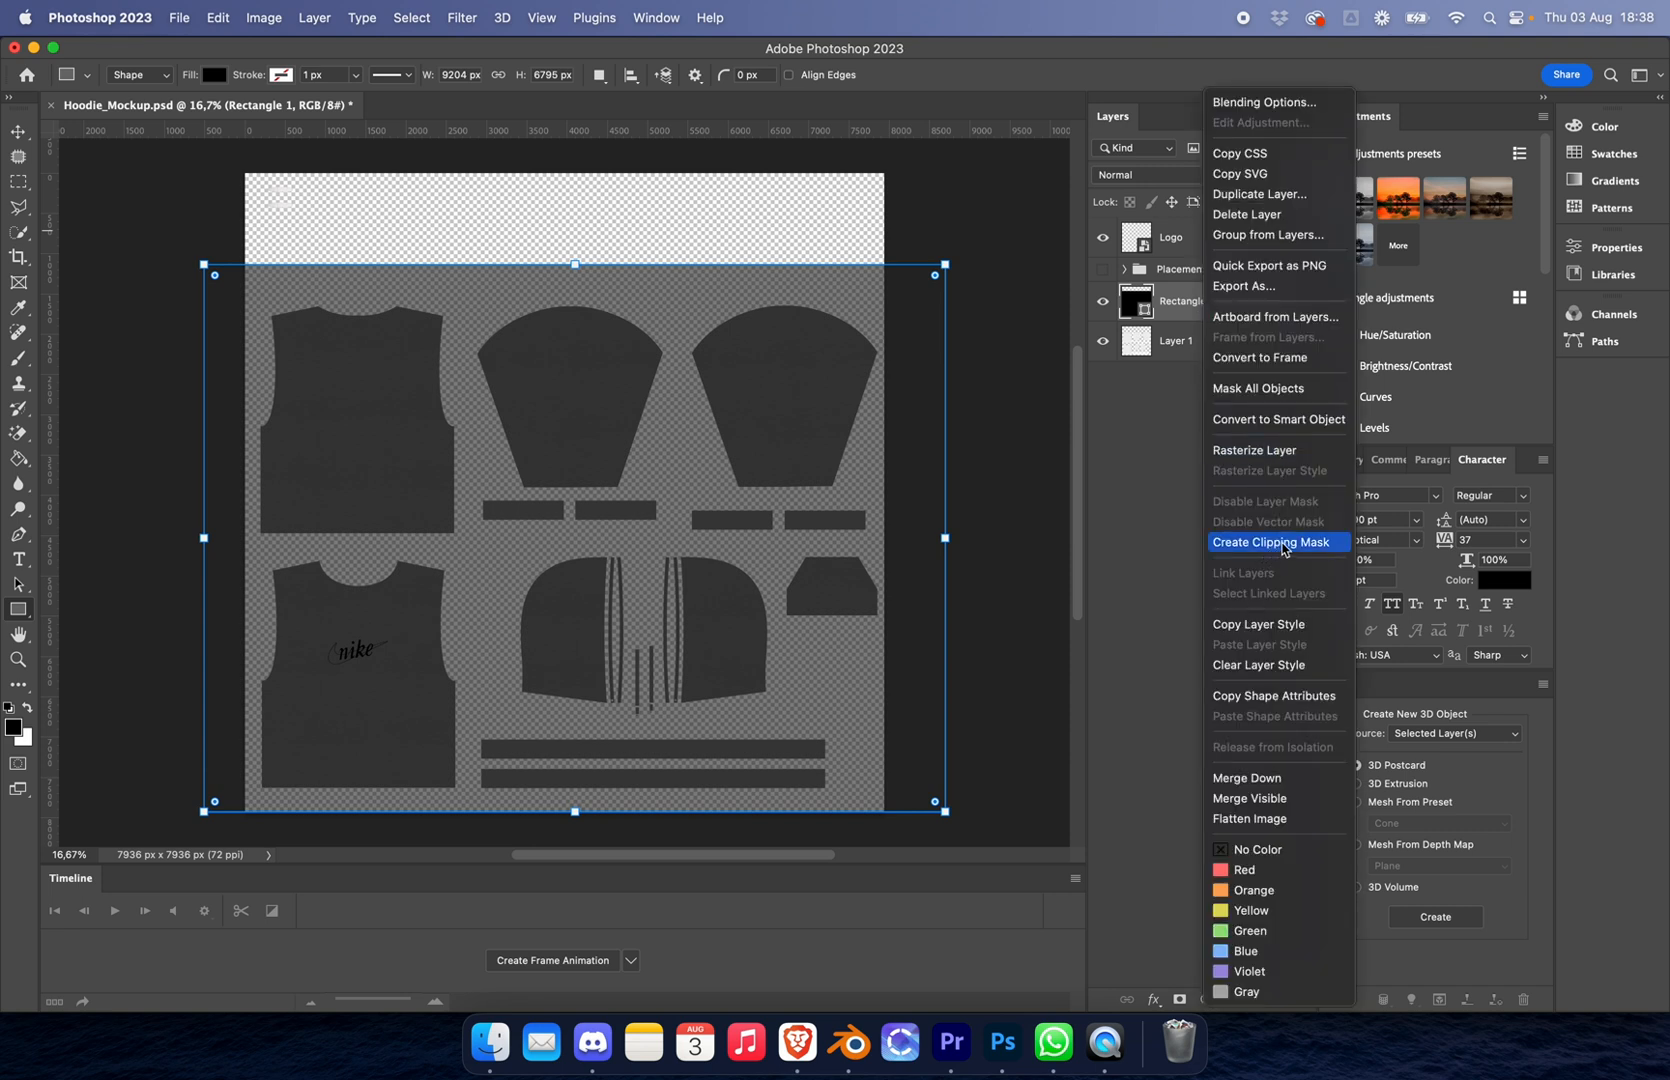
Step: Clip Rectangle 1 to the hoodie pattern pieces and recolour its fill red
click(1268, 542)
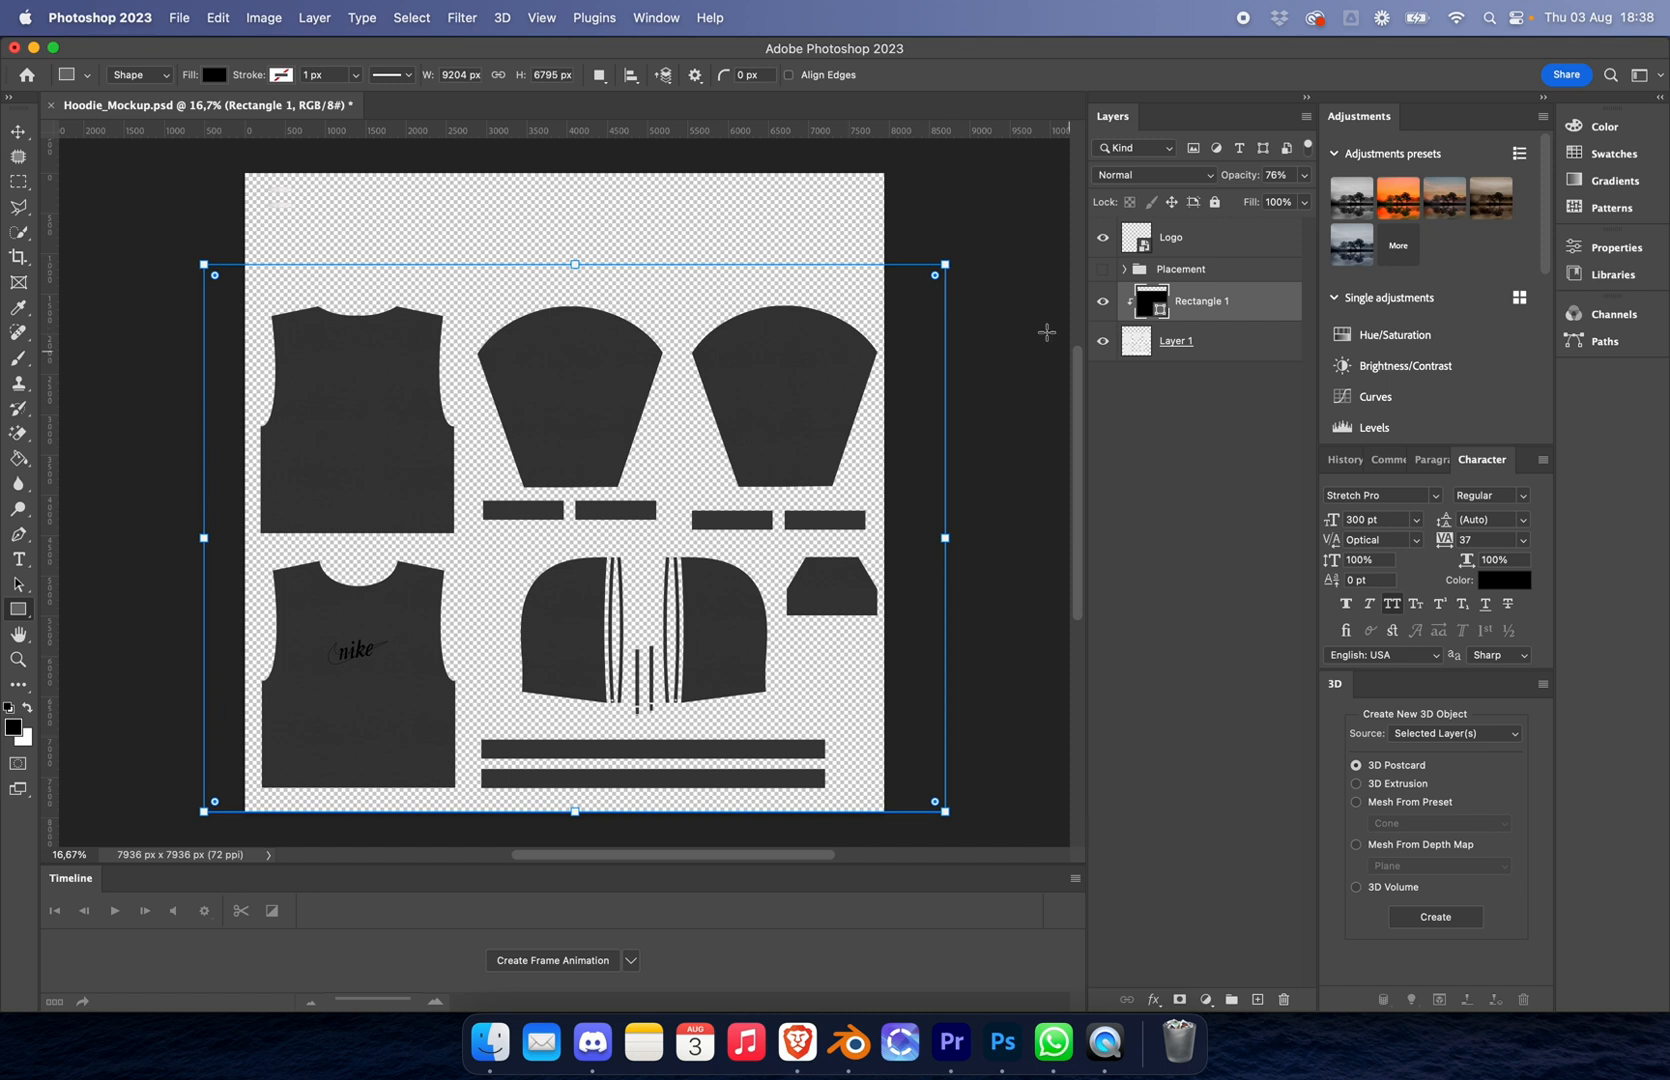
click(18, 132)
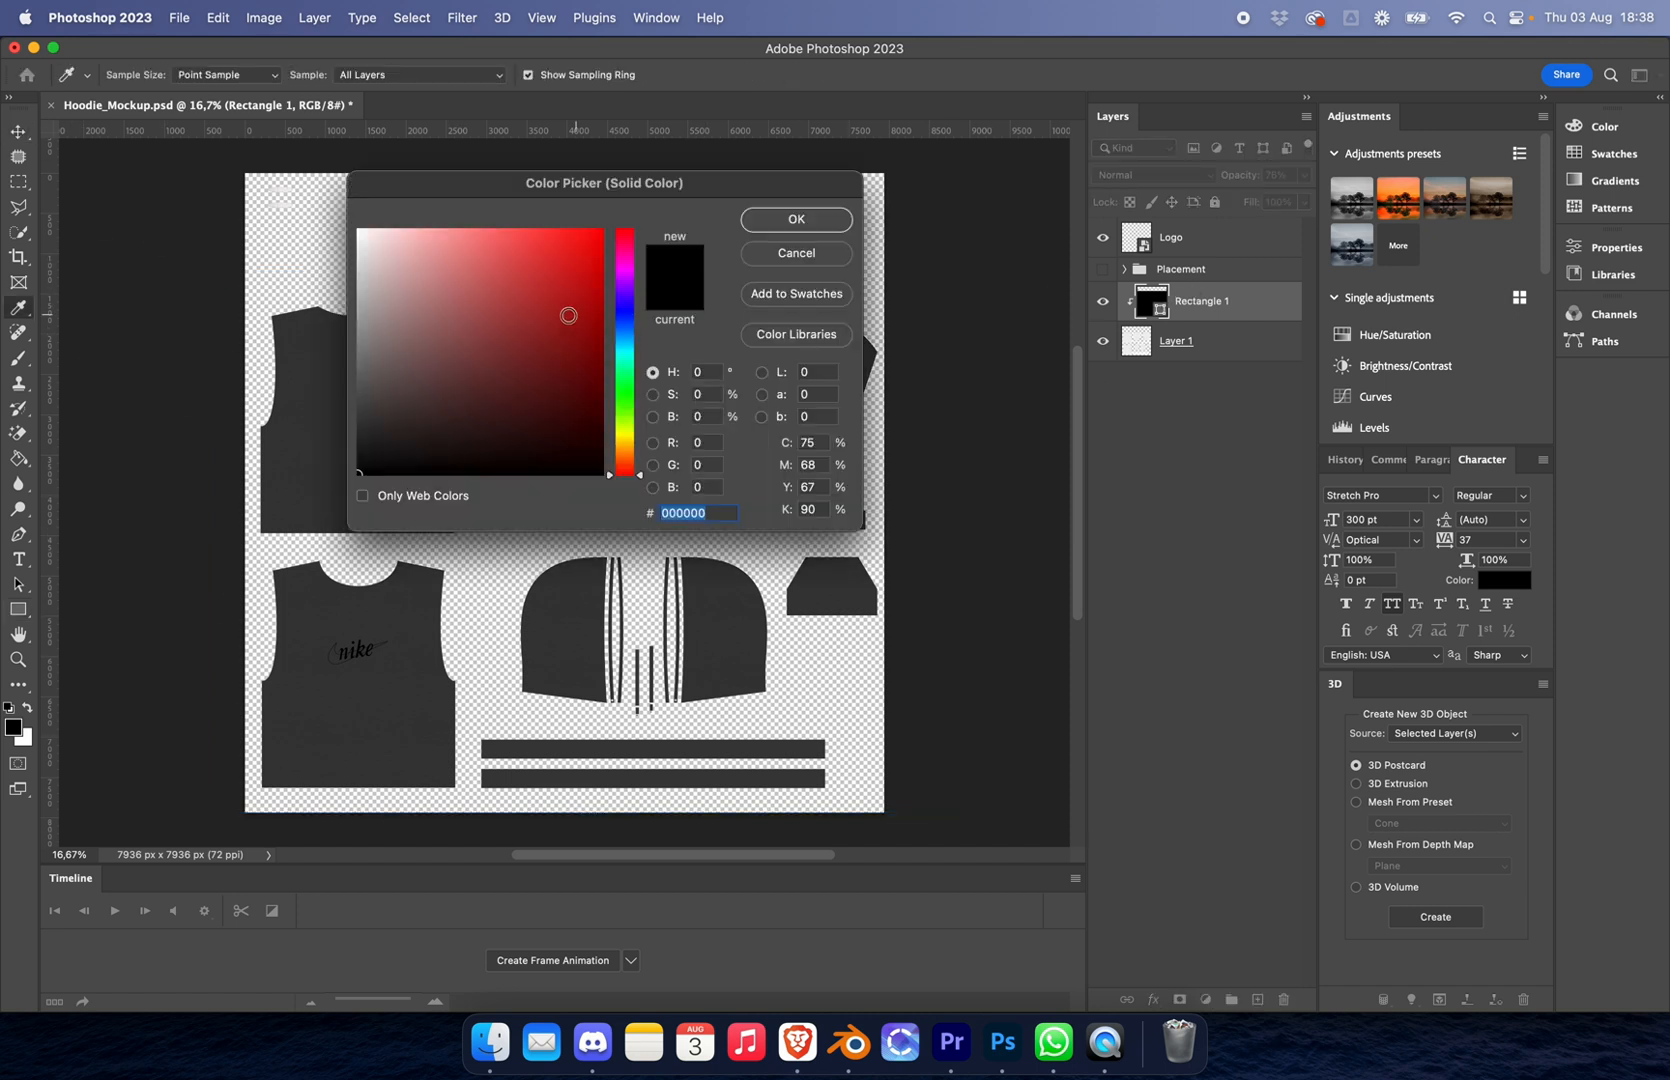
click(828, 228)
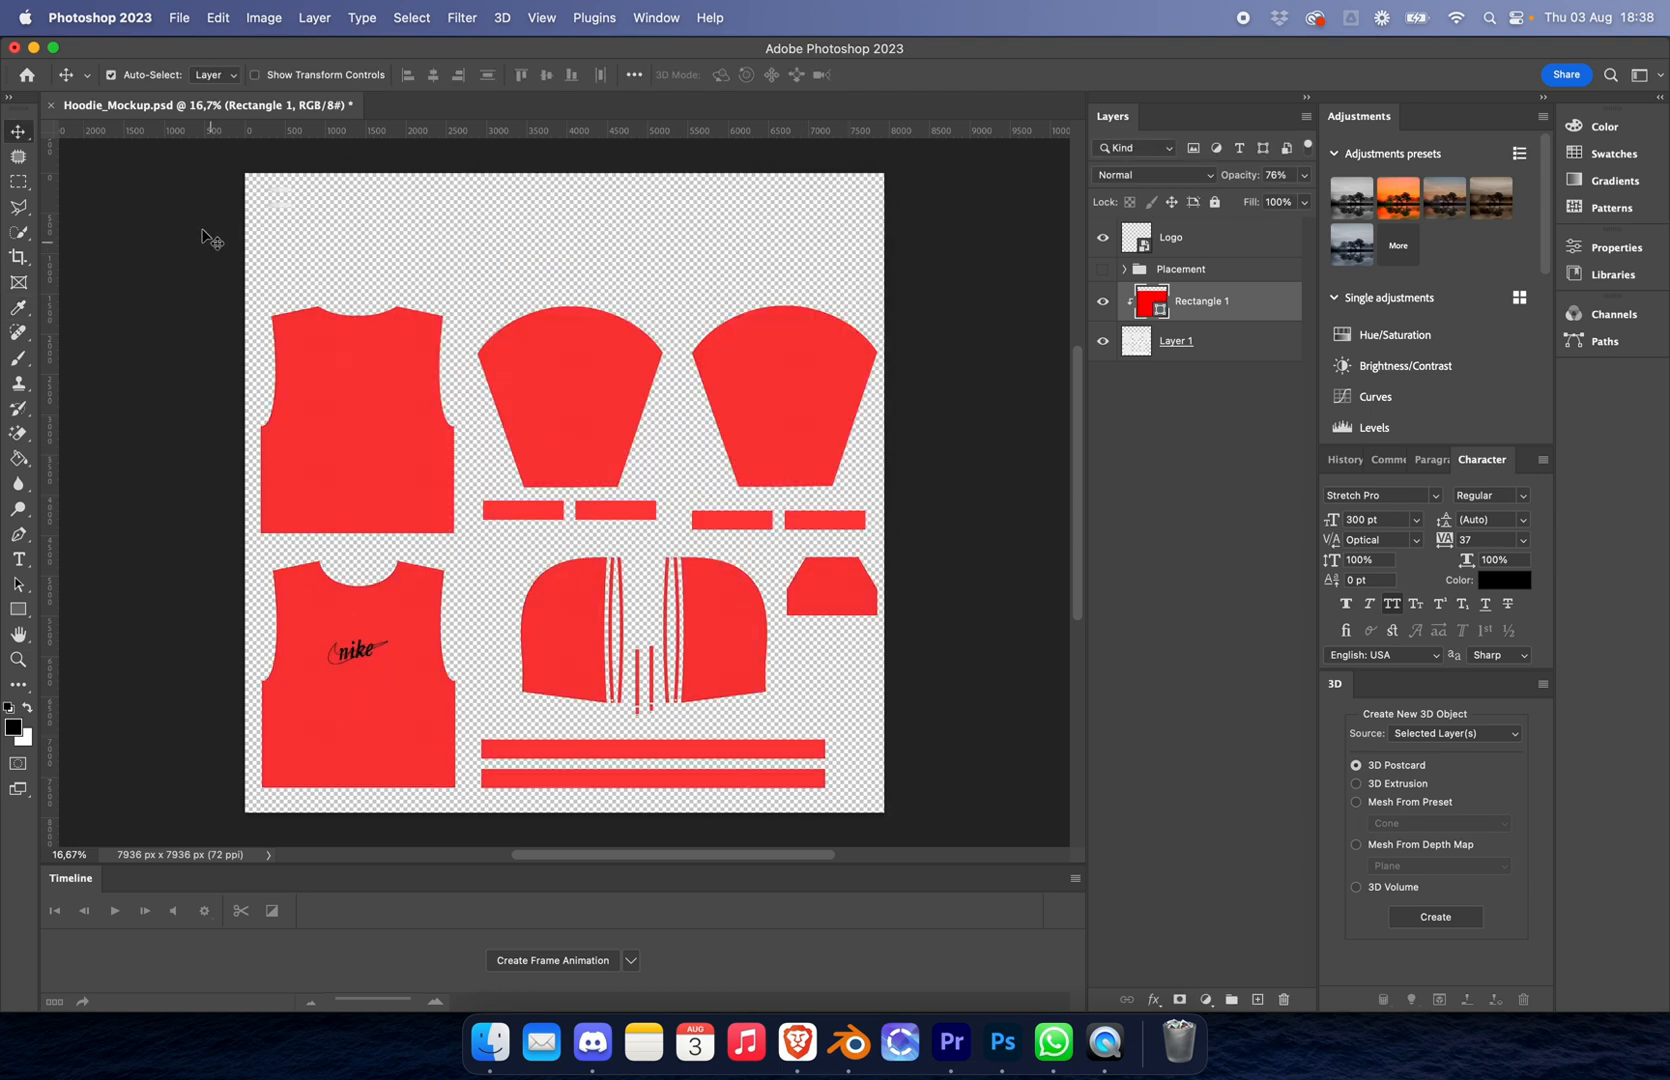
Step: Save the updated Hoodie_Mockup.psd via File > Save
click(178, 18)
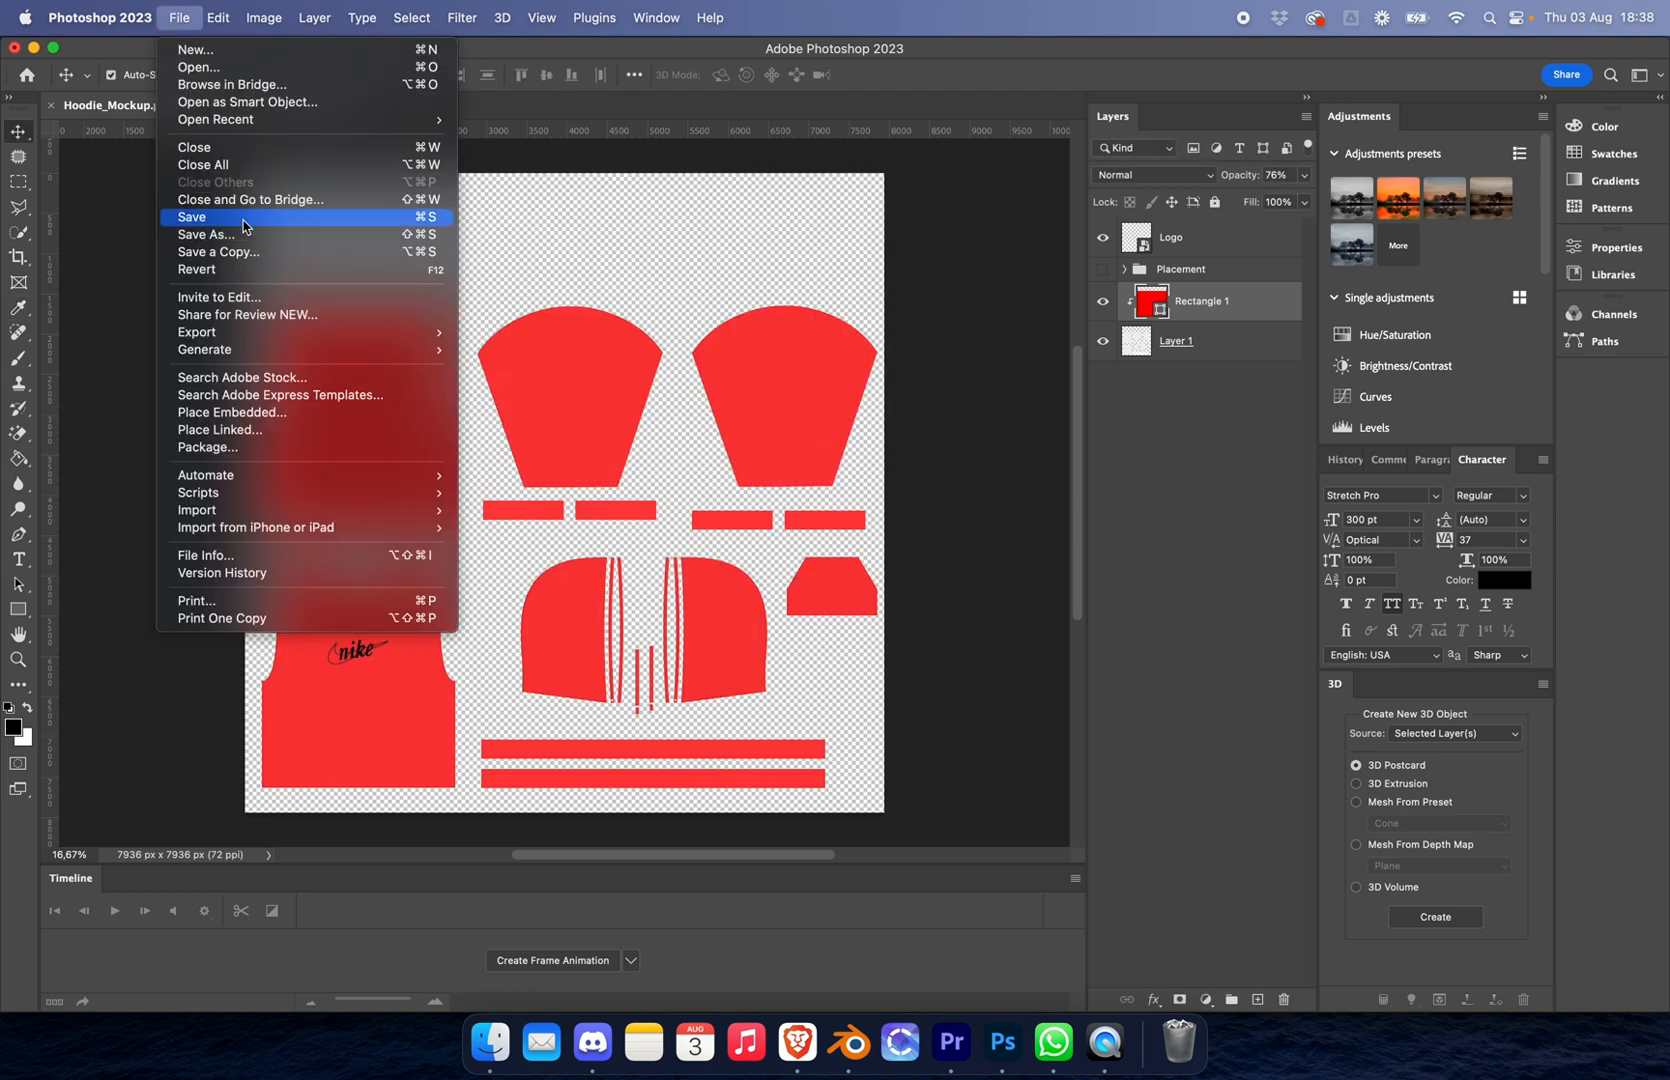
click(192, 218)
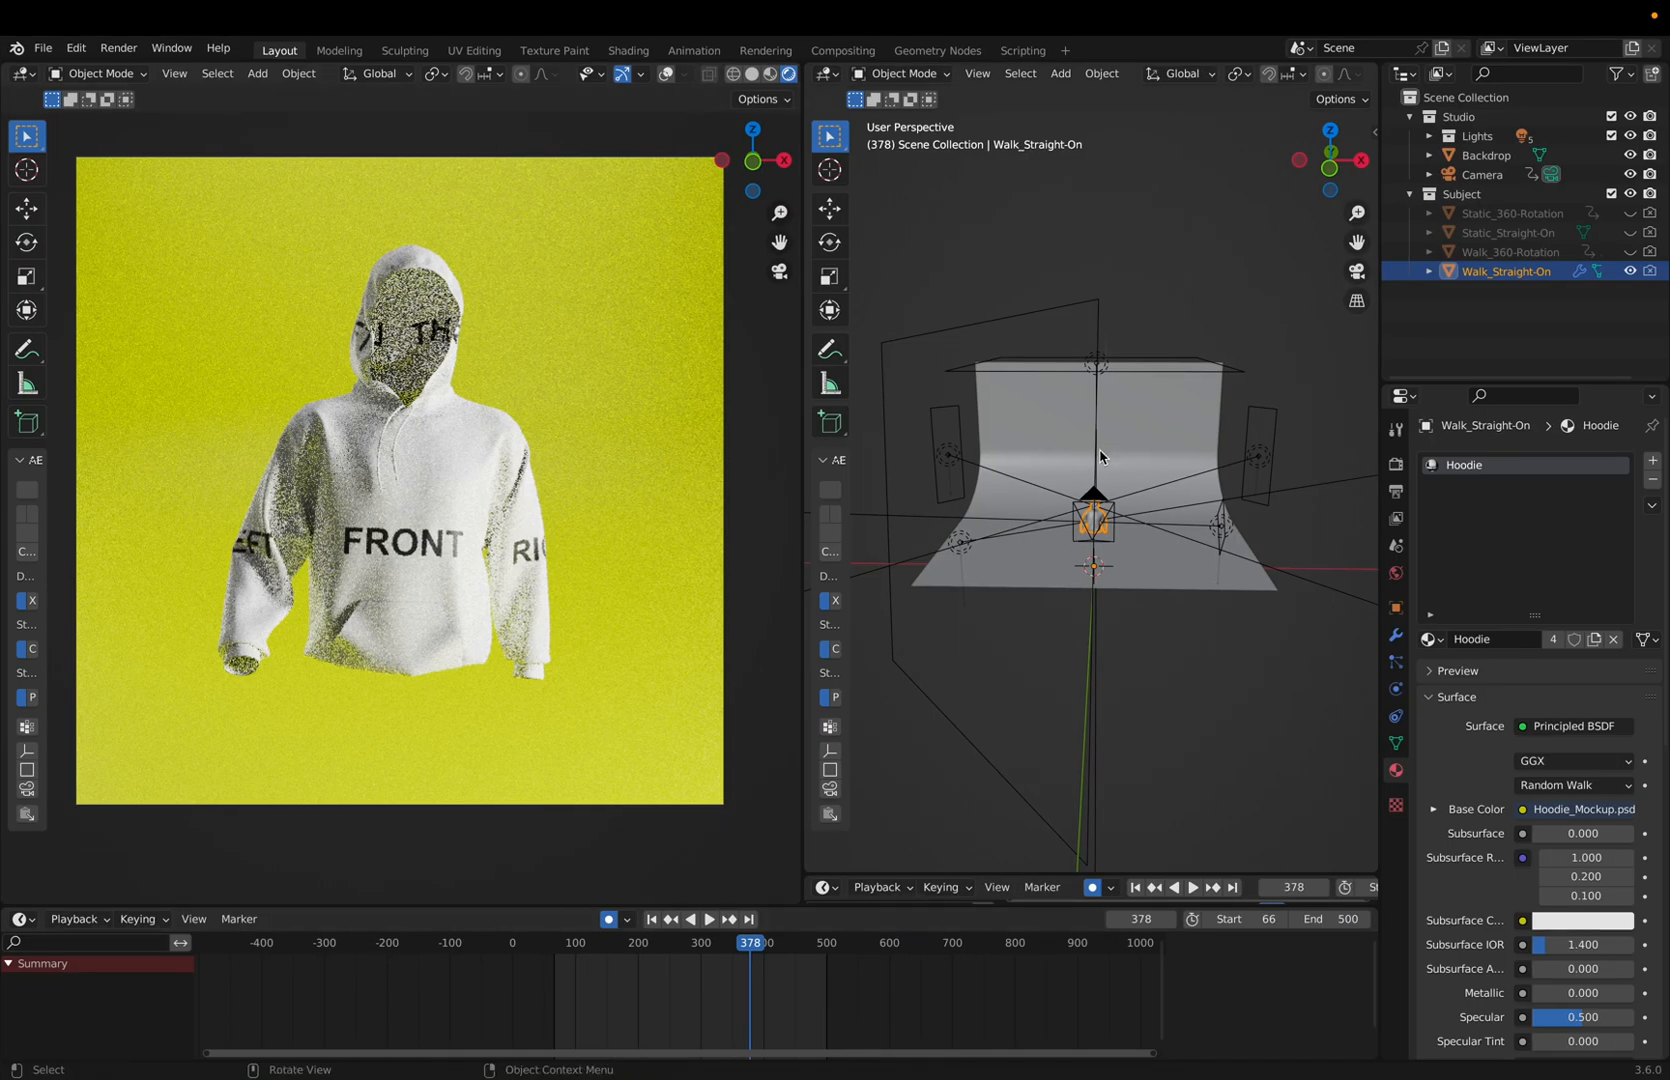
Step: Change the right-hand area to the Shader Editor showing the hoodie material nodes
click(826, 74)
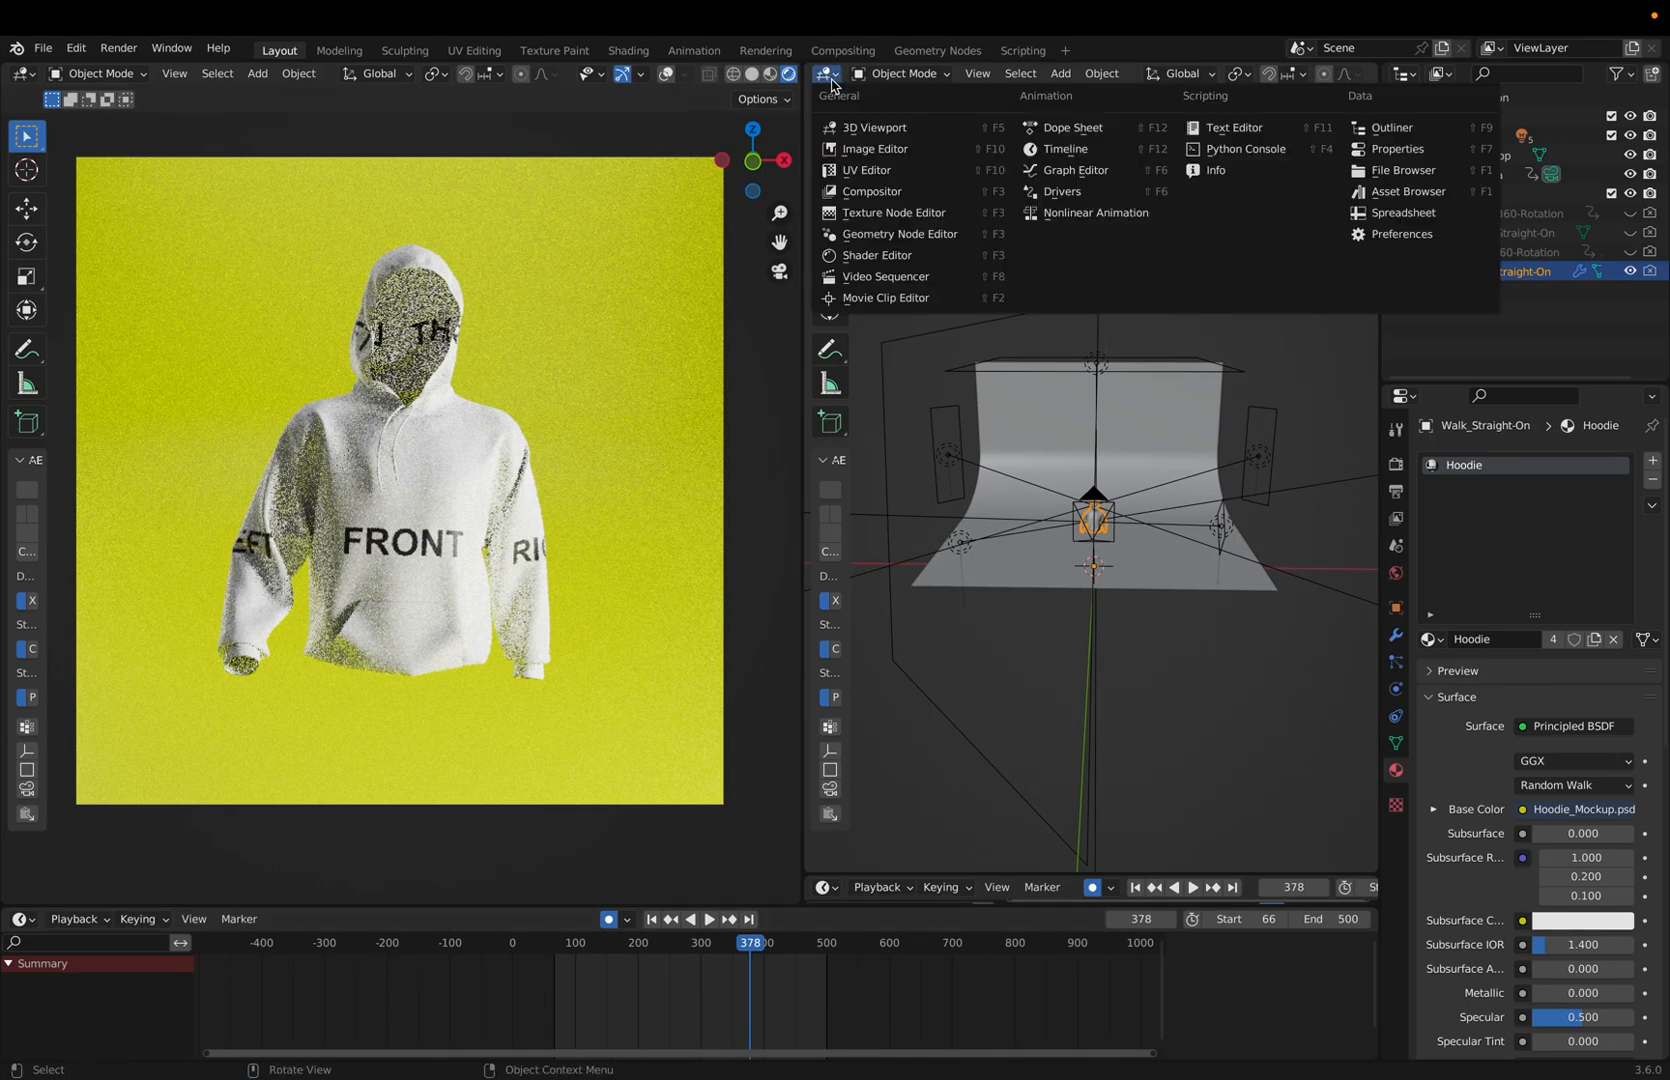
click(878, 254)
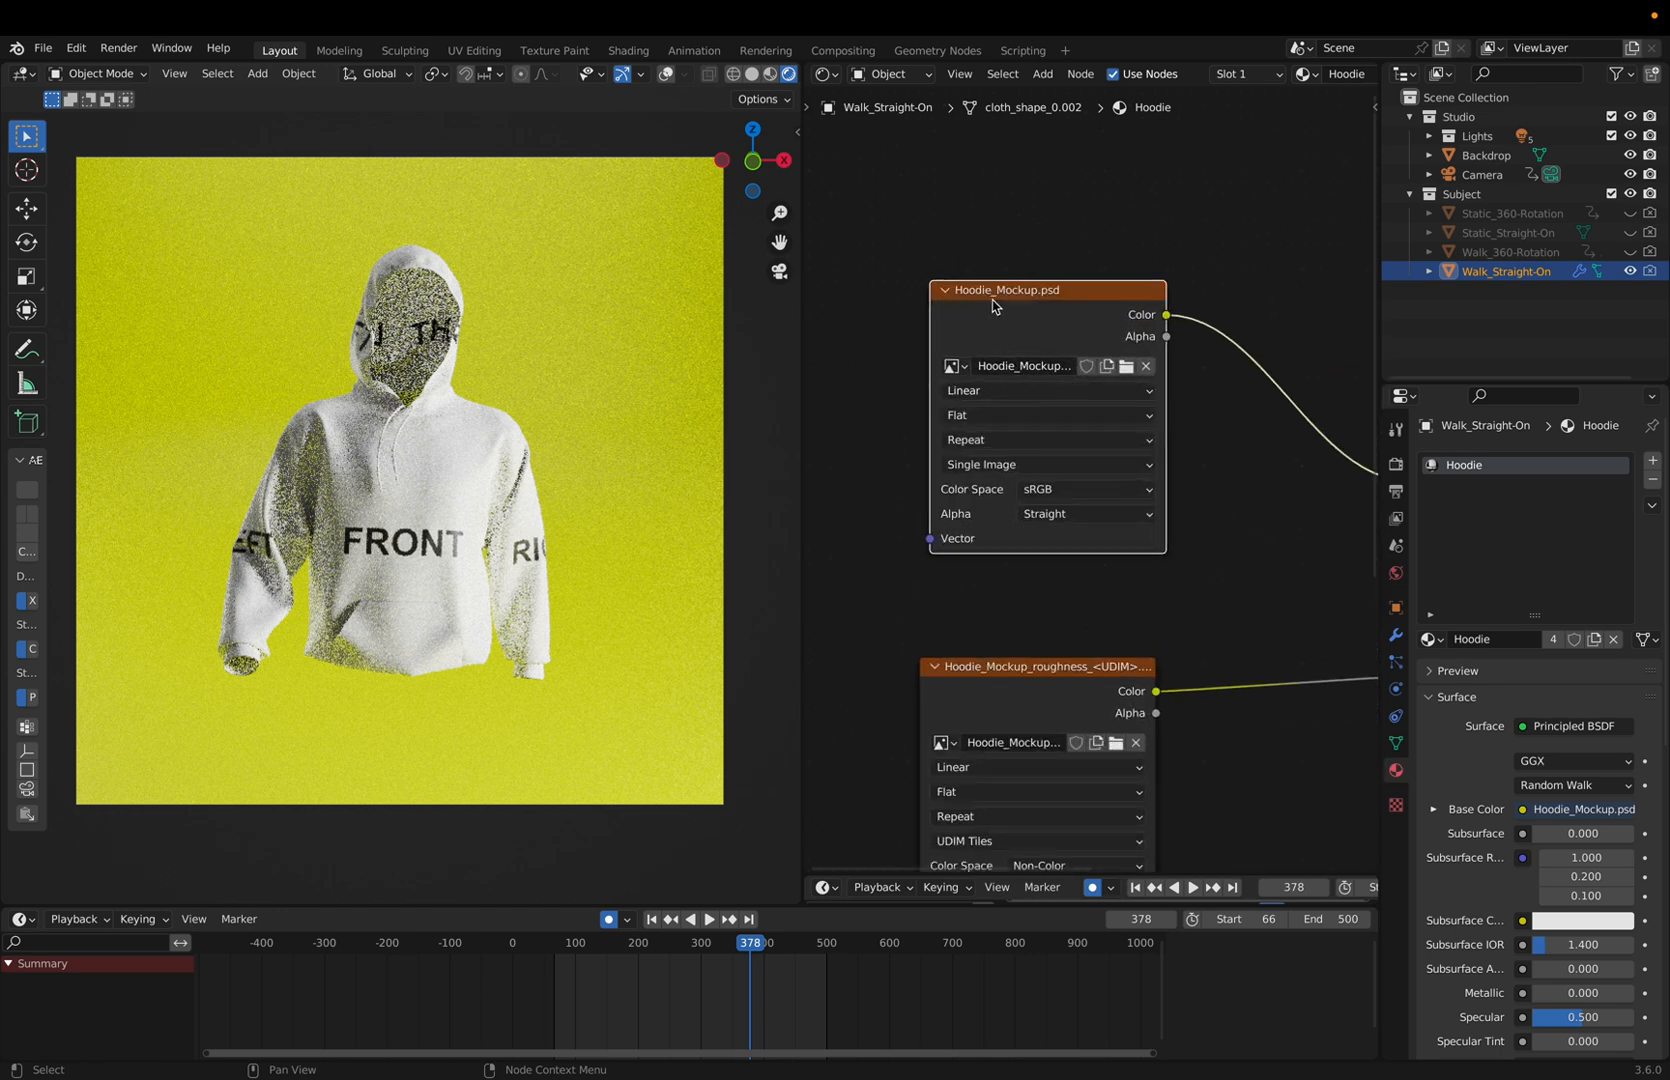
mouse_move(1072, 308)
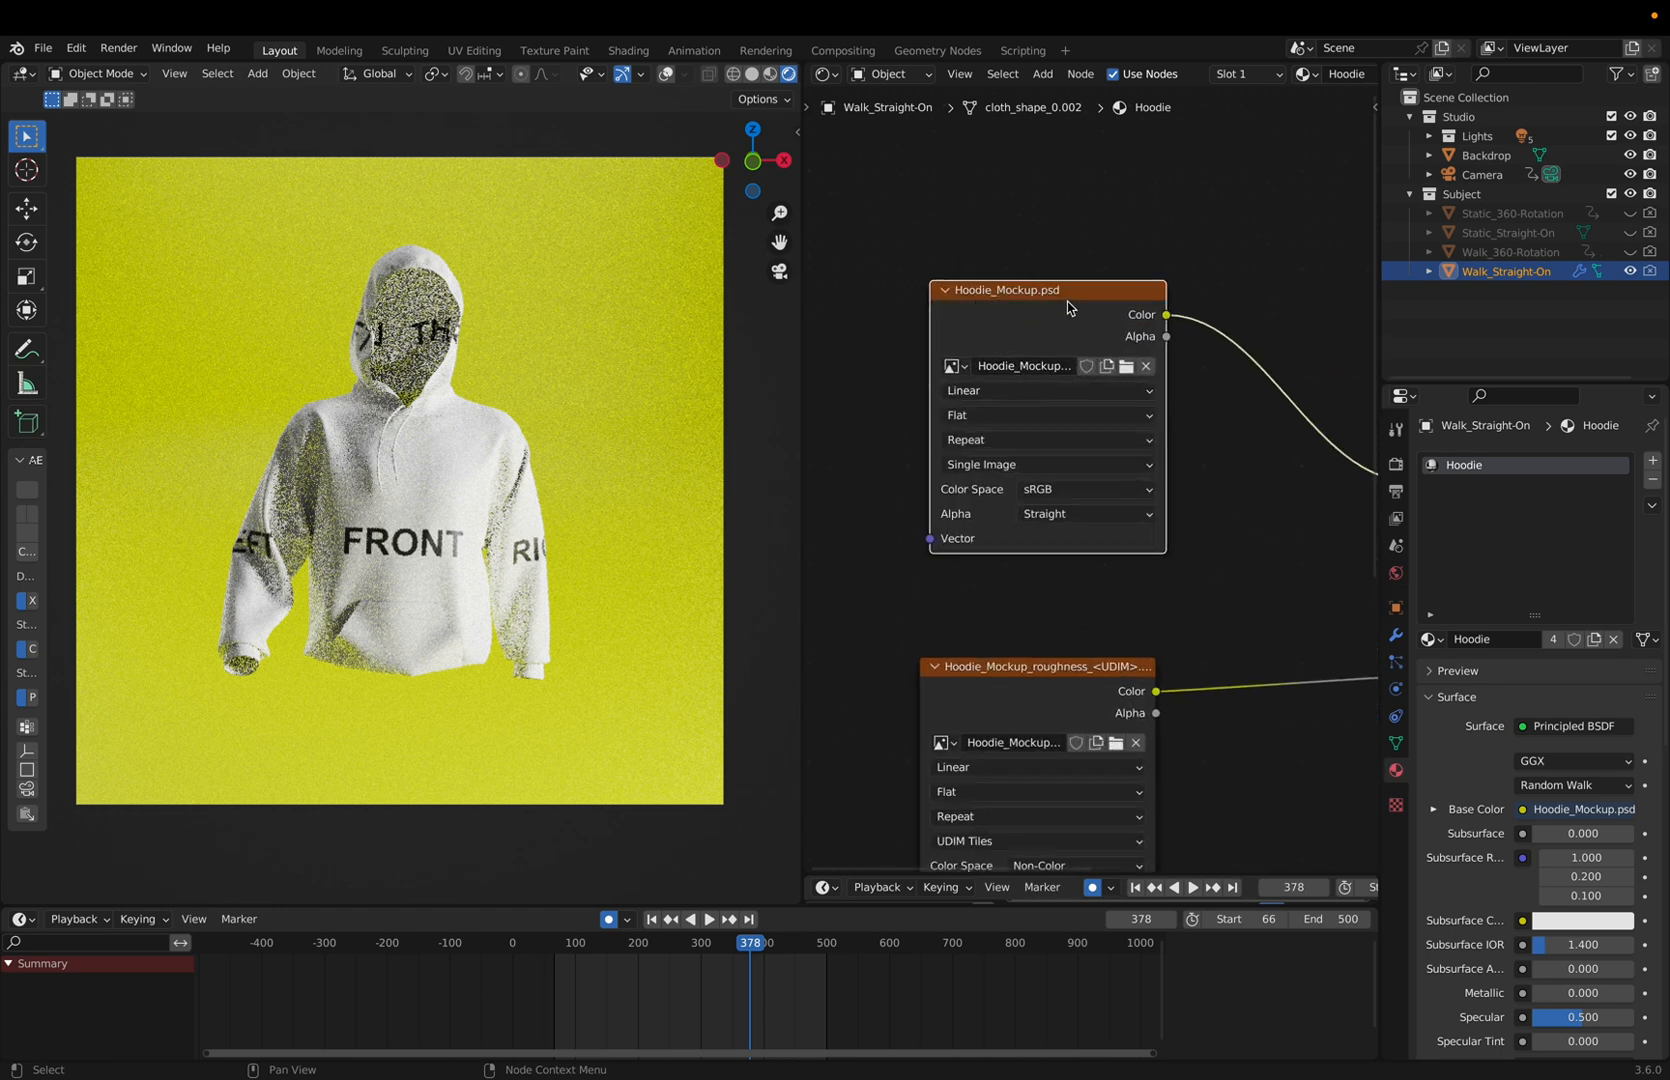
mouse_move(1186, 358)
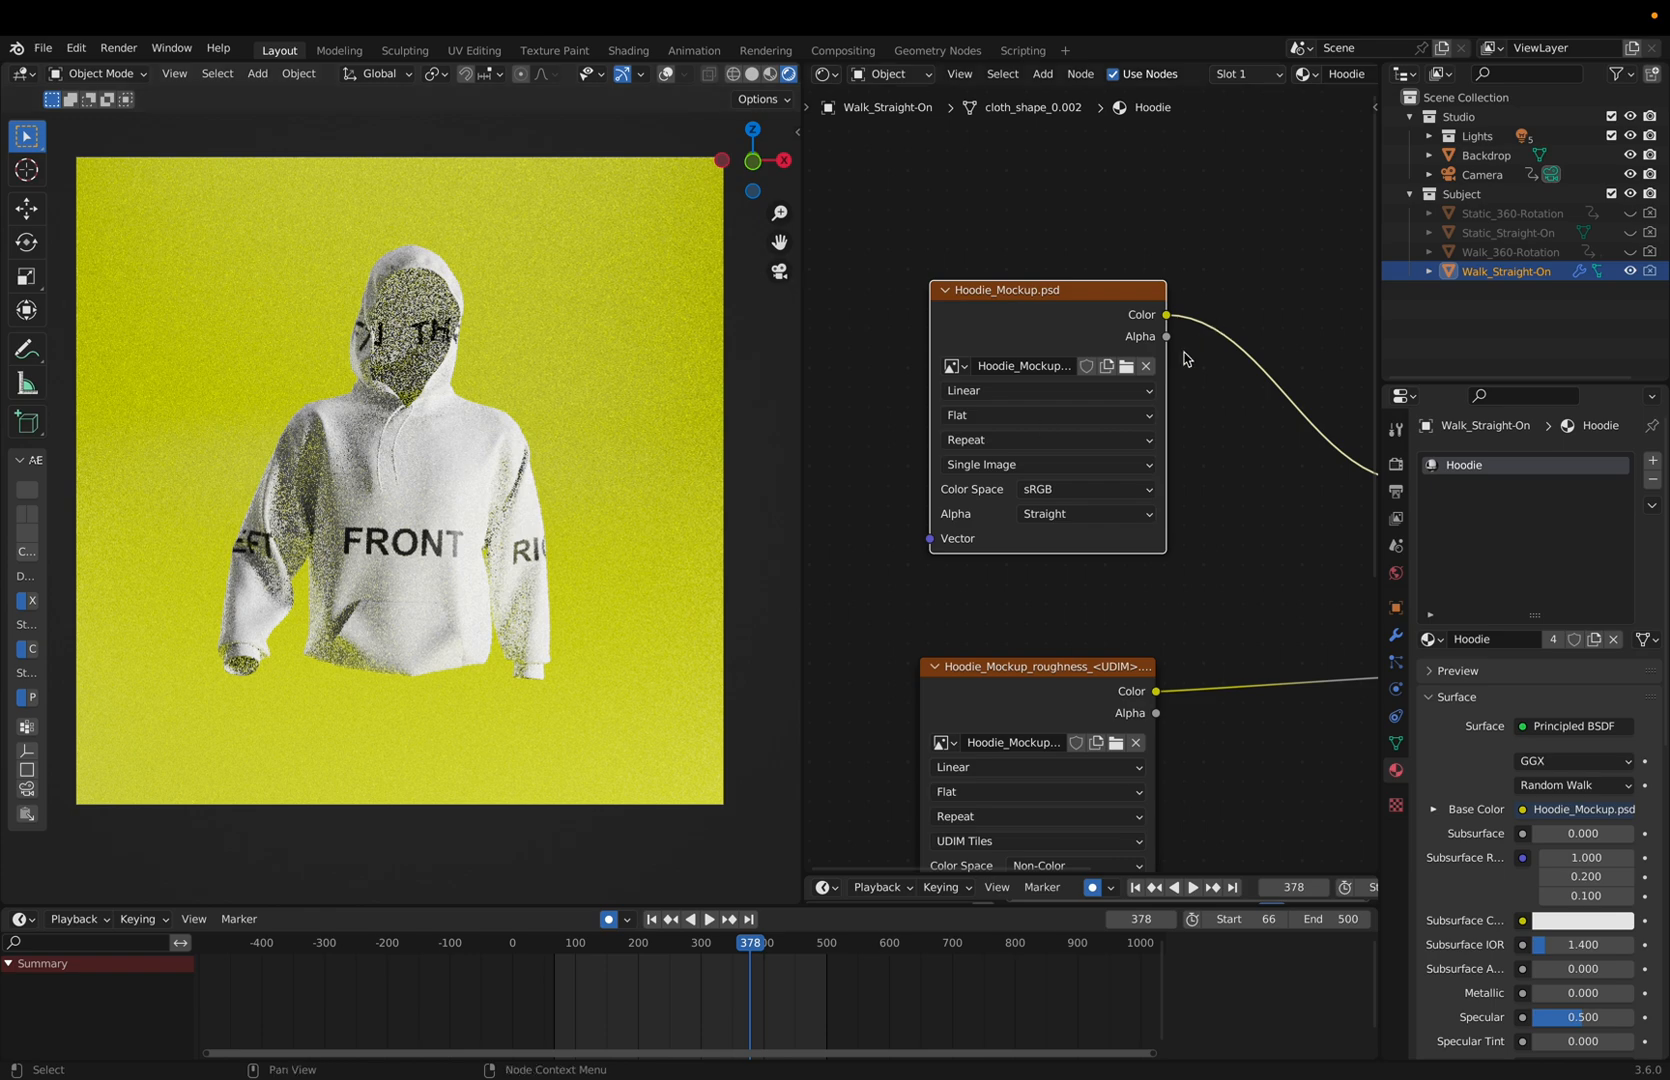
Step: Reload Hoodie_Mockup.psd from Textures into the Image Texture node and check frames of the red Nike hoodie
click(1146, 366)
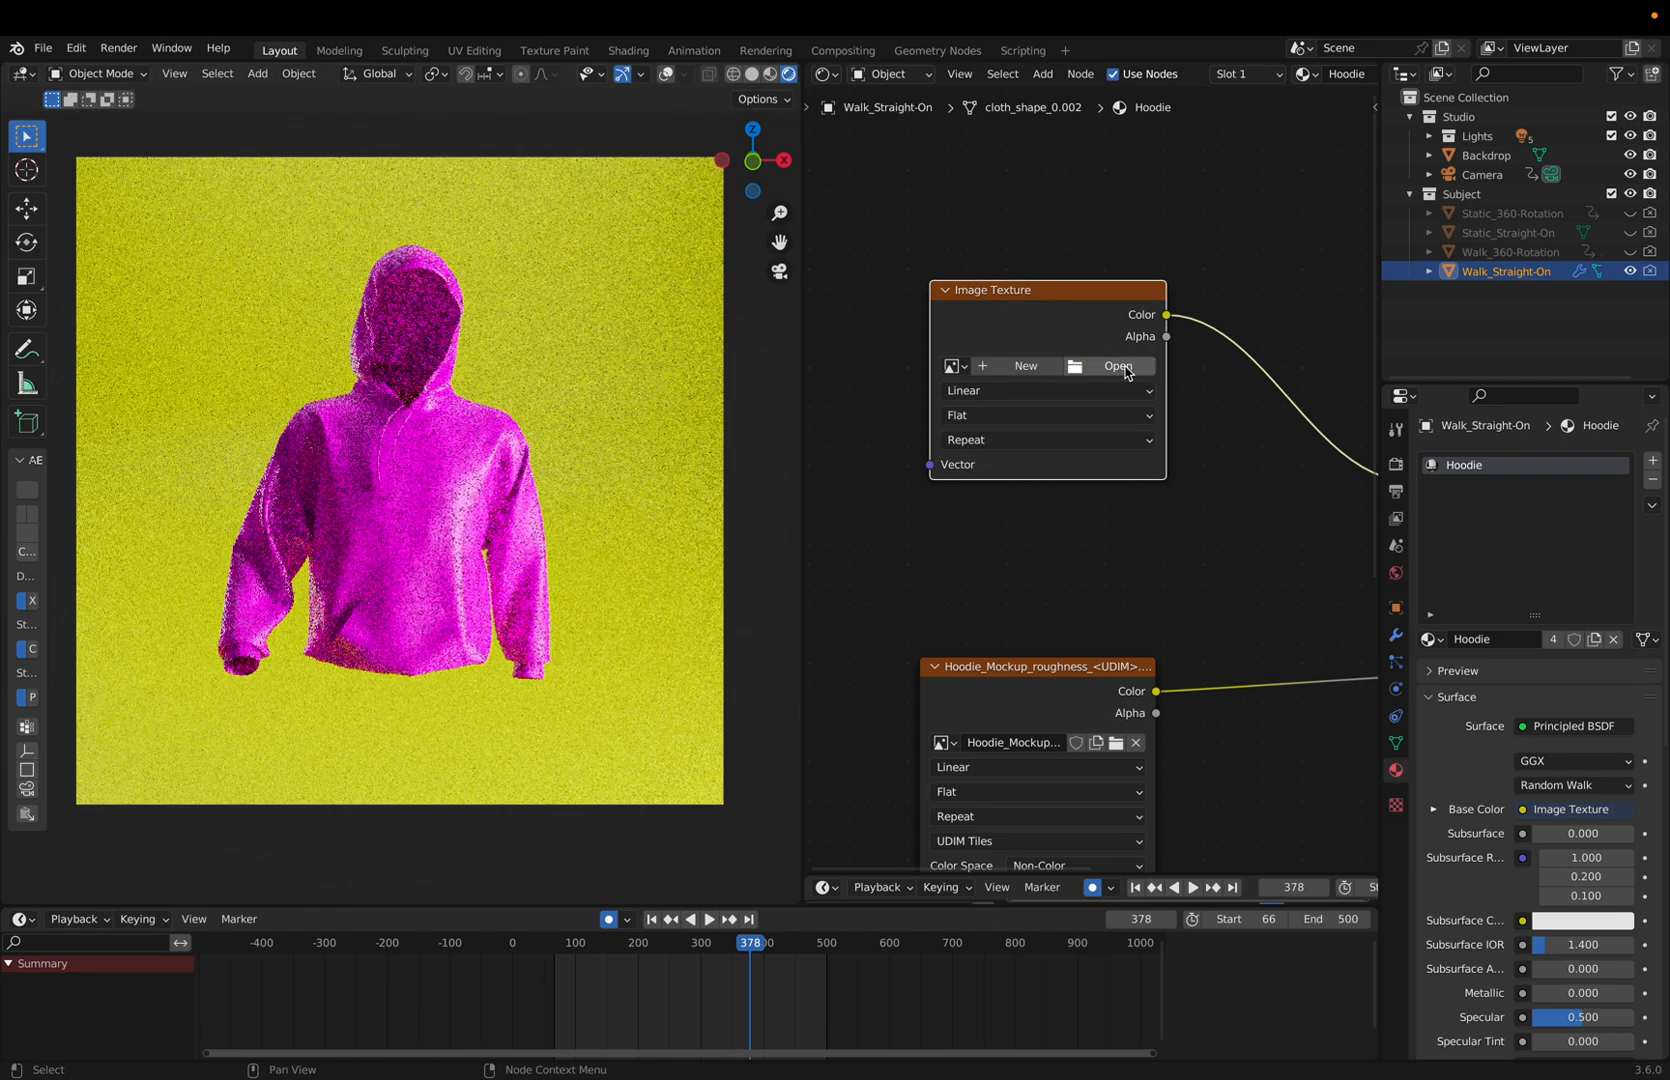
click(1114, 374)
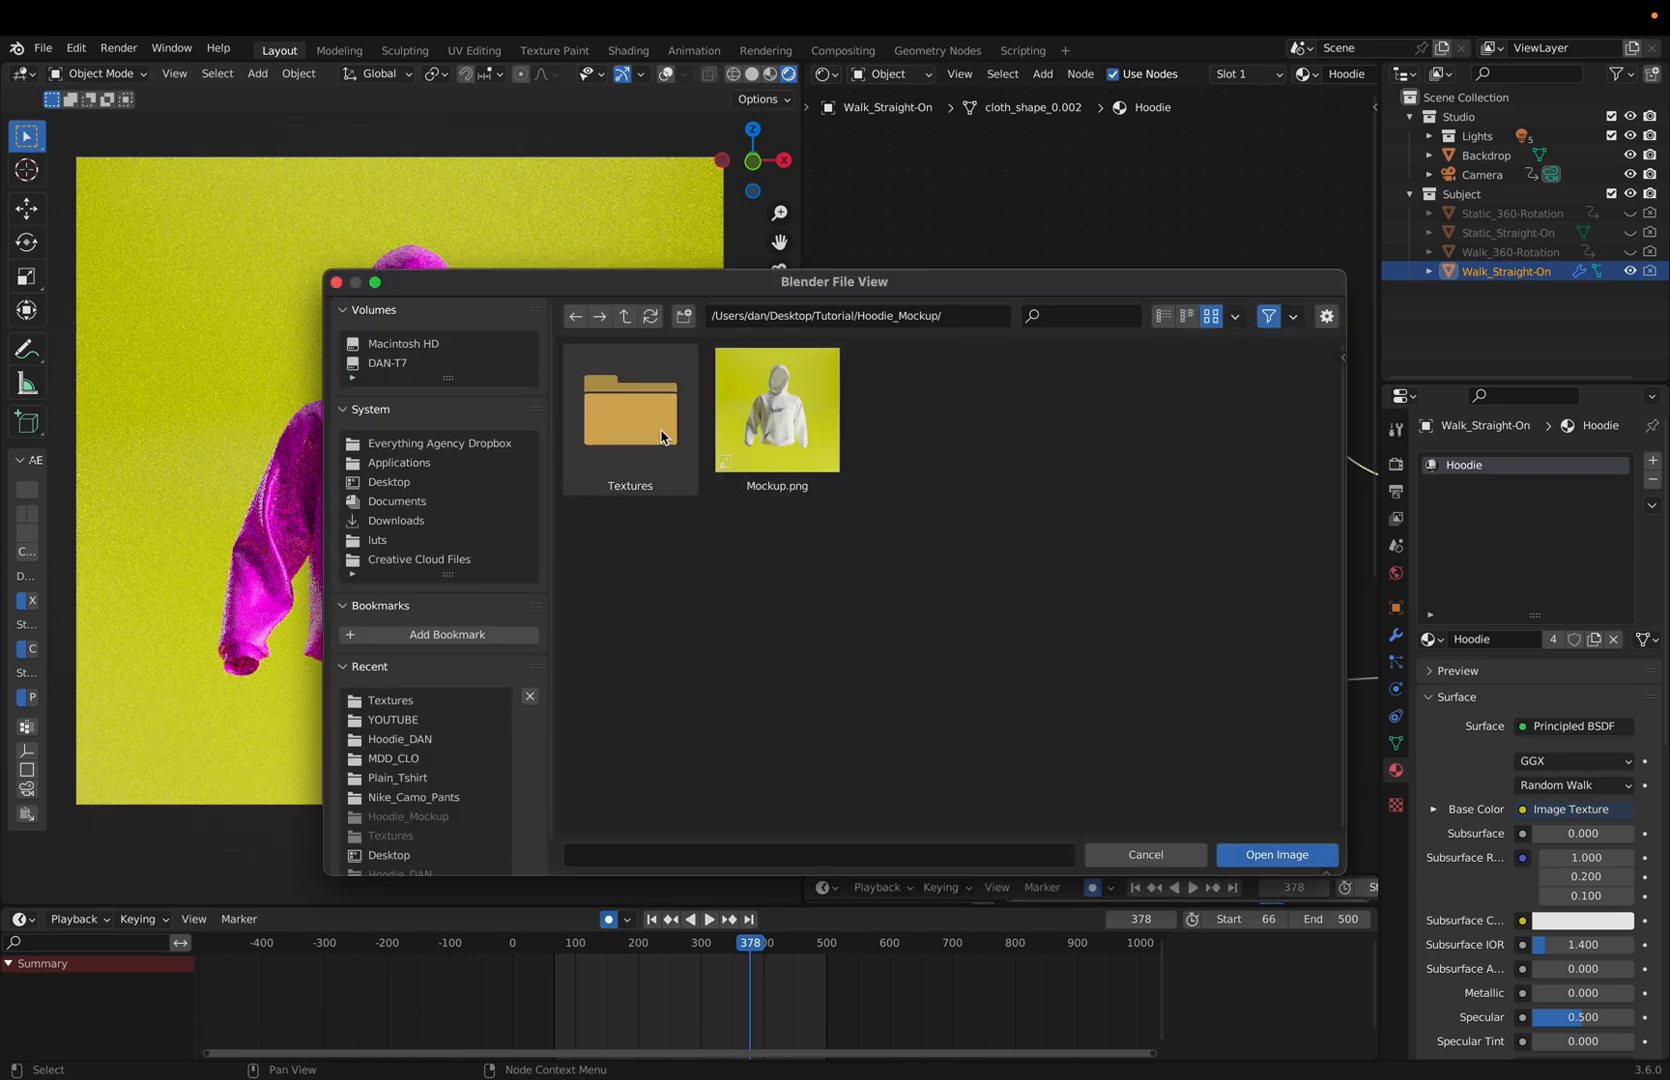
double_click(628, 416)
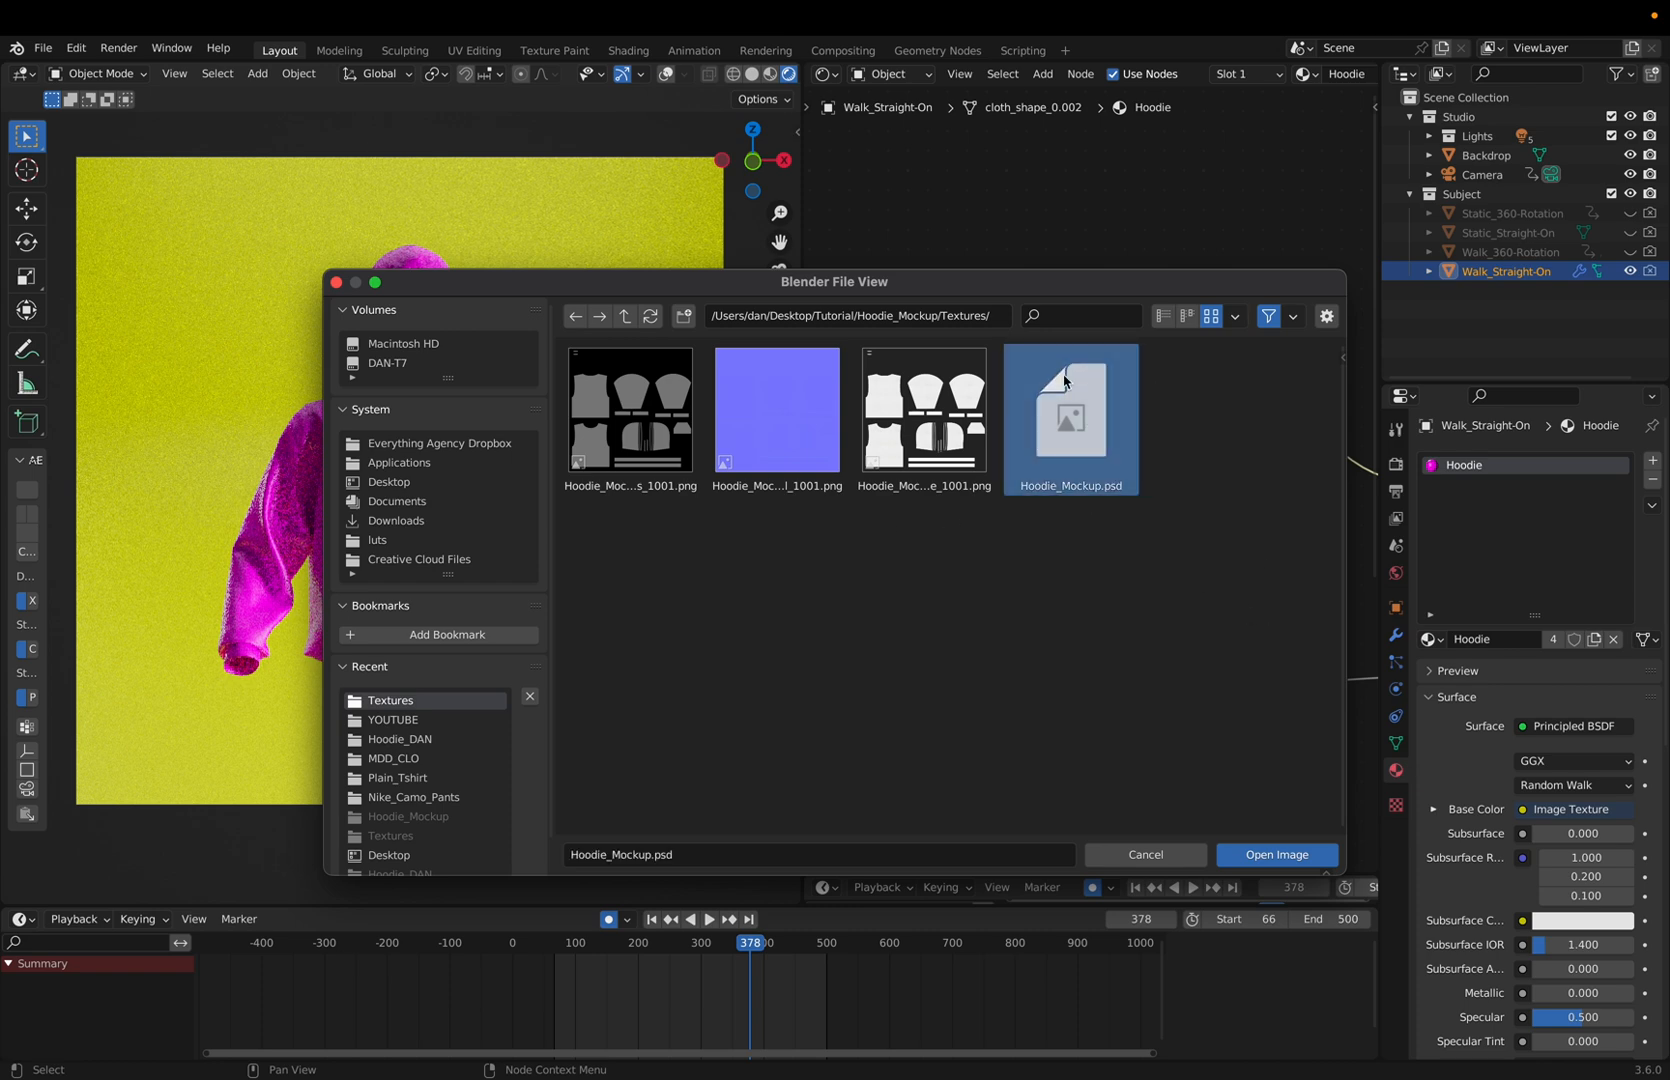
click(1276, 854)
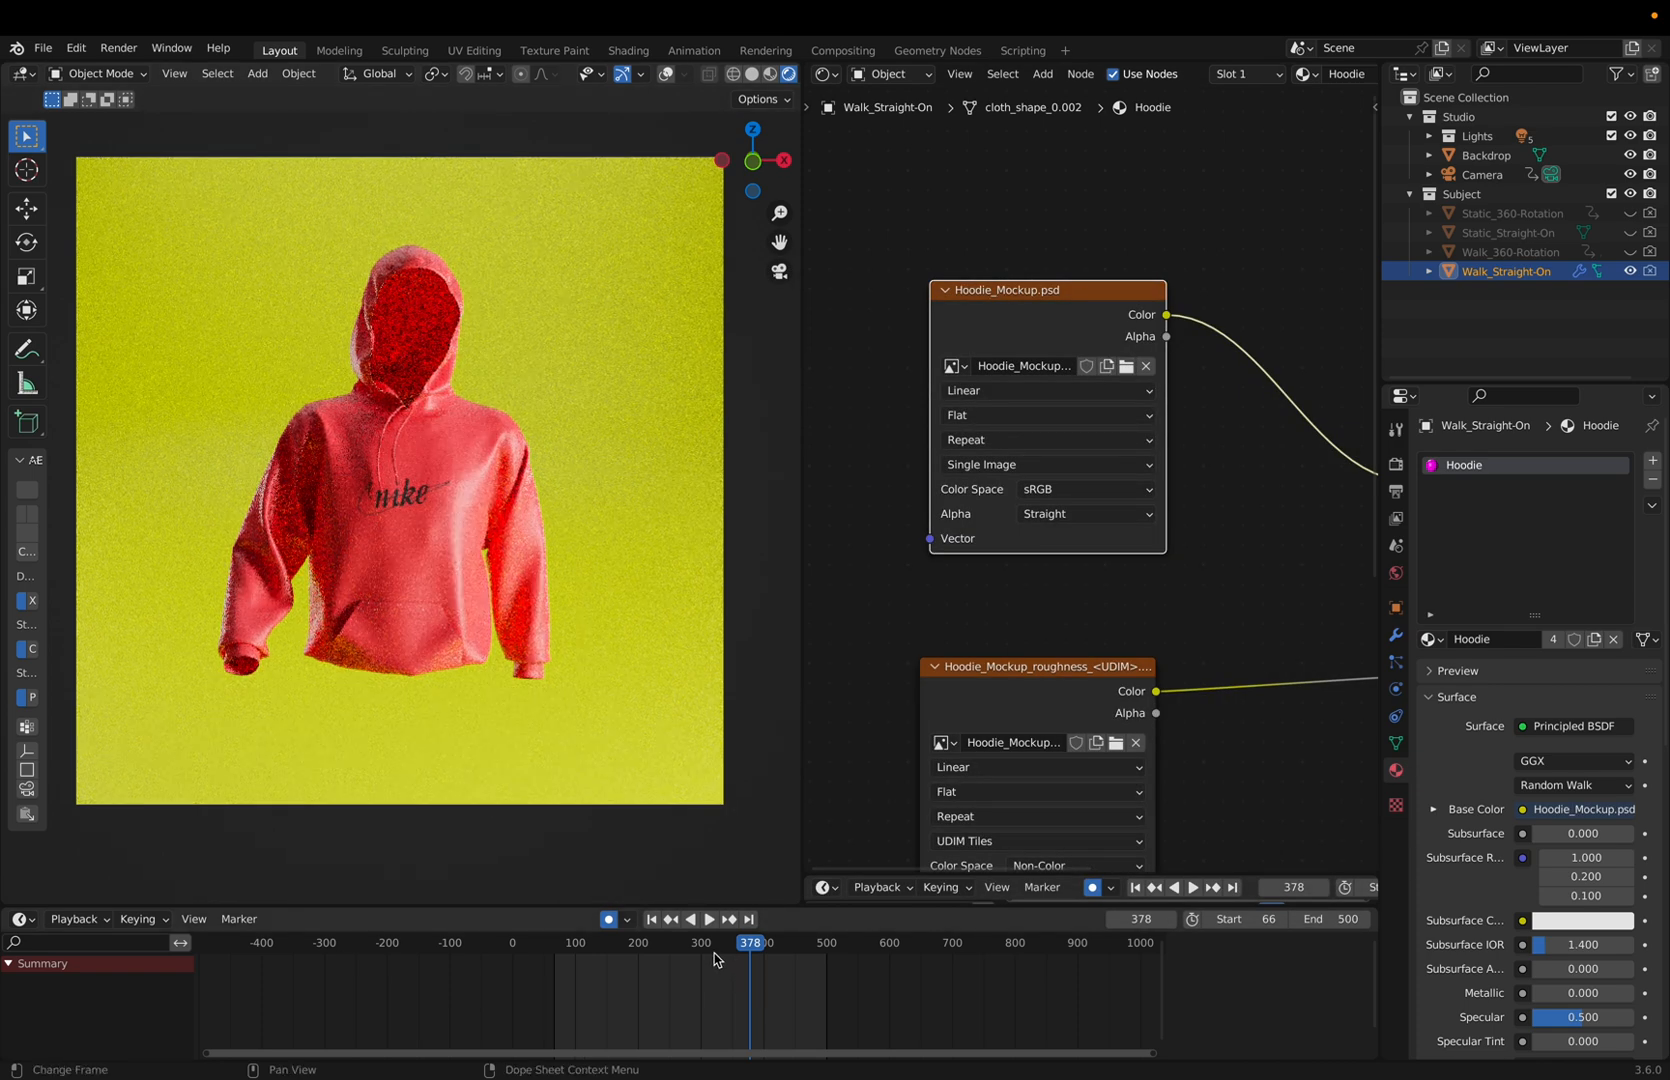
click(662, 942)
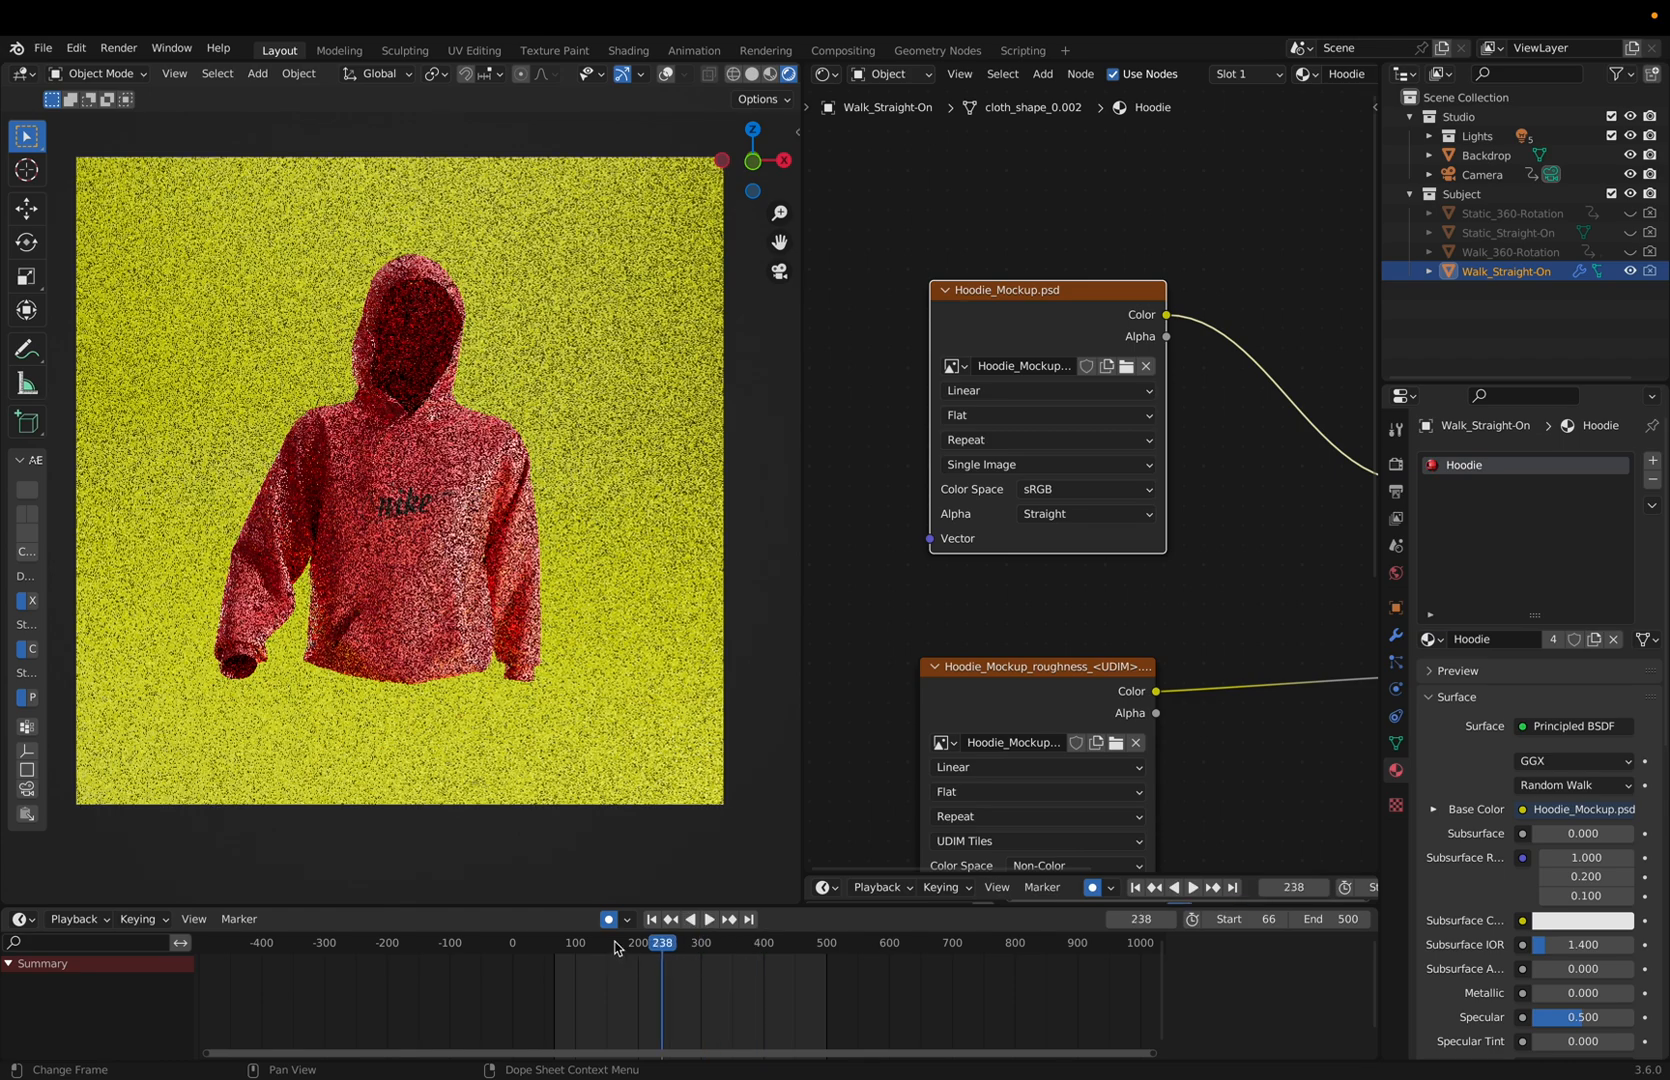
click(610, 942)
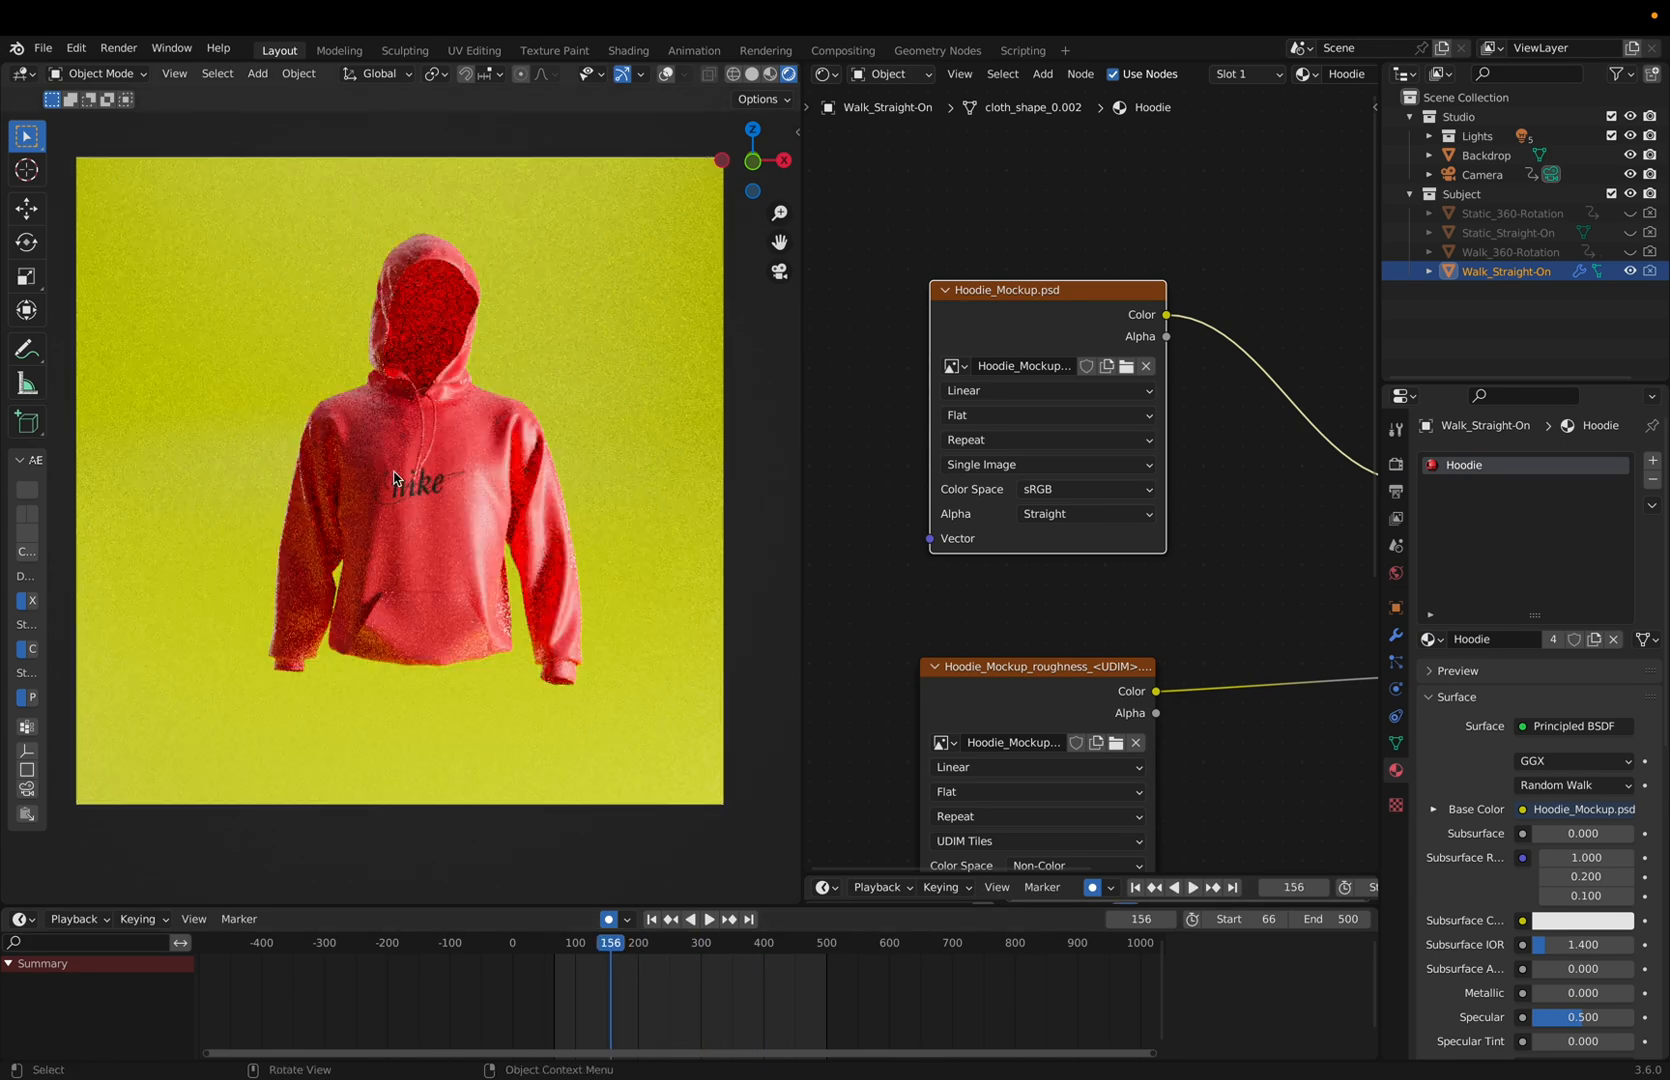
mouse_move(1040, 524)
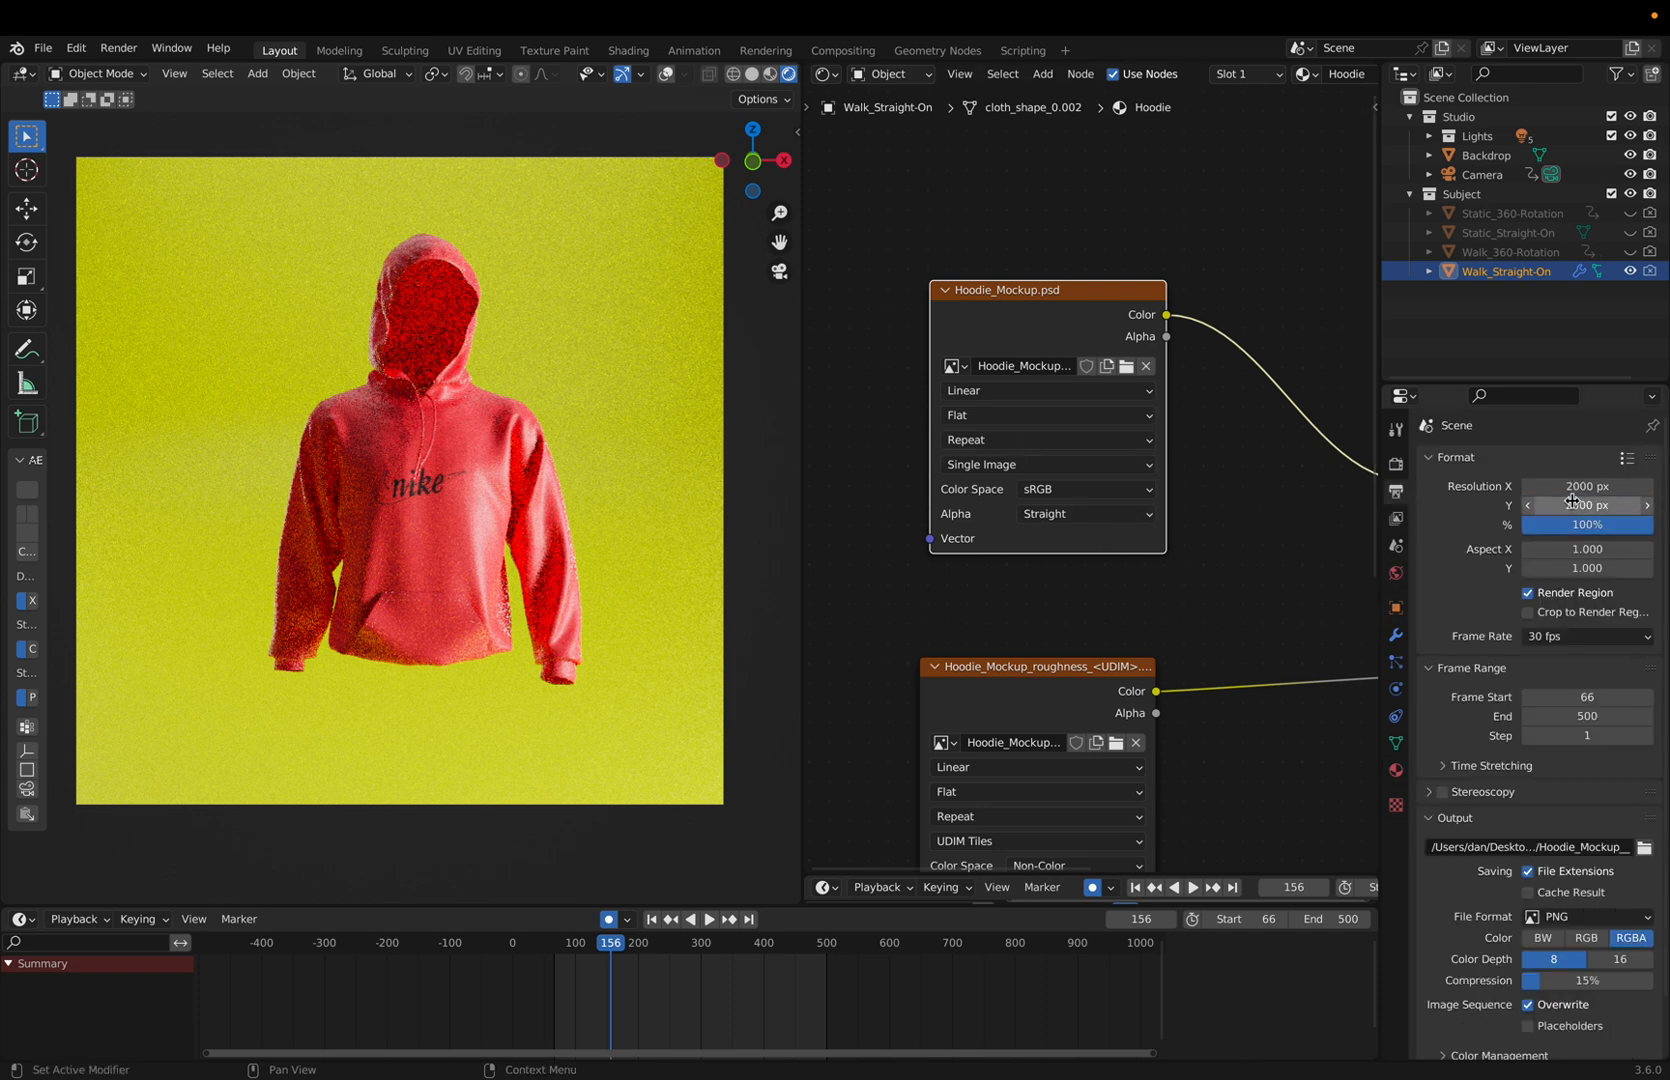
Step: Check Render sampling, then return to Output Properties: 2000×2000 px, frames 66–500, PNG at 30 fps
click(1394, 460)
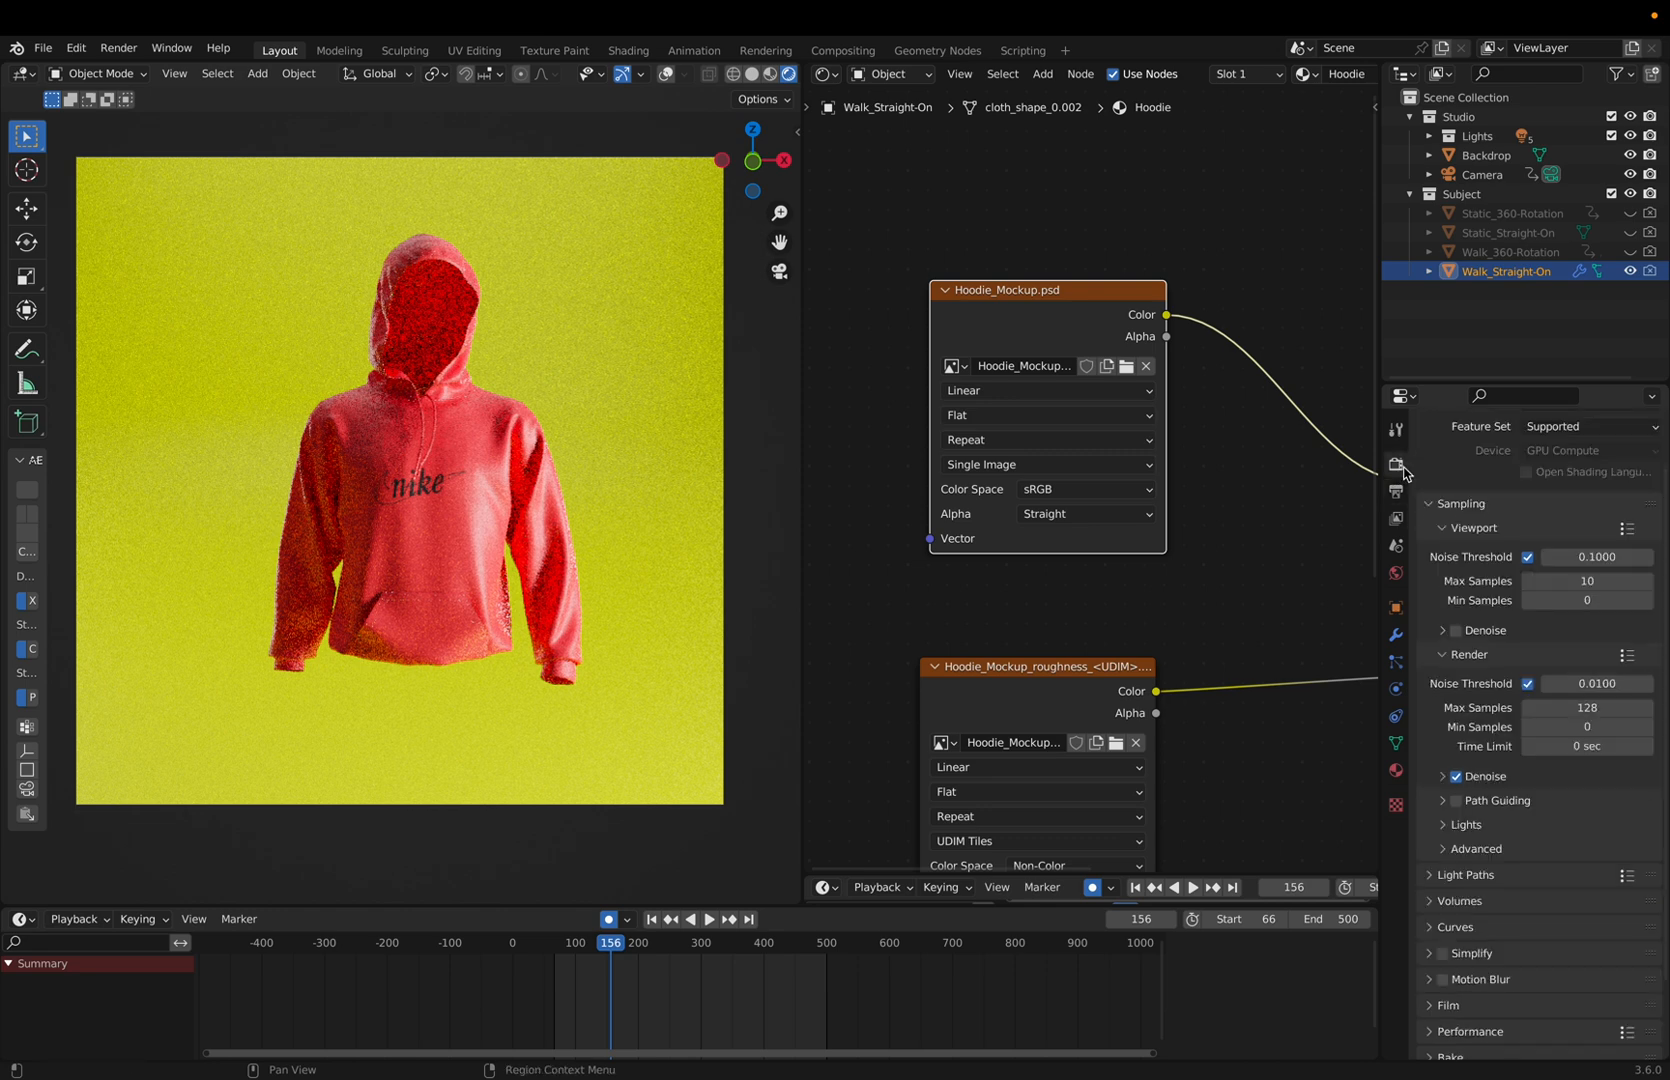
click(1586, 708)
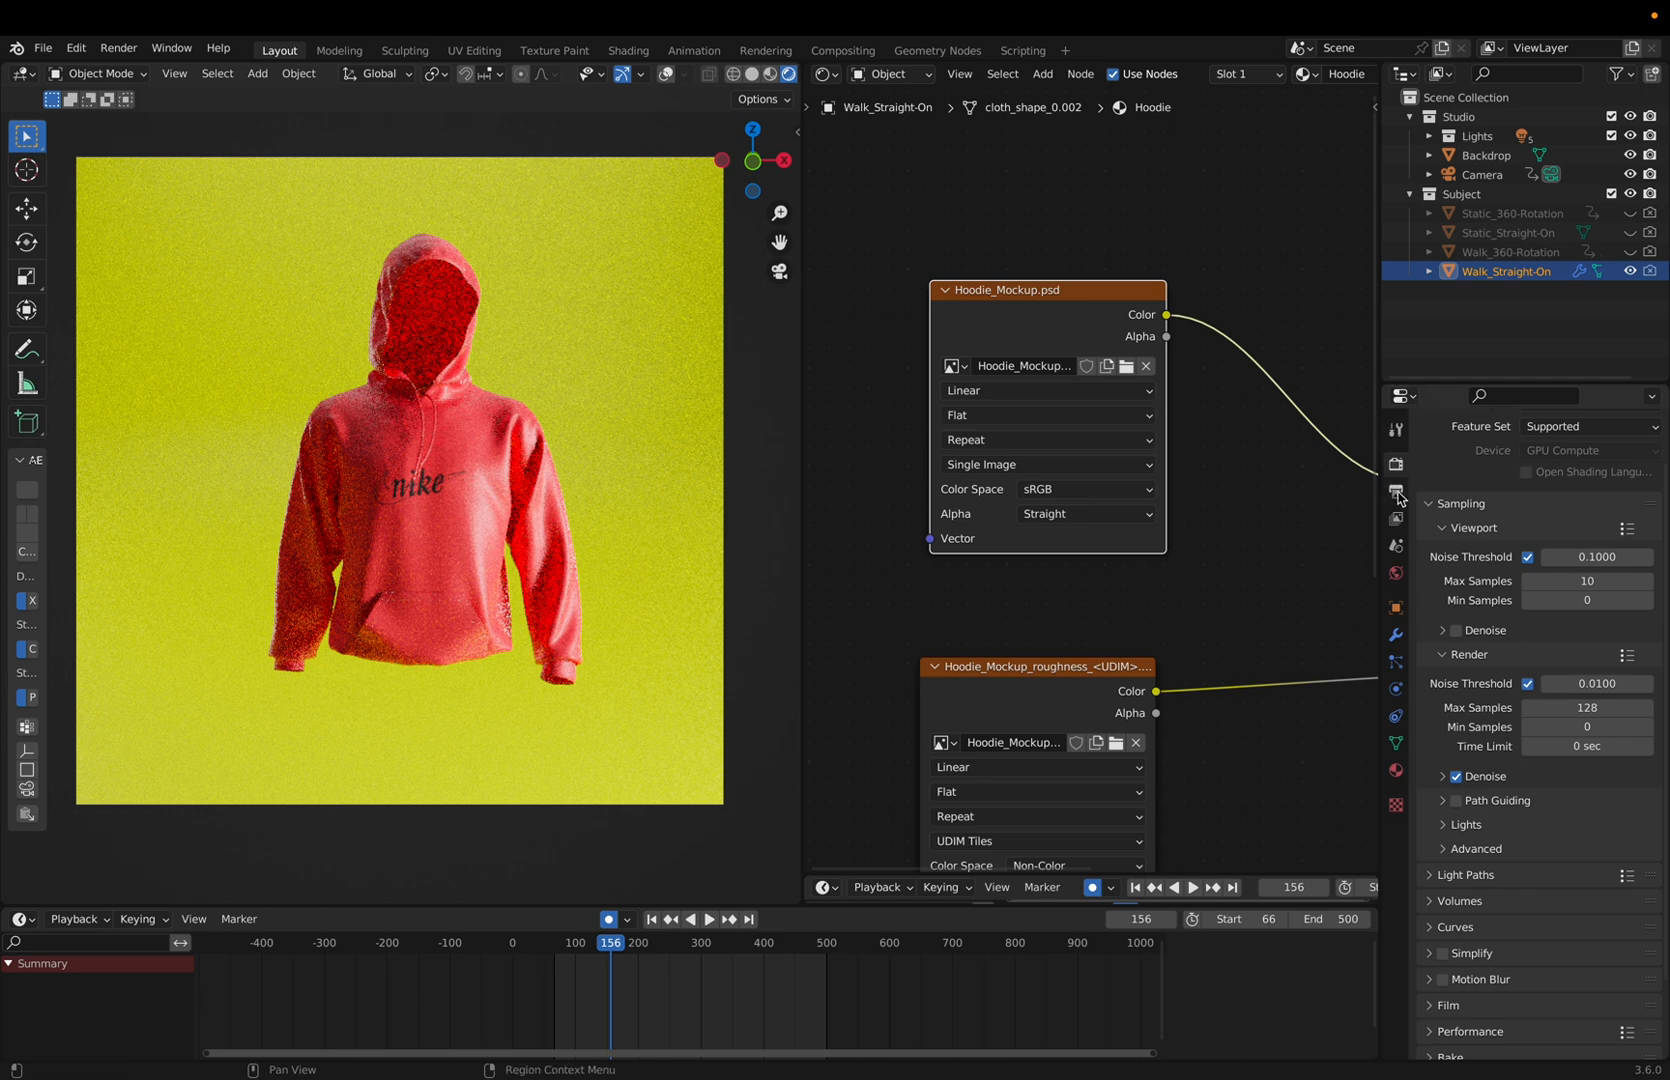
click(1396, 492)
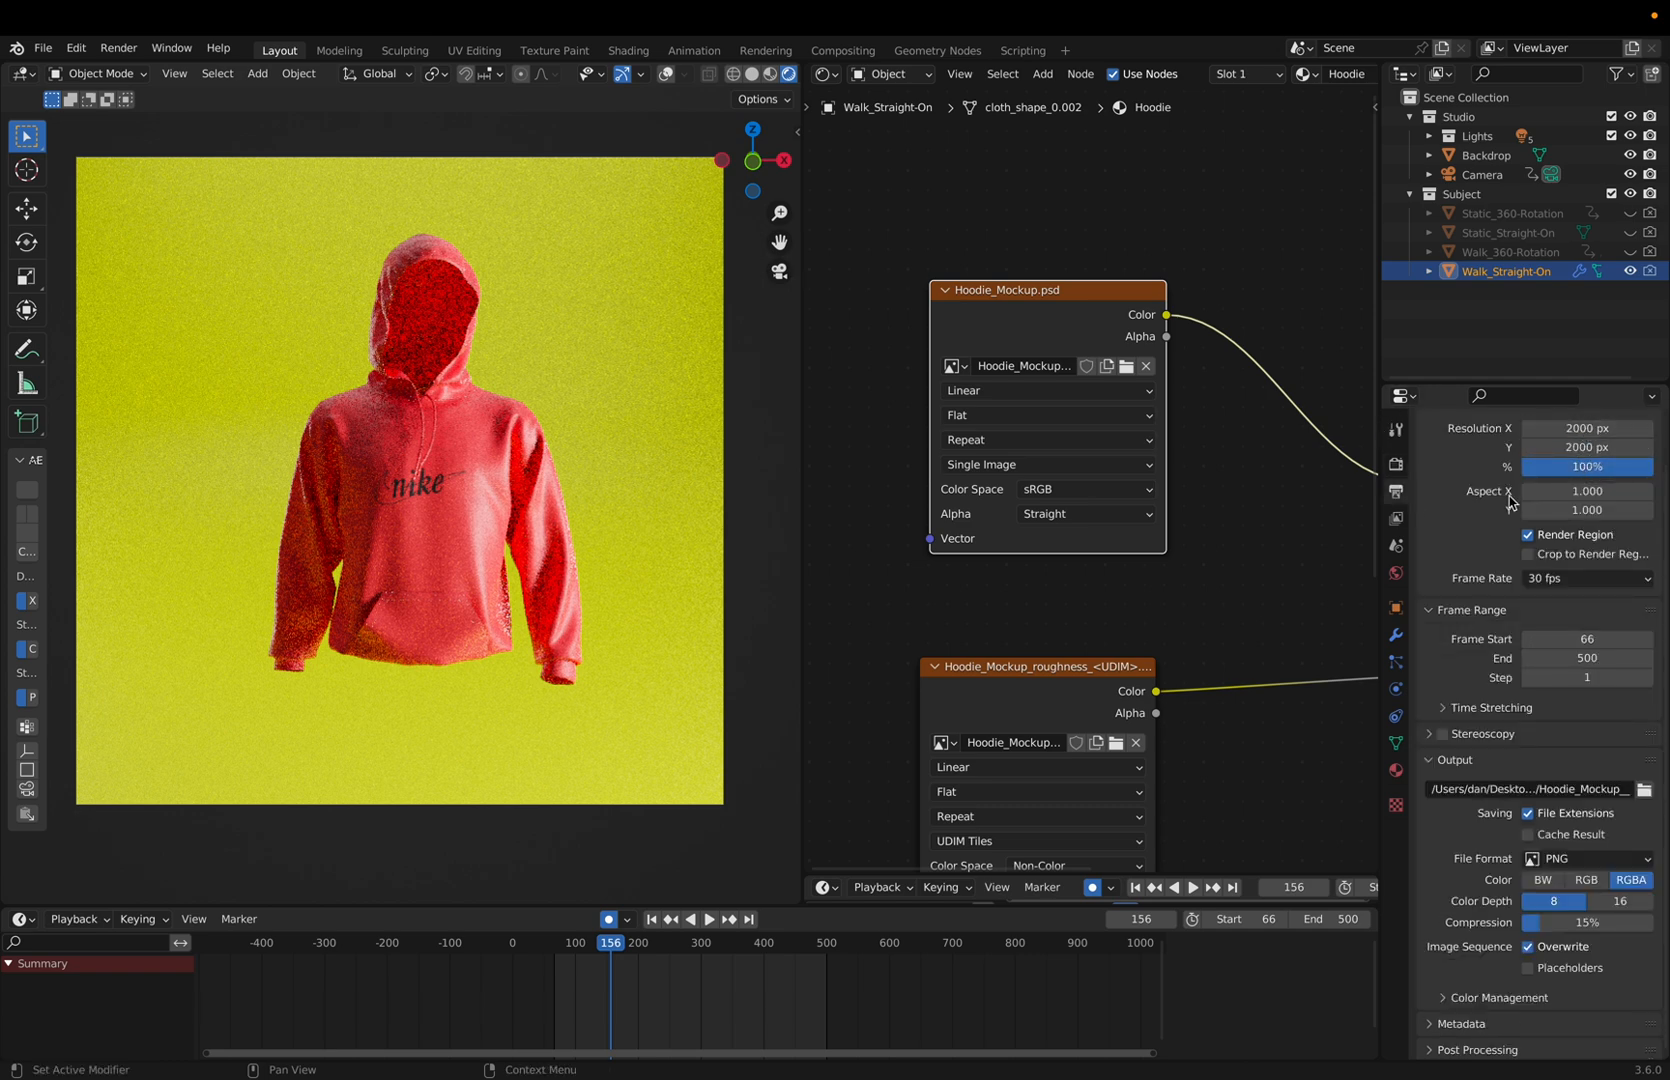
mouse_move(1626, 830)
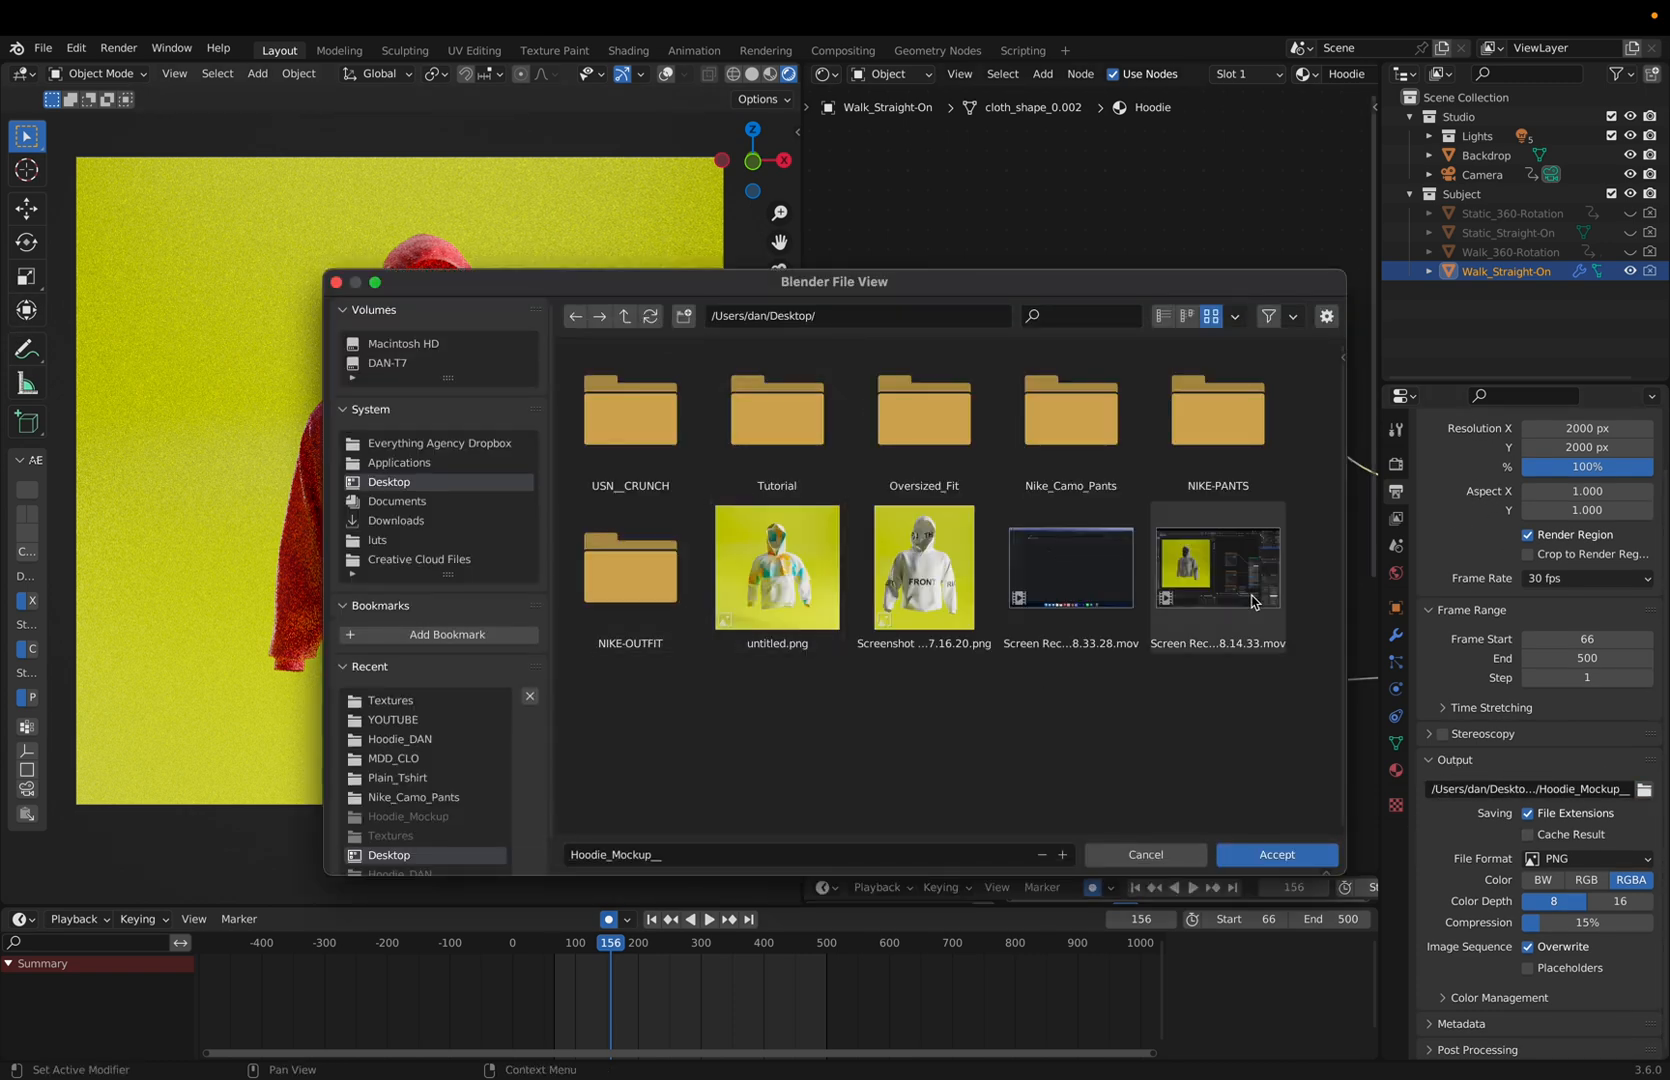
Step: Choose the Tutorial folder on the Desktop as the render output location and accept it
double_click(776, 410)
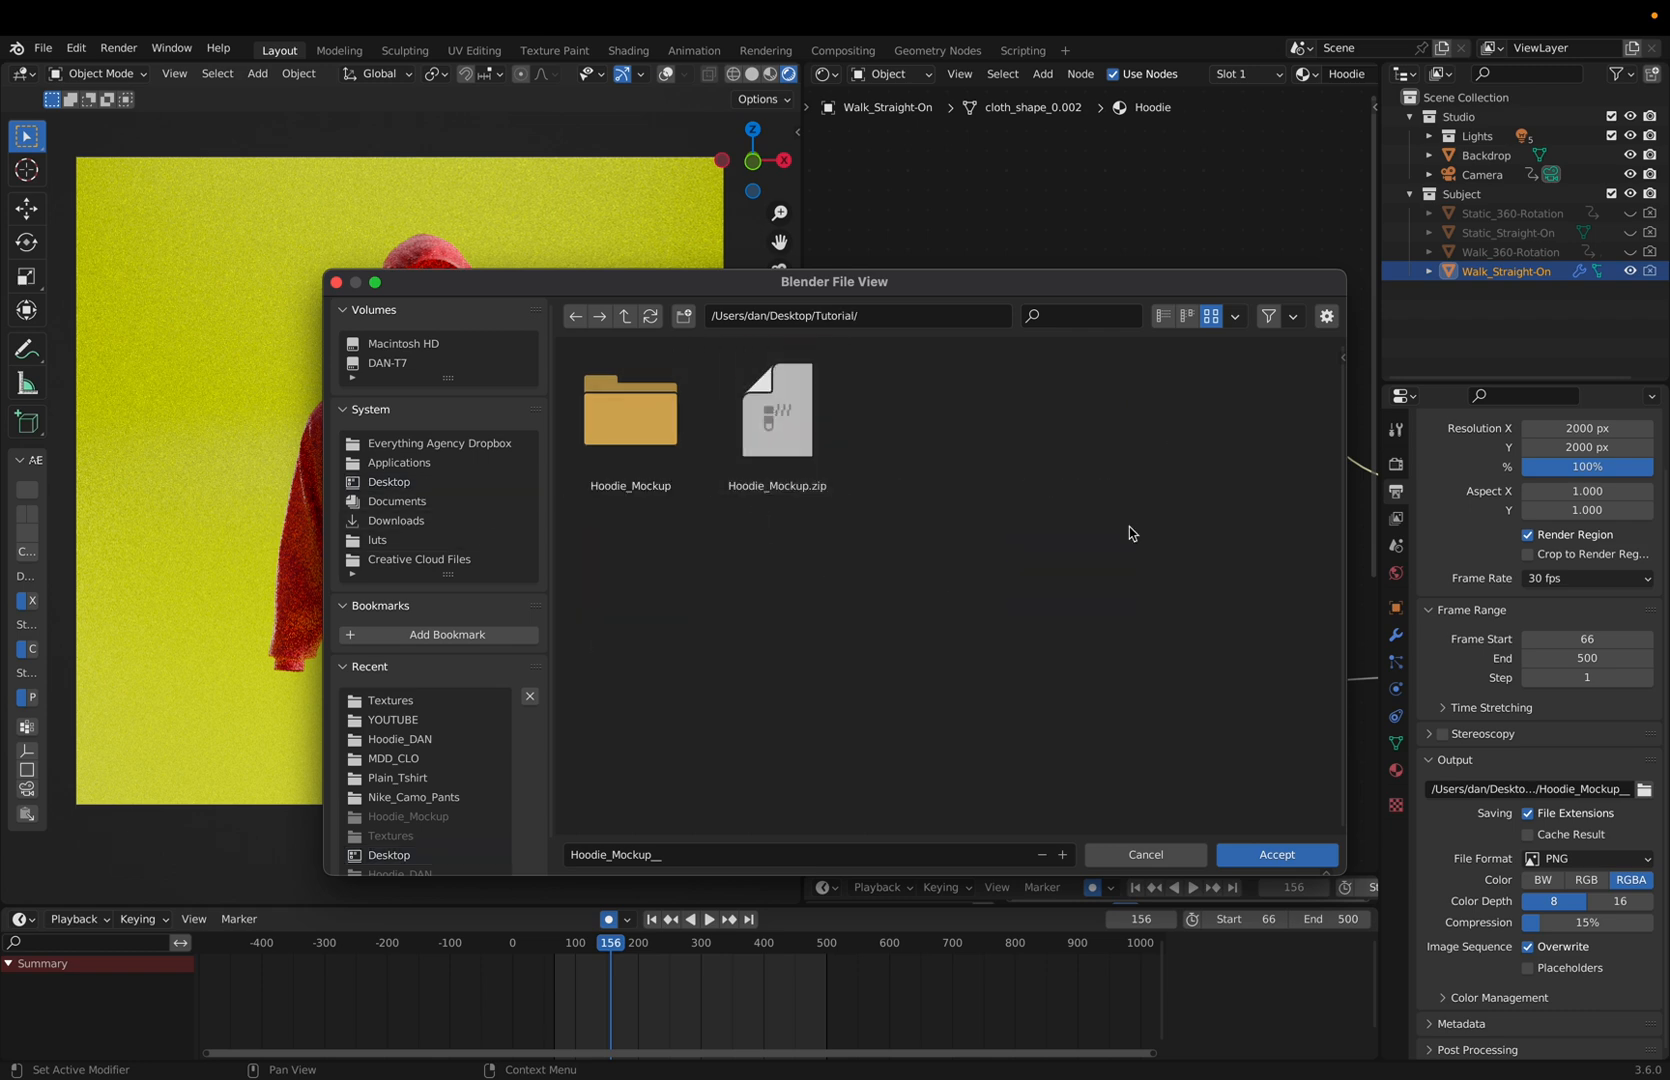
mouse_move(1276, 854)
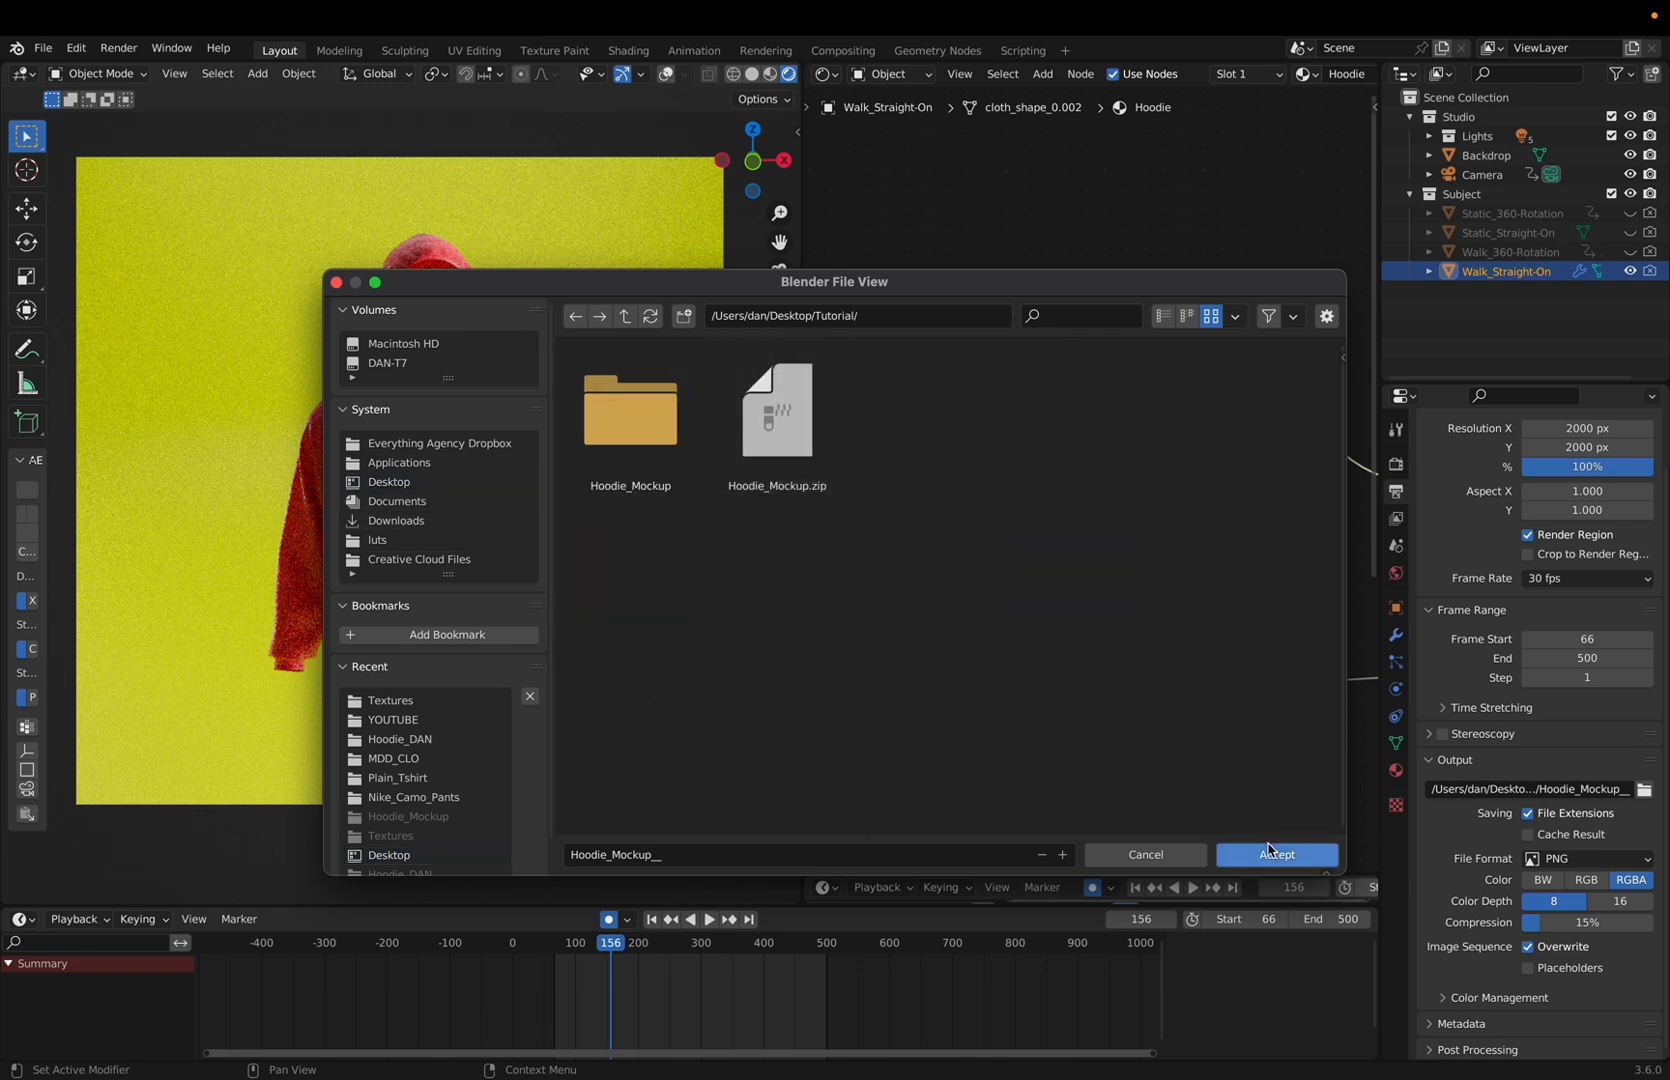
click(1274, 854)
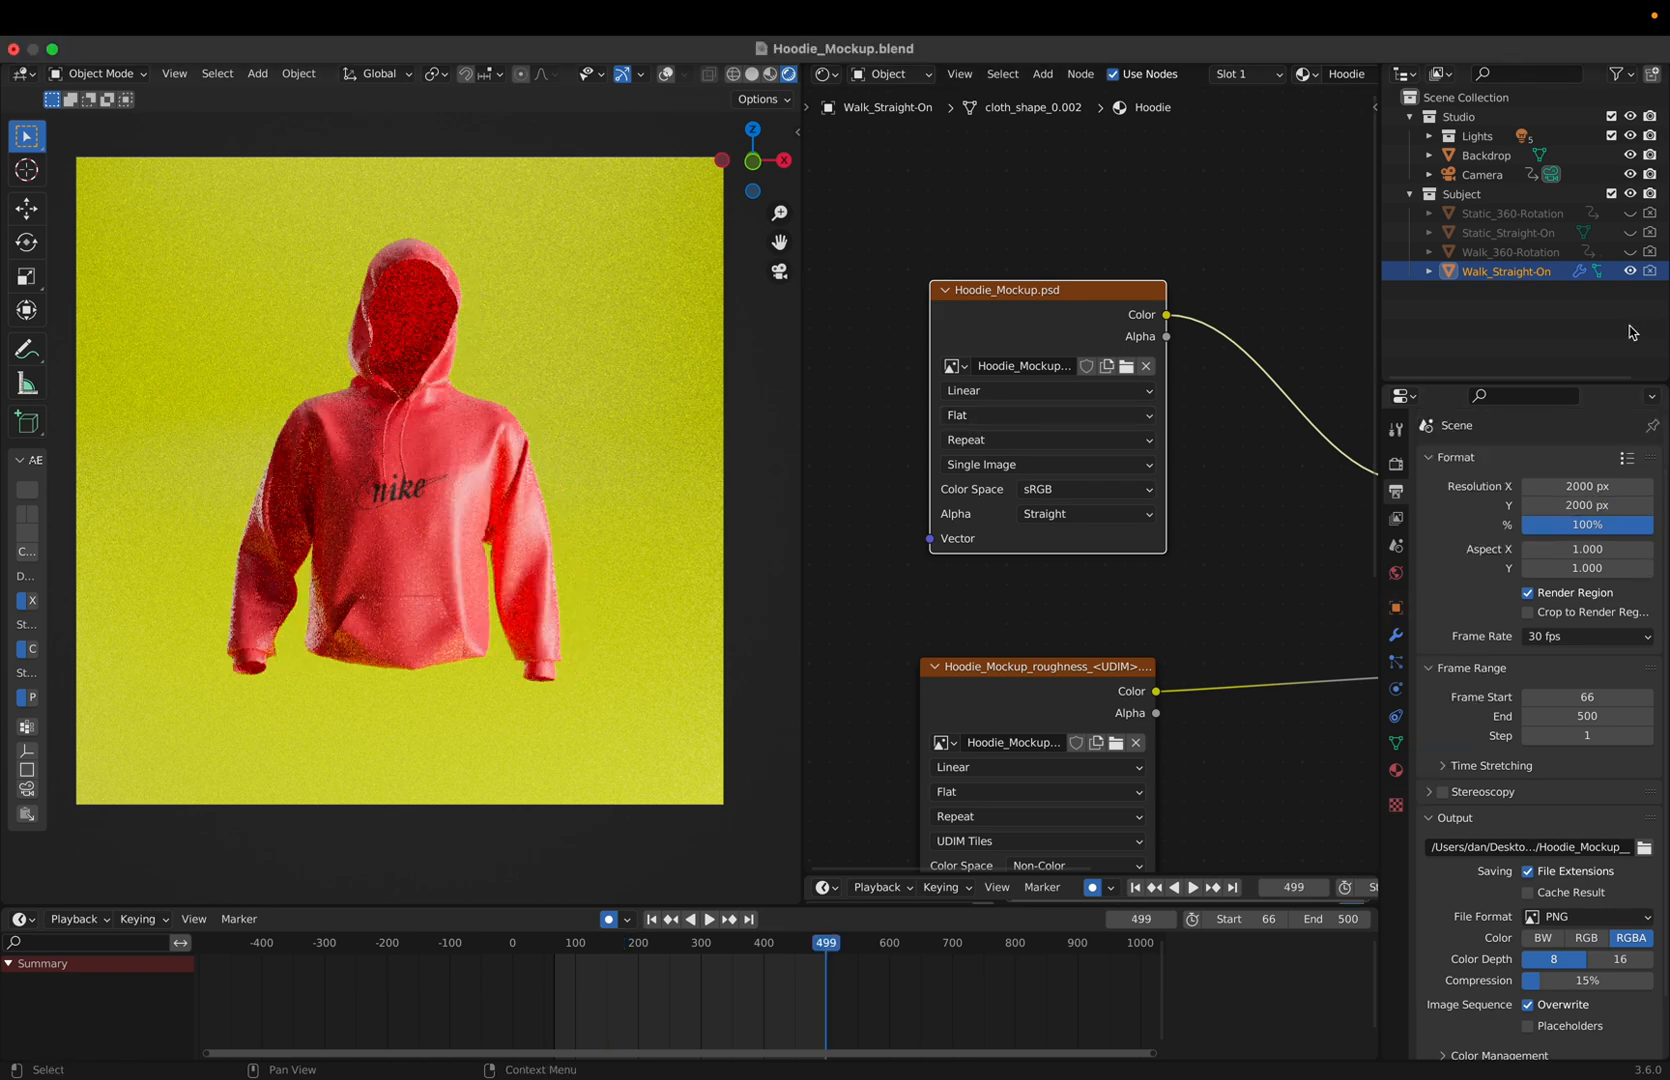
mouse_move(1652, 270)
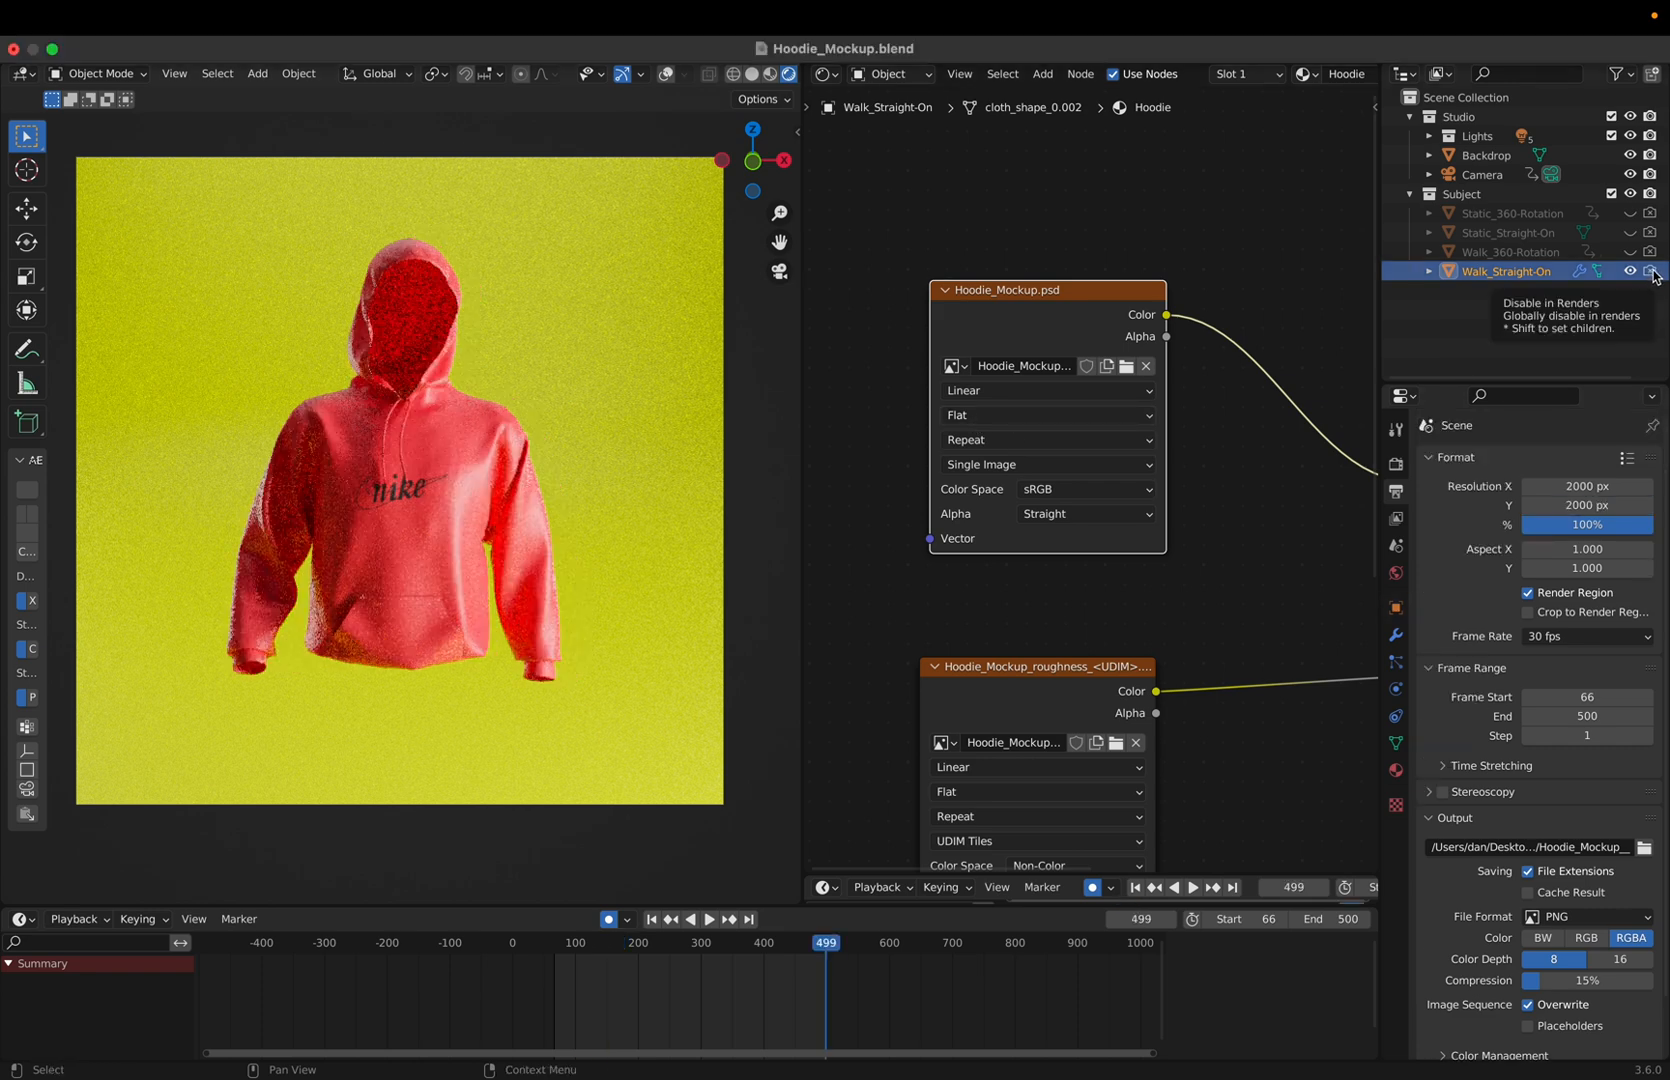
mouse_move(1652, 272)
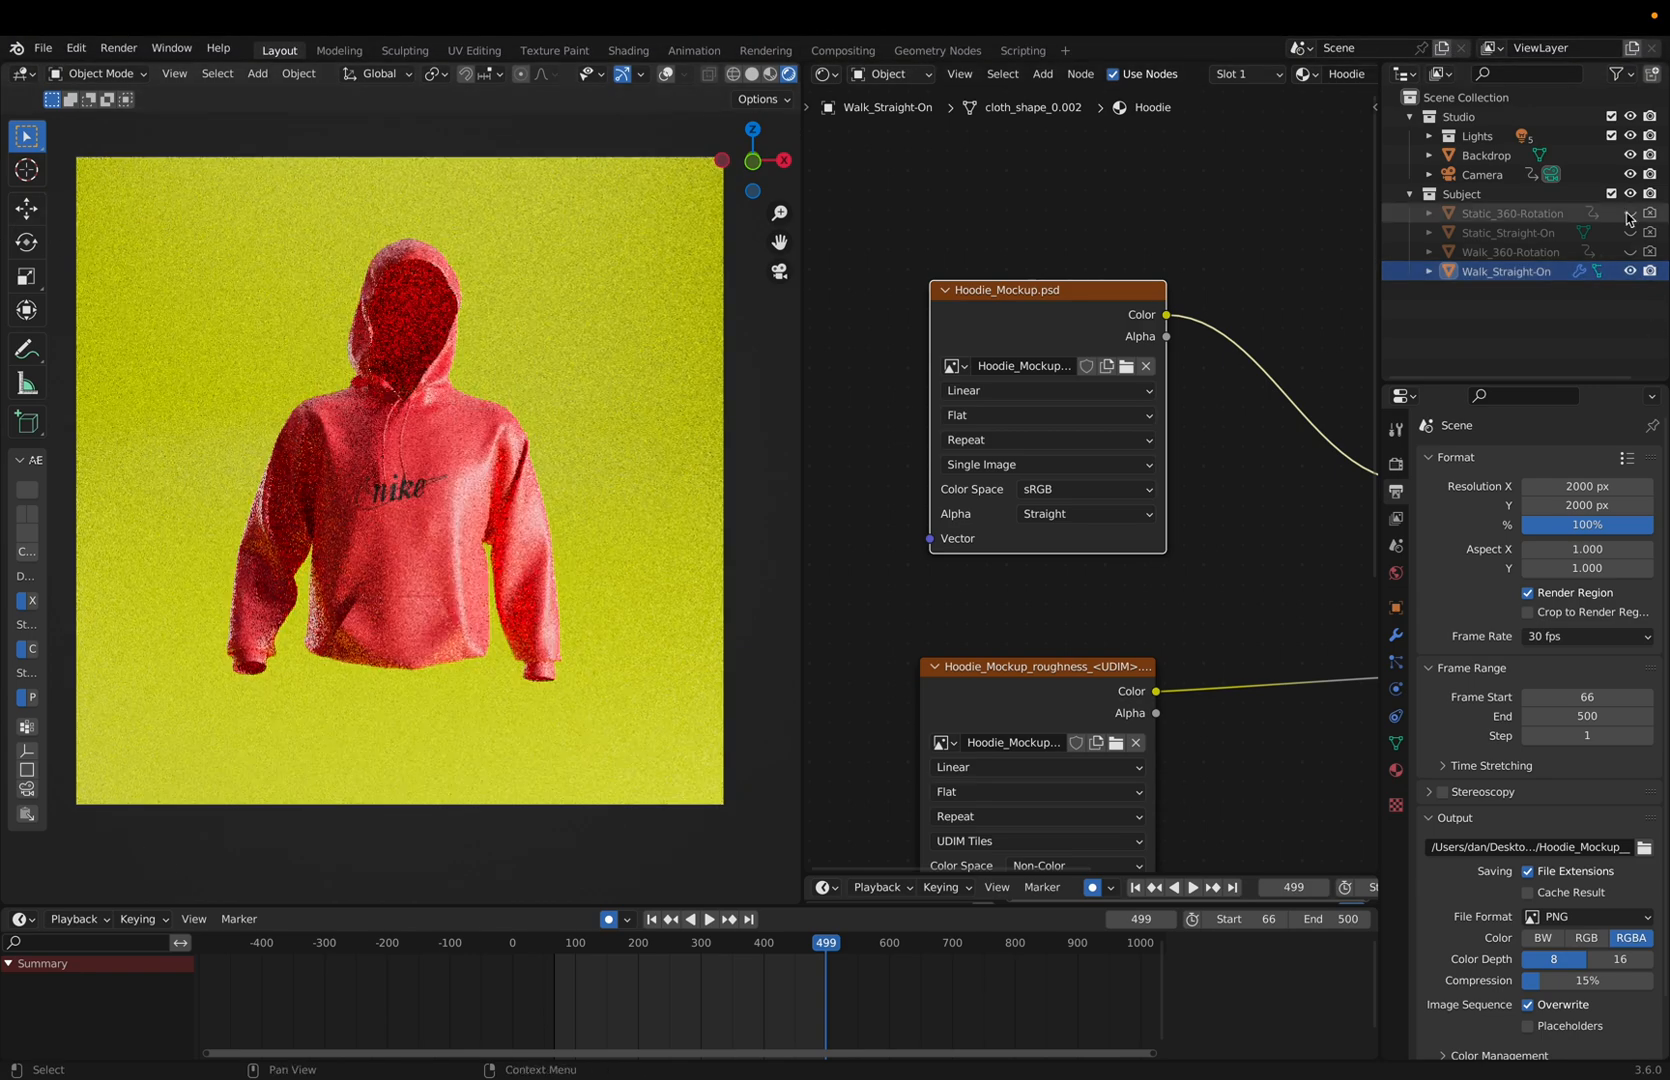
Step: Start Render Animation (Ctrl+F12) so the hoodie walk renders in a render window
click(118, 48)
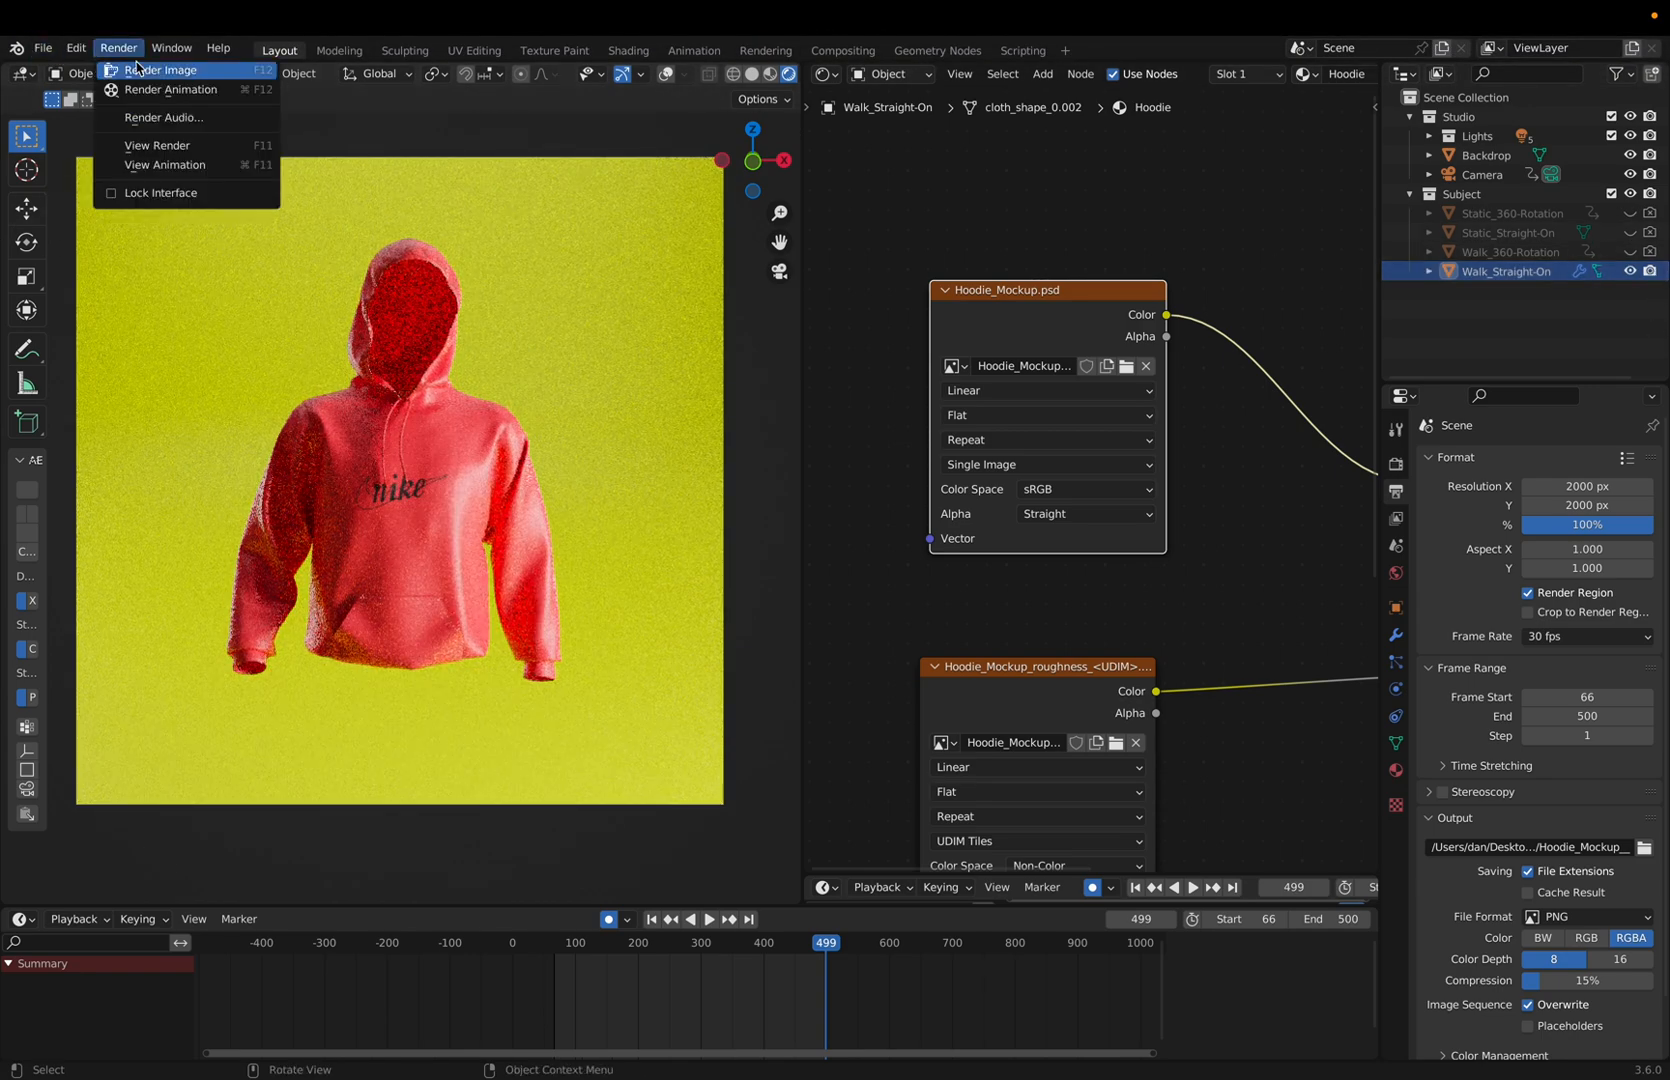
click(162, 70)
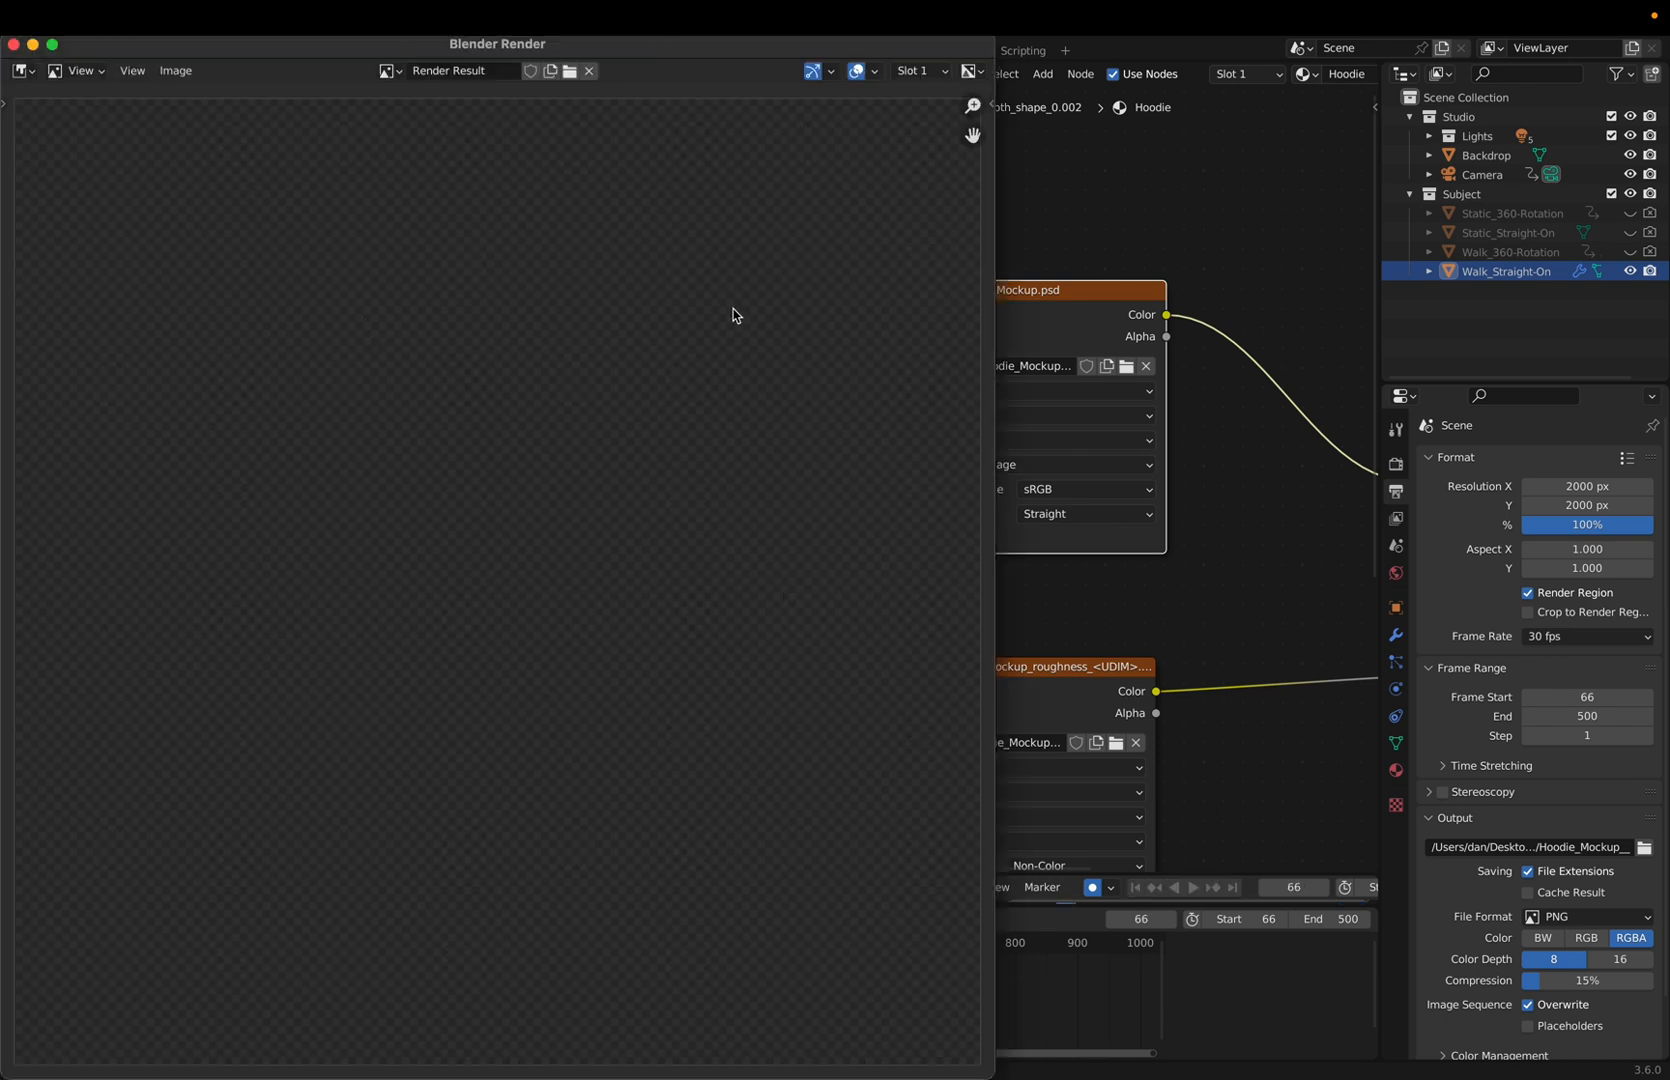